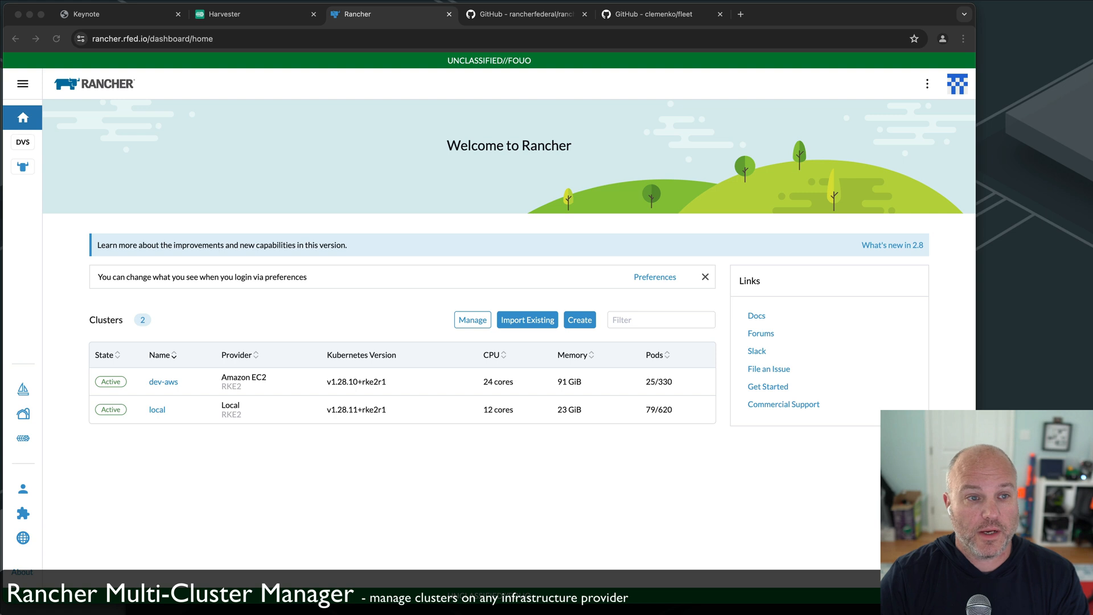
Open the local cluster's Cluster Dashboard from the Clusters table.
left_click(147, 39)
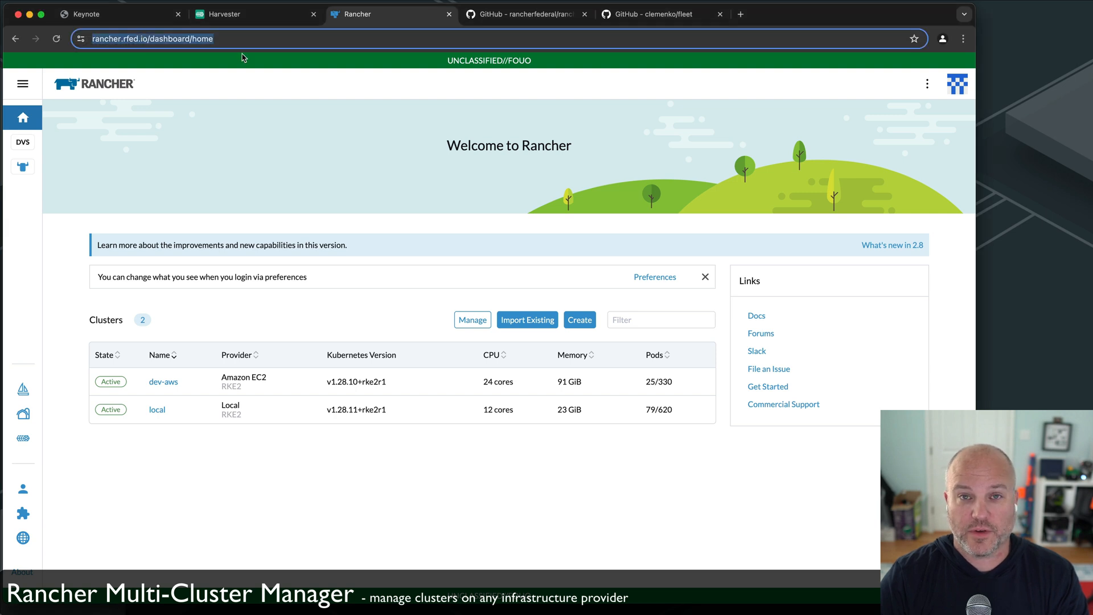
mouse_move(157, 396)
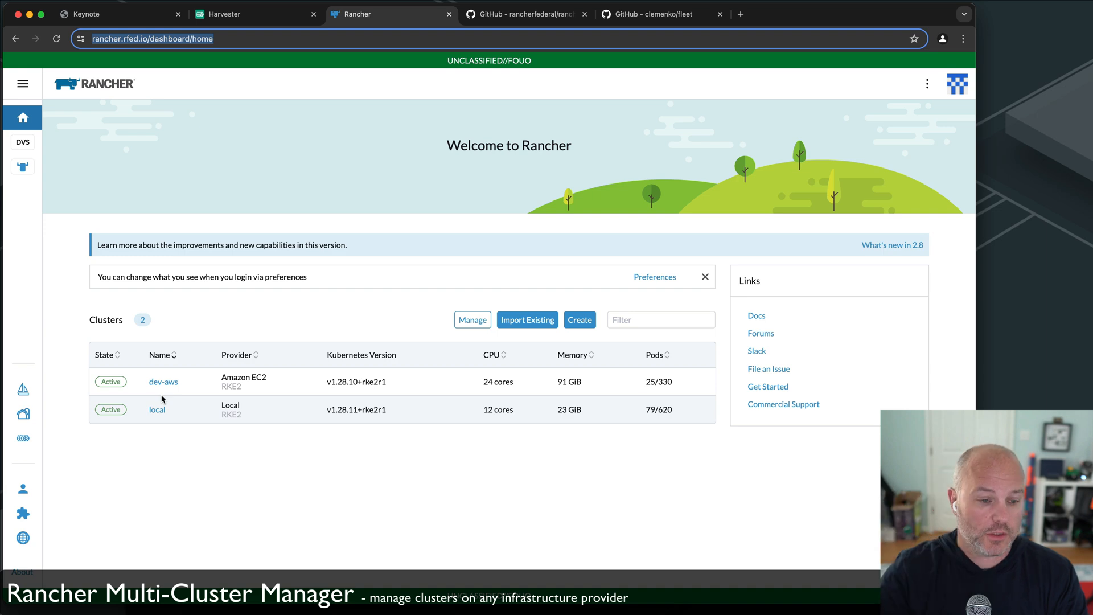
left_click(157, 409)
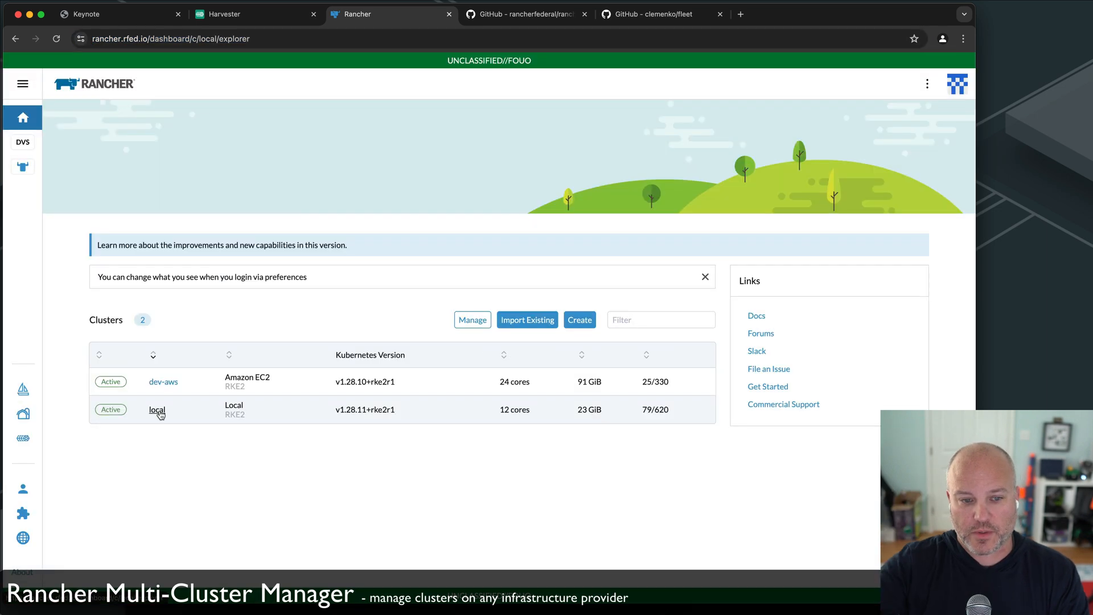
left_click(156, 408)
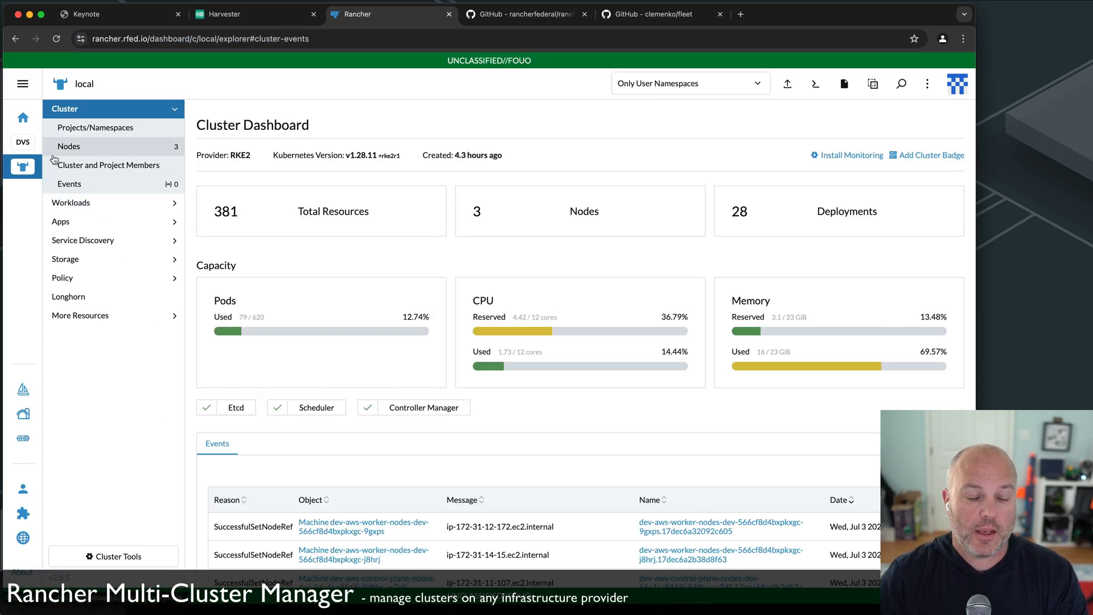
mouse_move(23, 414)
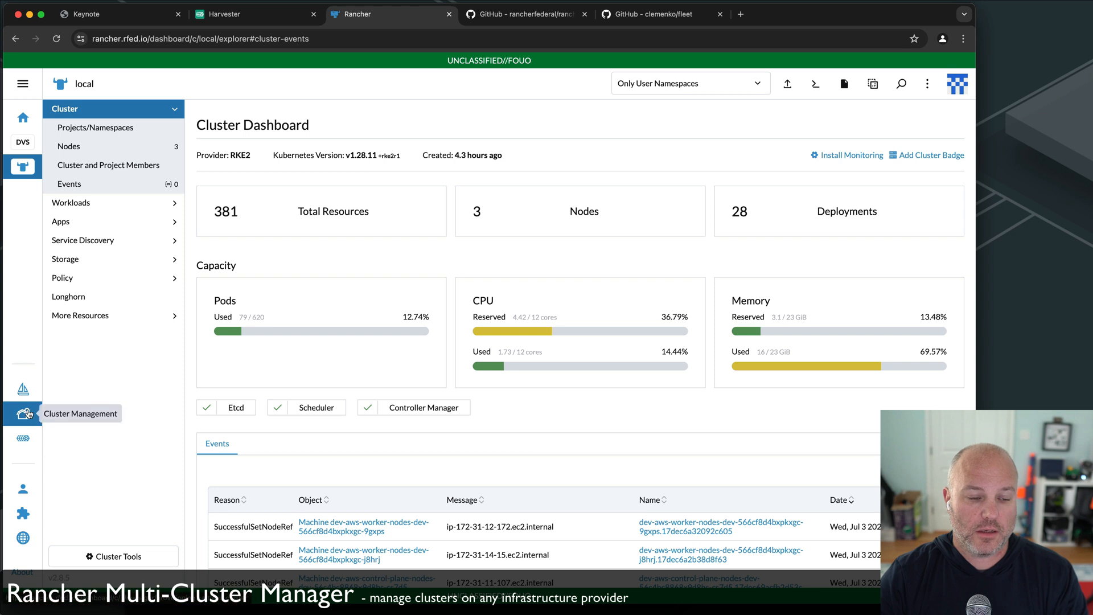
View Cluster Management with dev-aws selected, glance at Virtualization Management, and return to the Clusters list.
left_click(23, 414)
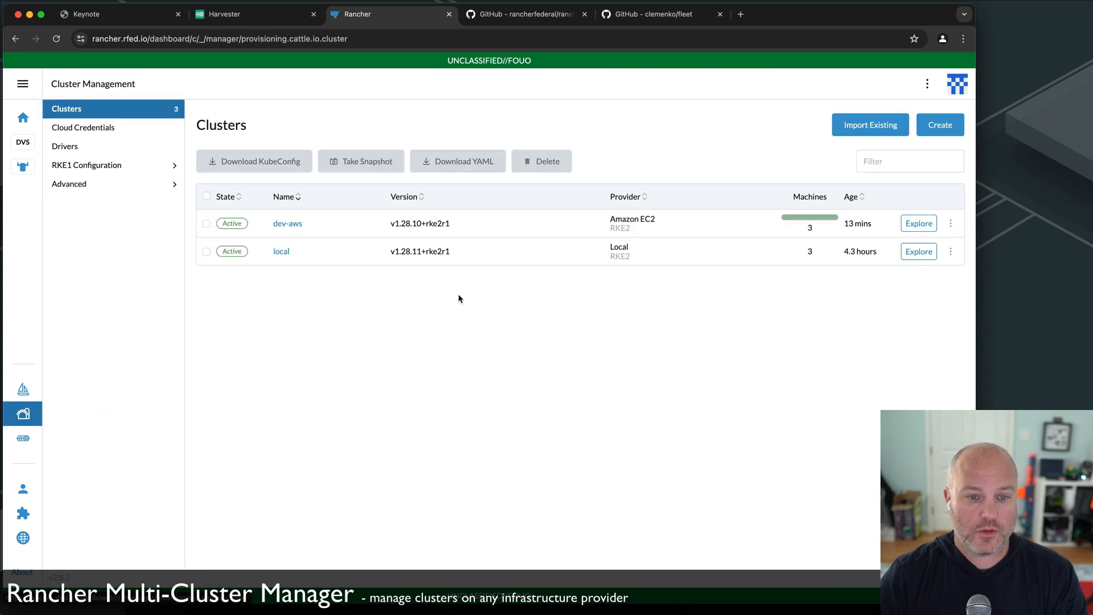
mouse_move(607, 219)
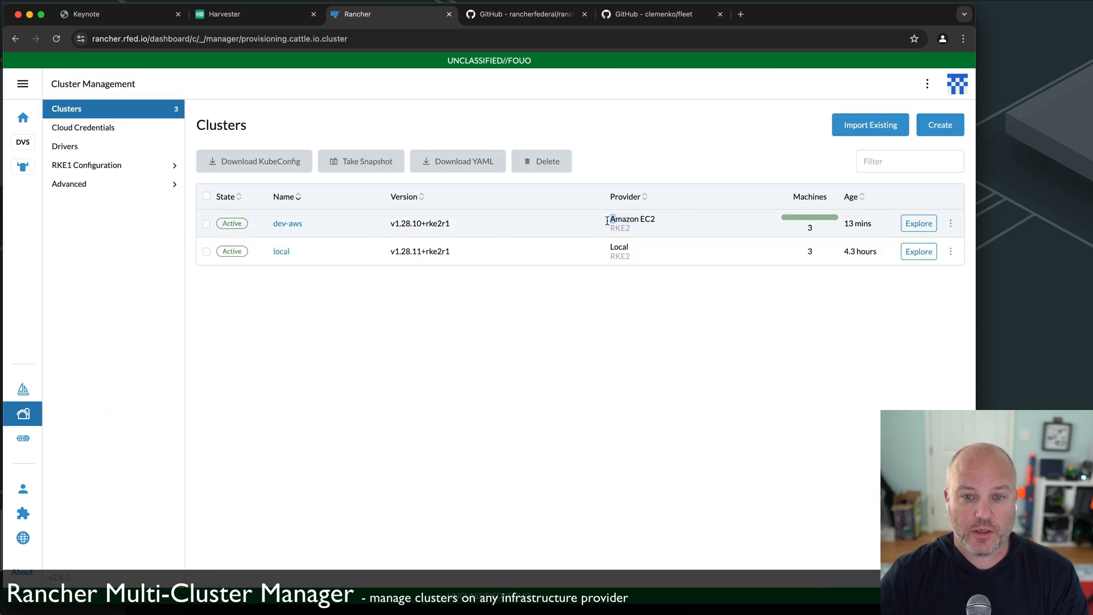
left_click(206, 223)
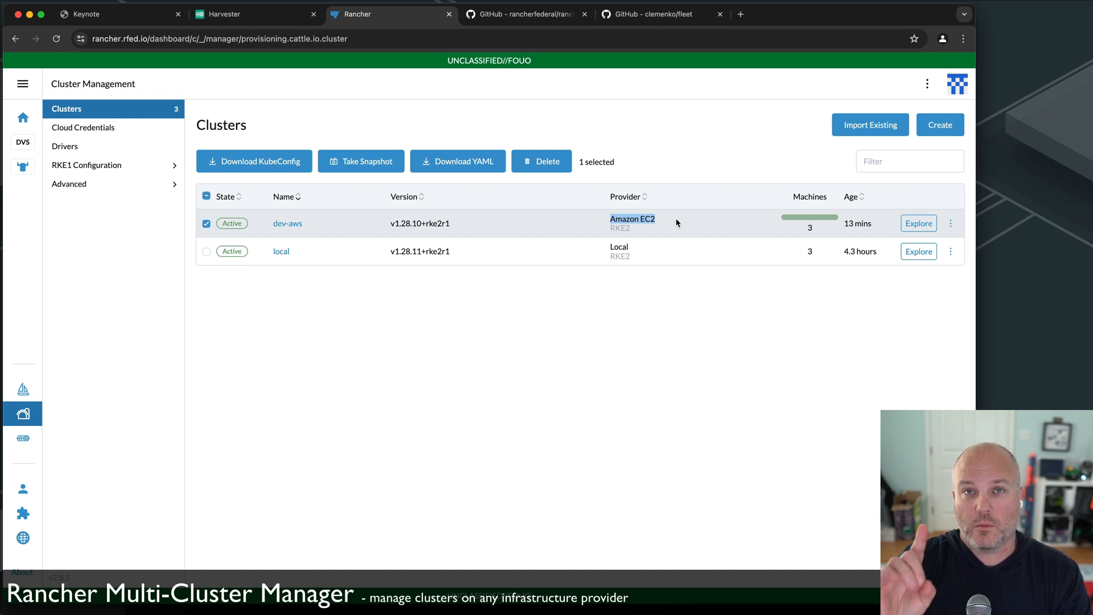
mouse_move(52, 462)
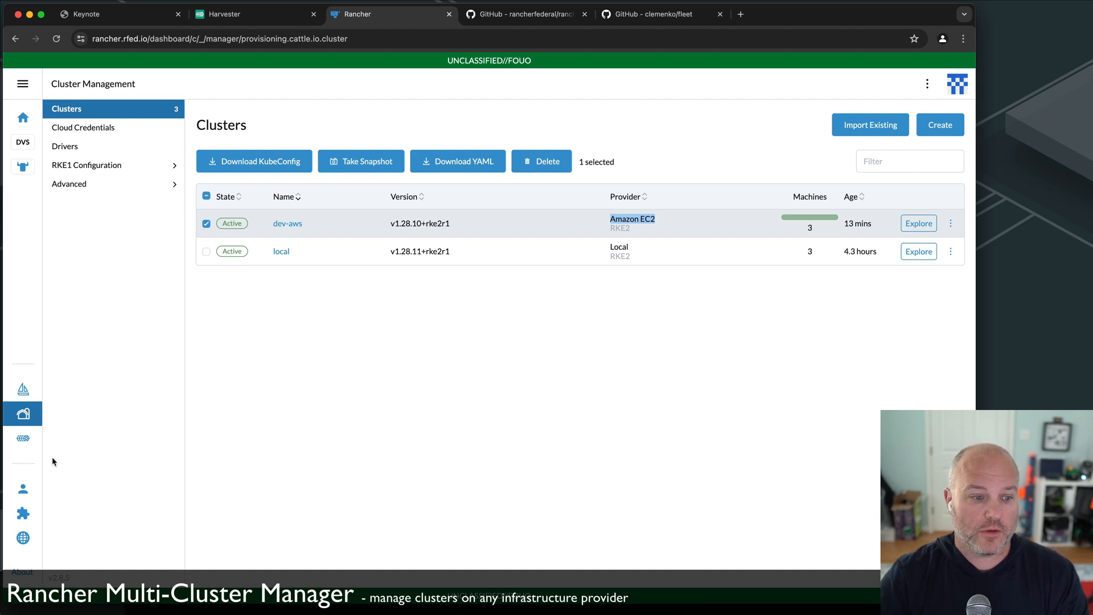
left_click(23, 437)
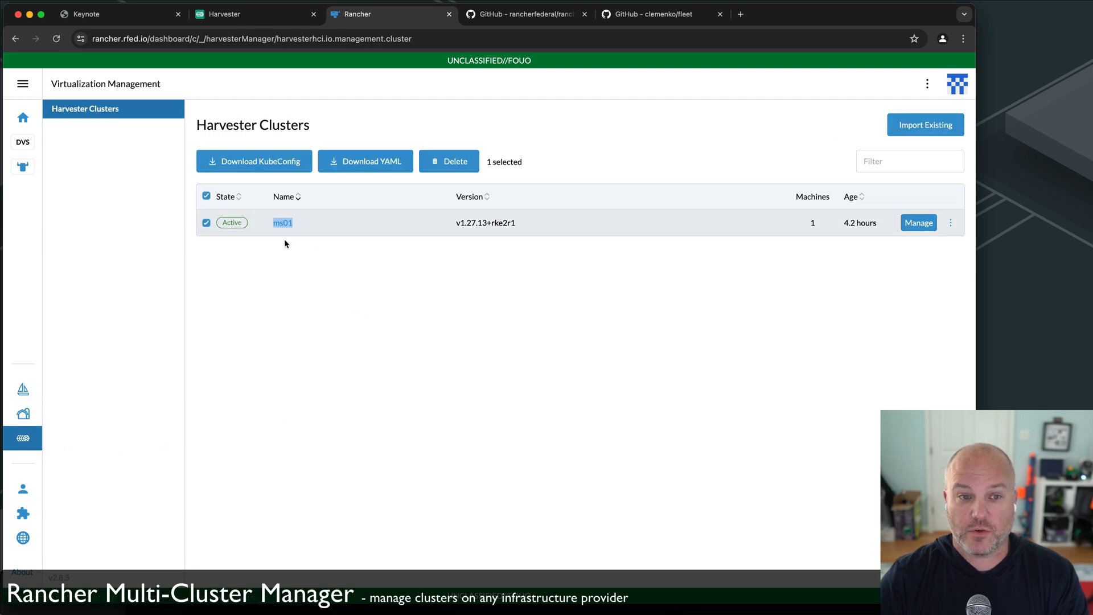
mouse_move(287, 237)
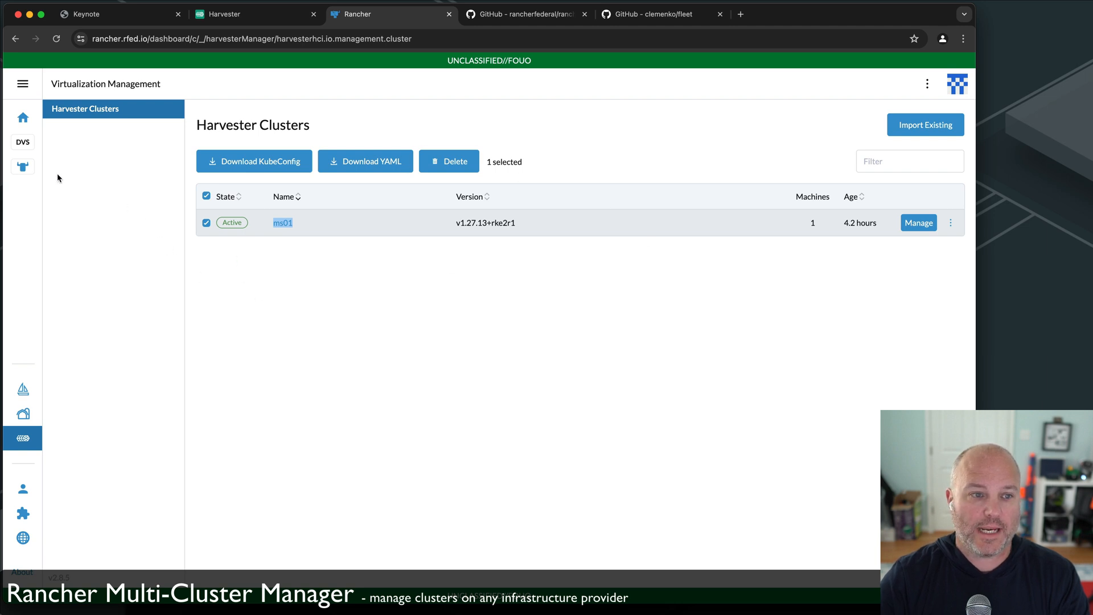
left_click(23, 413)
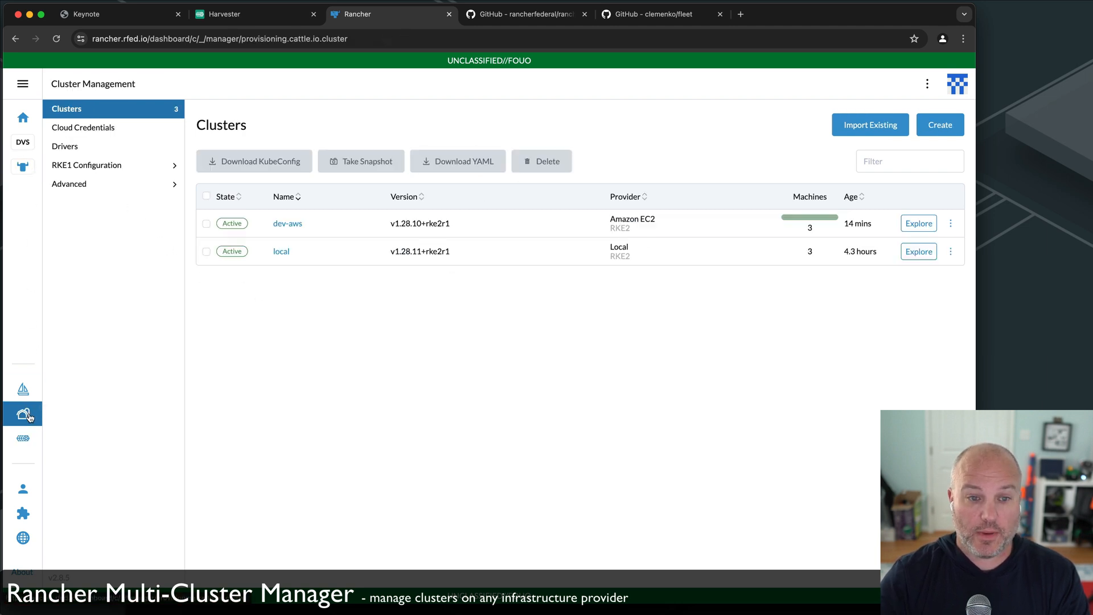
Start a new Harvester cluster named ms01 with the pool namespace set to default.
left_click(939, 125)
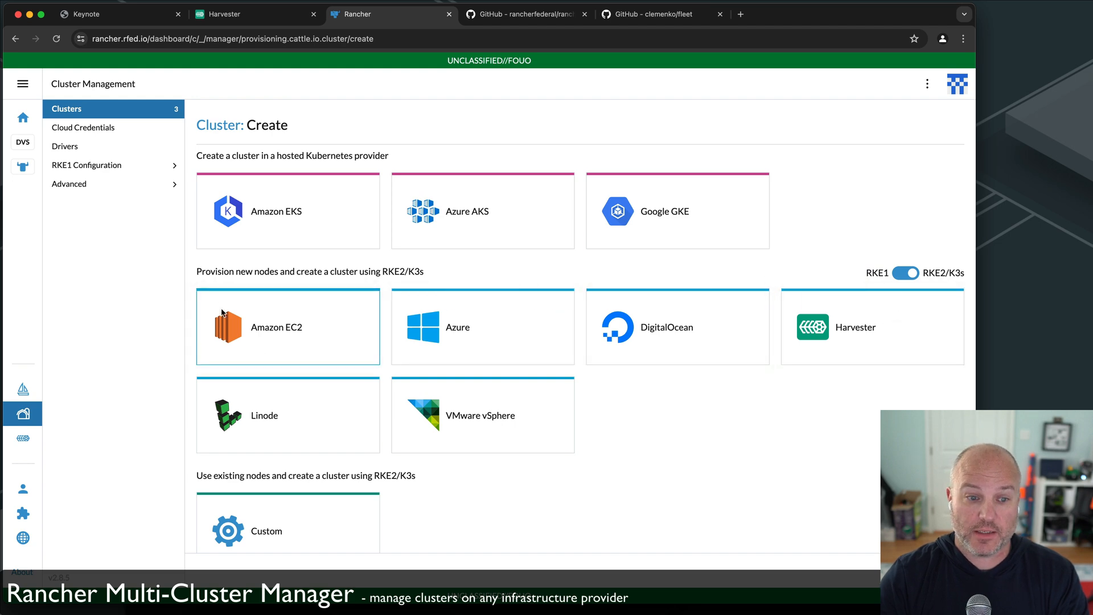
left_click(856, 327)
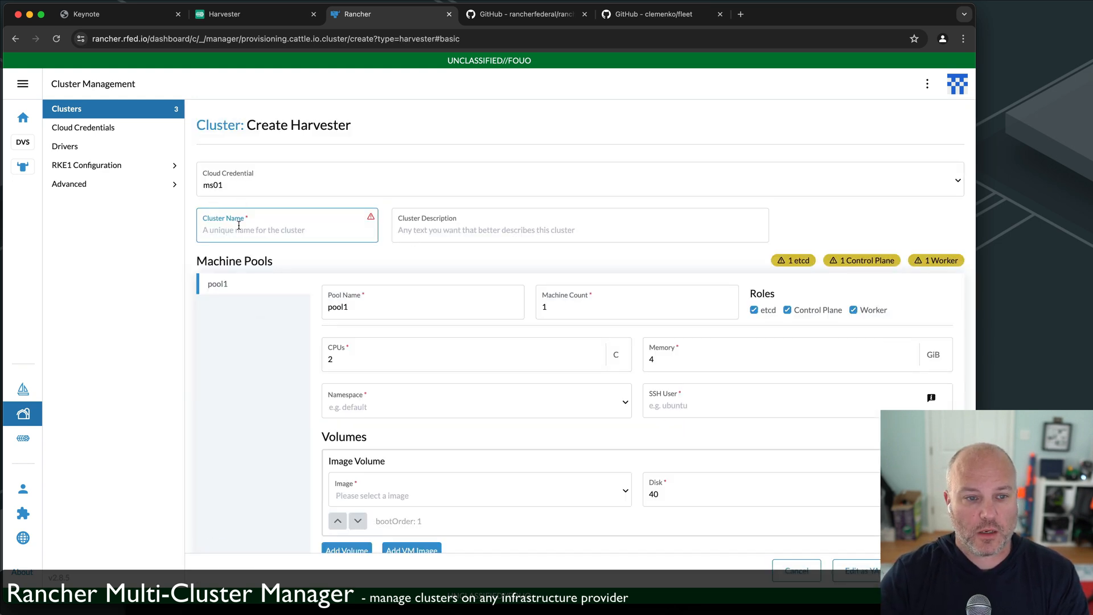
type("ms01")
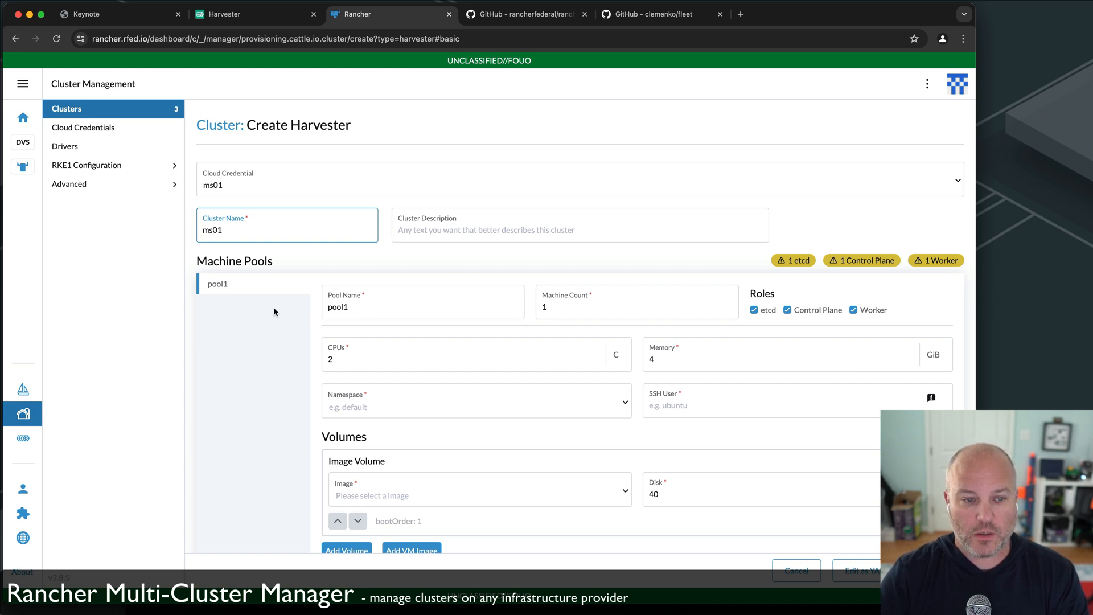
left_click(473, 359)
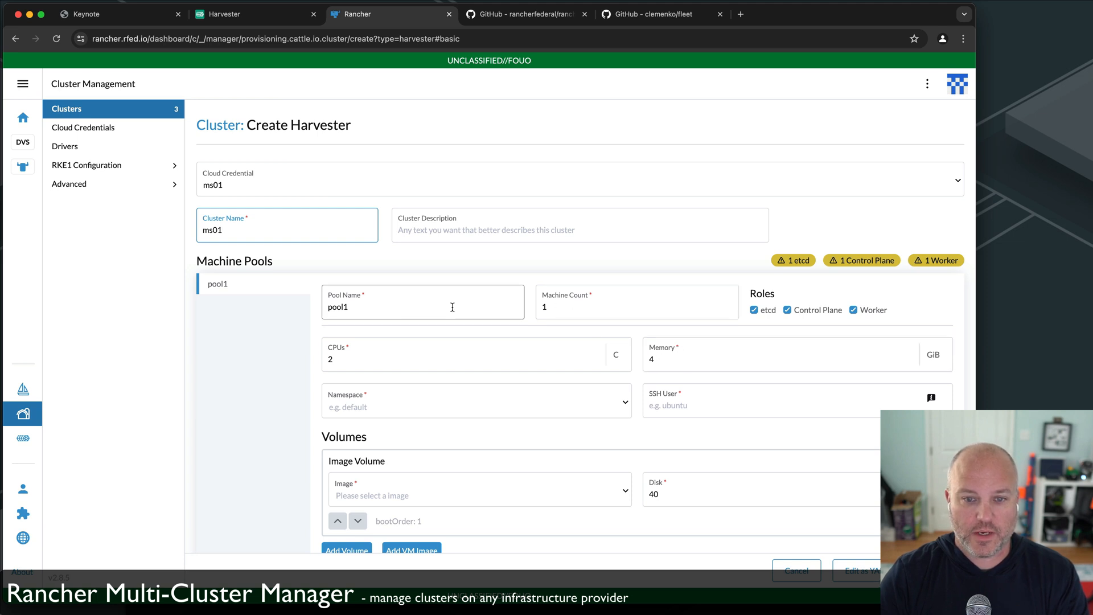
left_click(473, 404)
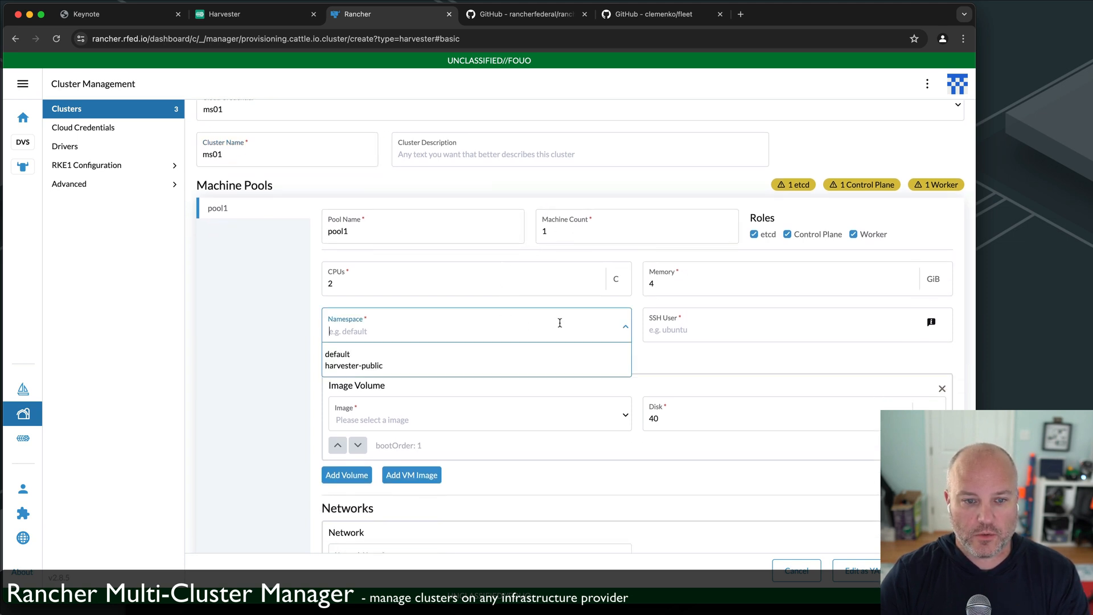
left_click(337, 353)
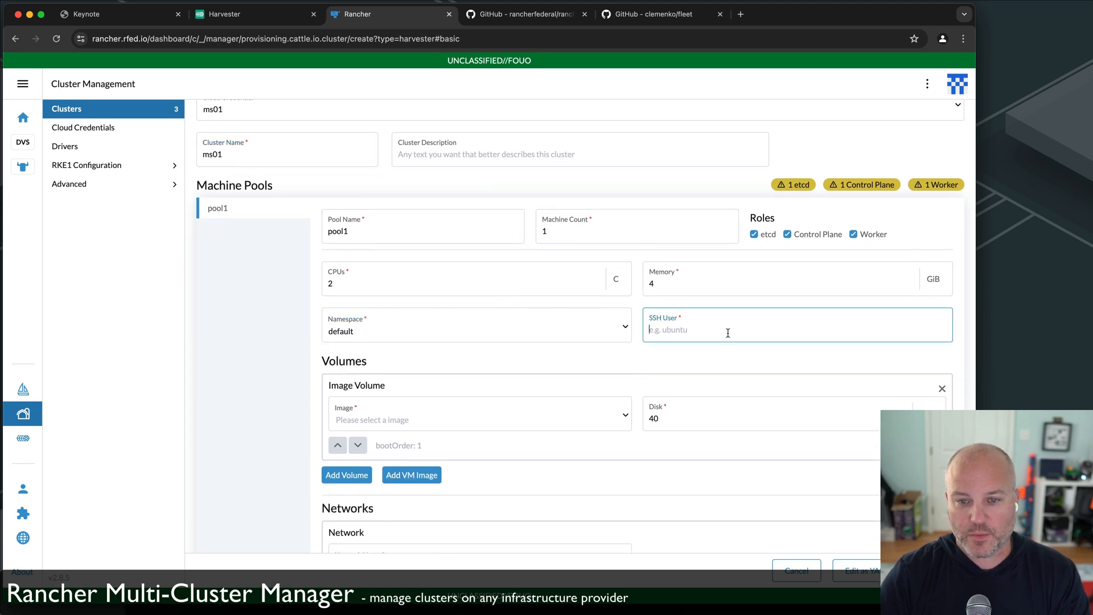
Give pool1 SSH user rocky, the rocky94 image and default/vlan1 network, then add a second pool.
type("rocky")
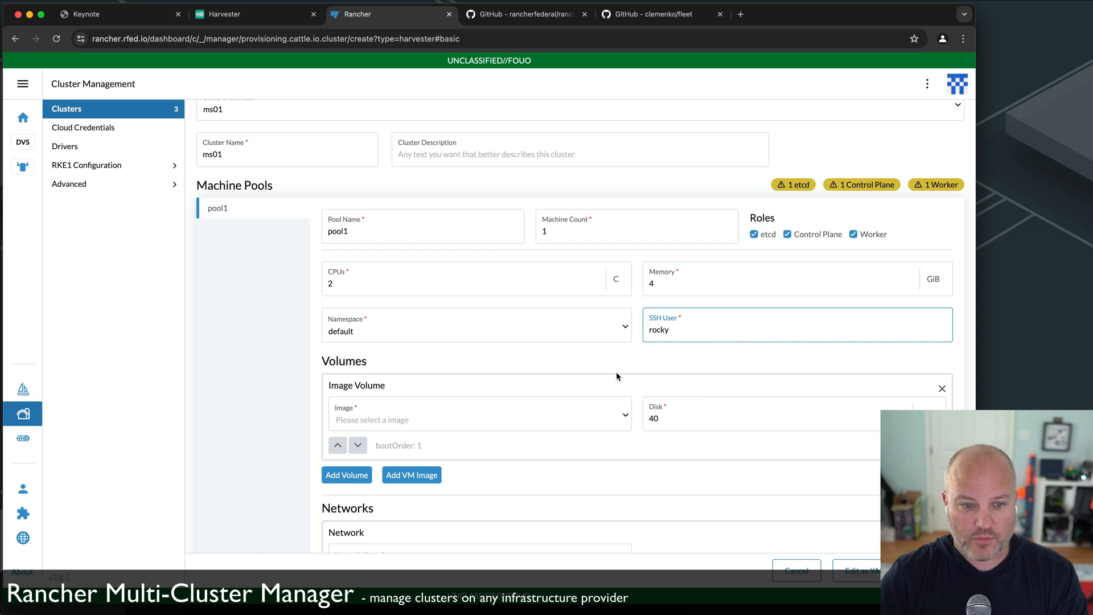
left_click(477, 419)
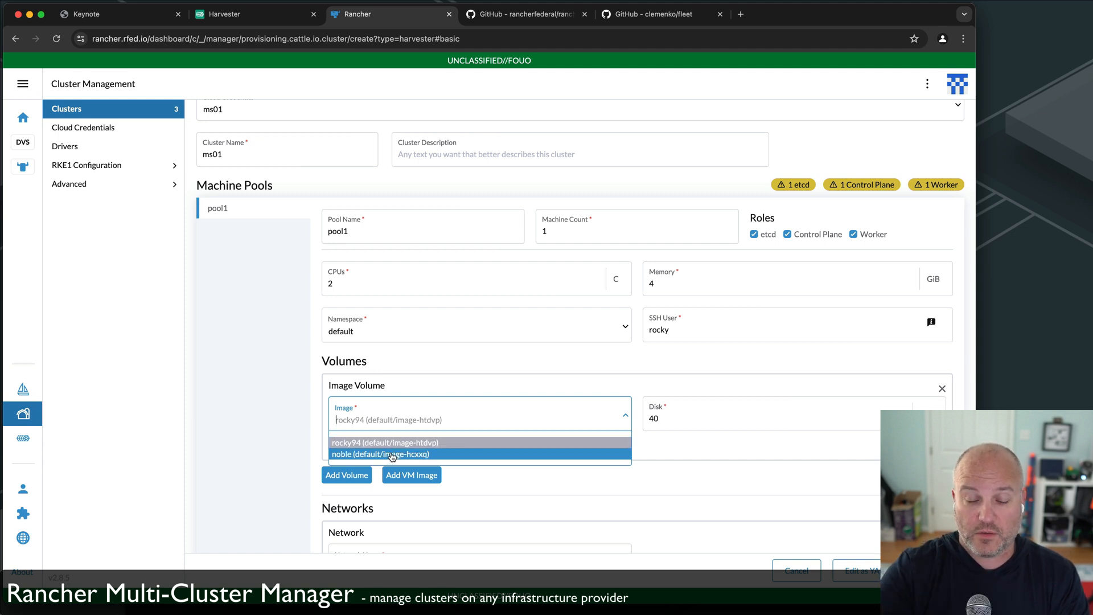
left_click(385, 442)
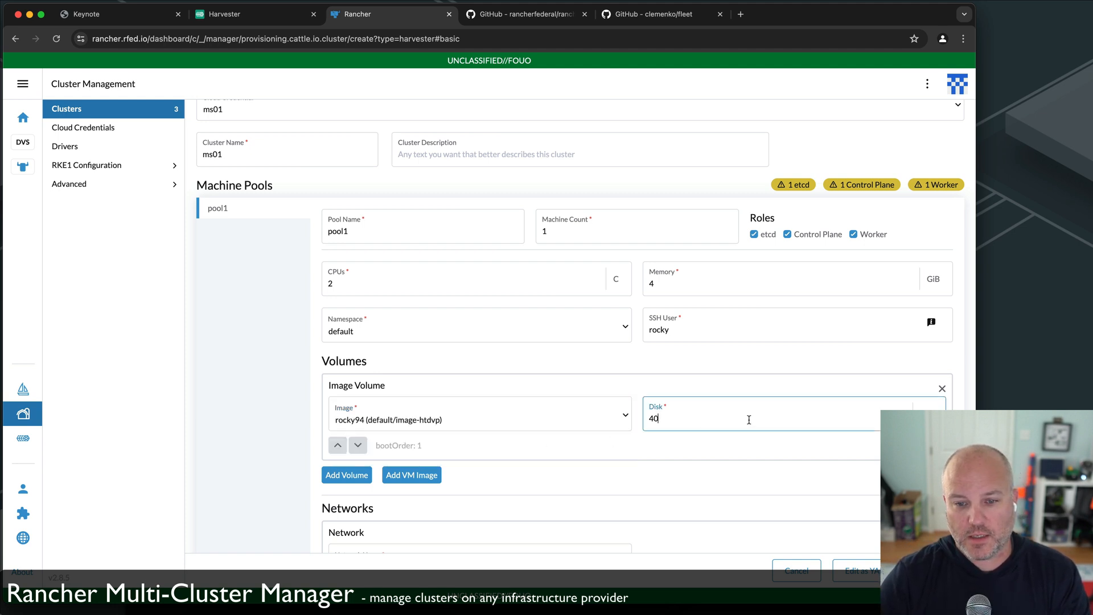
scroll("down", 3)
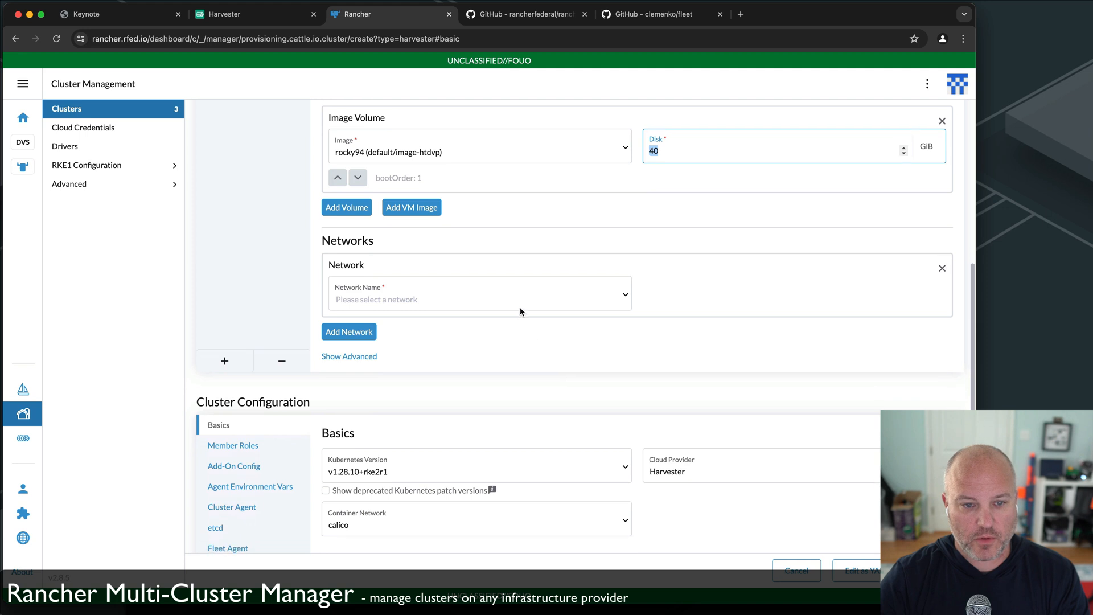
left_click(479, 299)
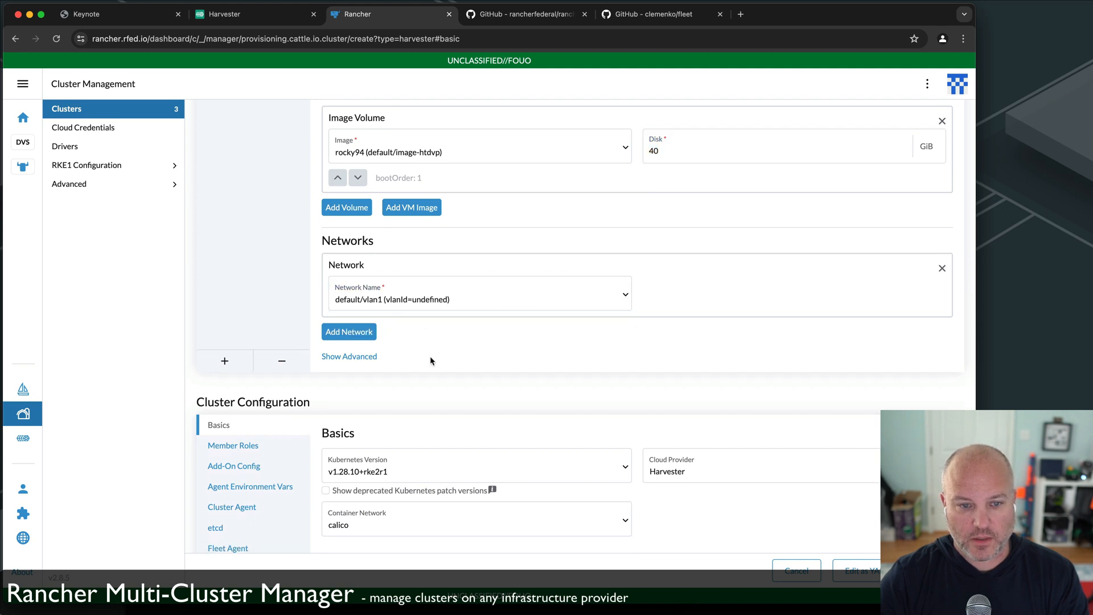
left_click(476, 466)
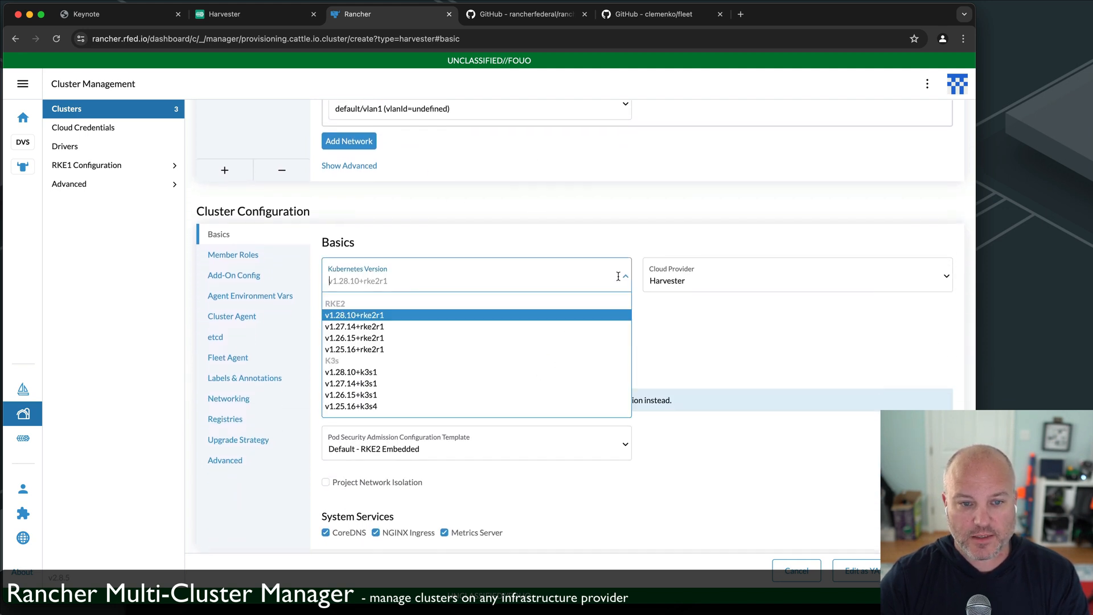
mouse_move(549, 371)
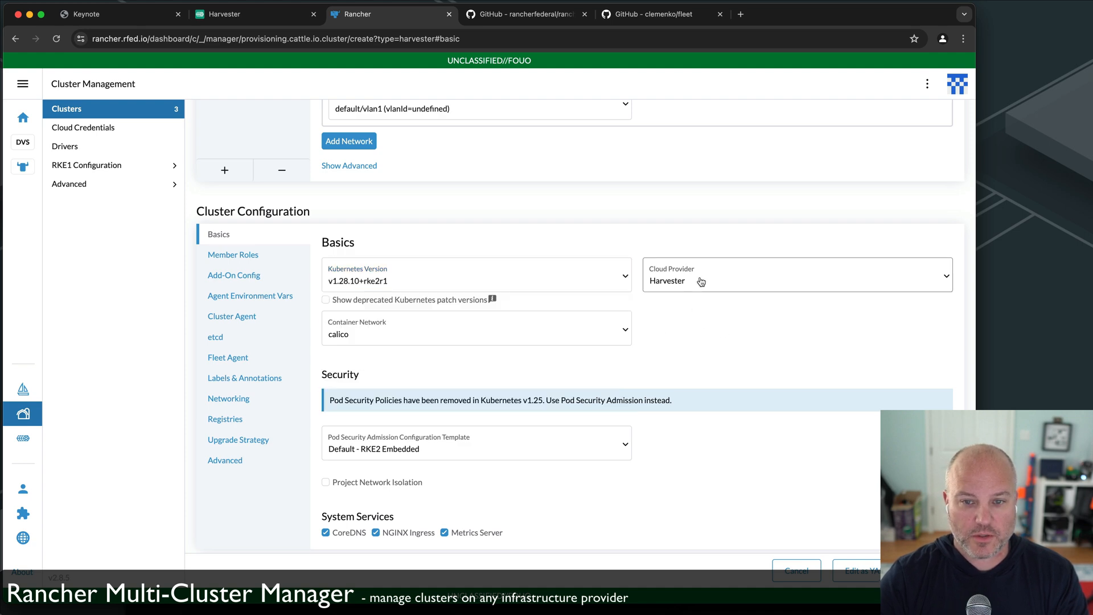
left_click(476, 333)
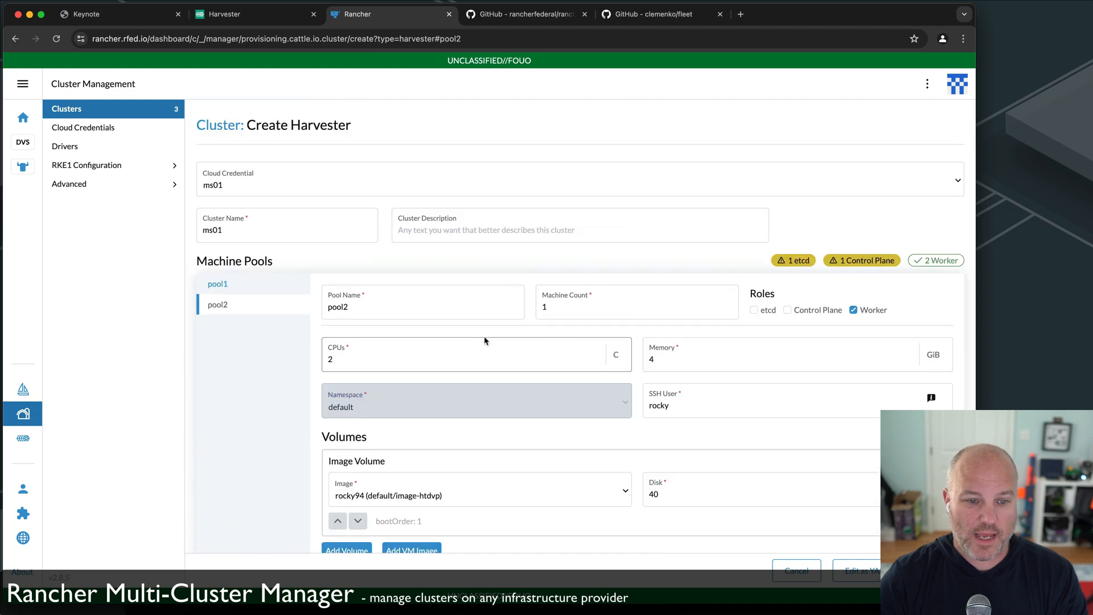
mouse_move(216, 284)
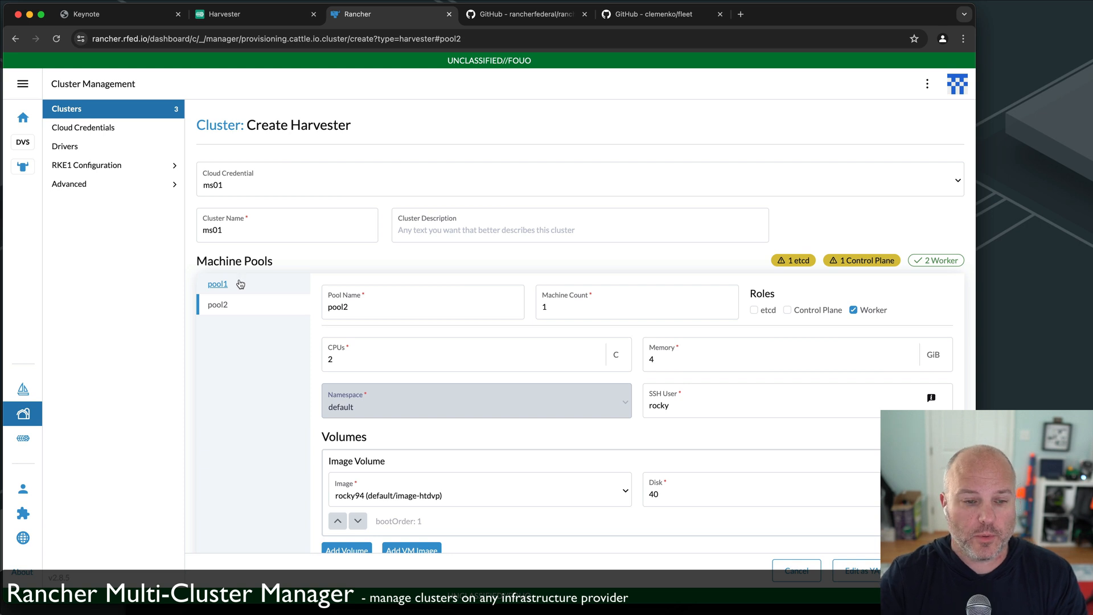
Set pool2 to 2 machines, name the cluster ms02, and create it so provisioning begins.
scroll("down", 3)
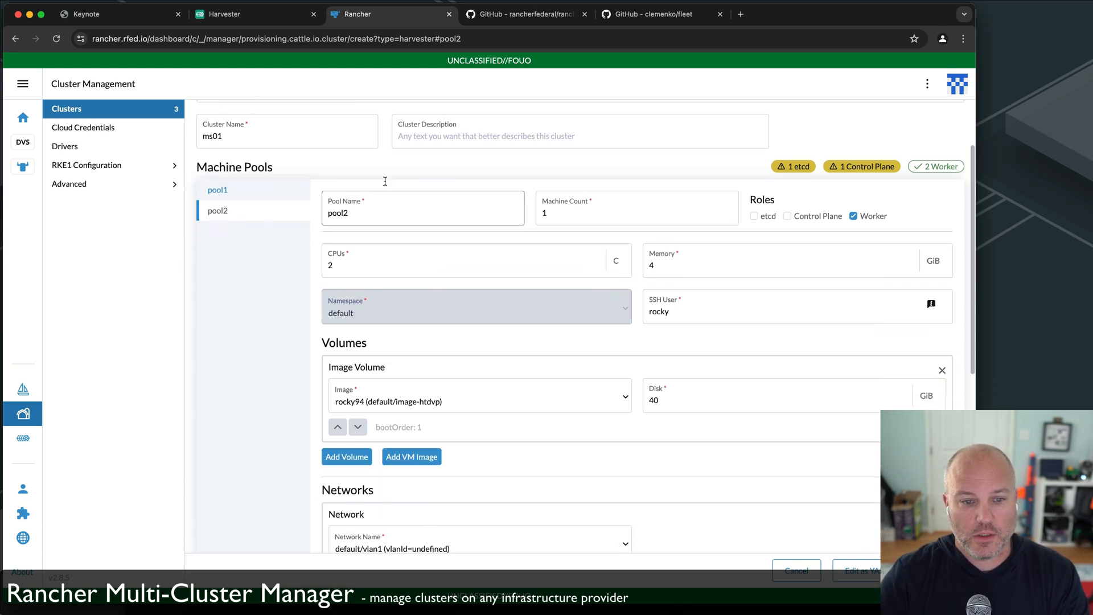
scroll("down", 3)
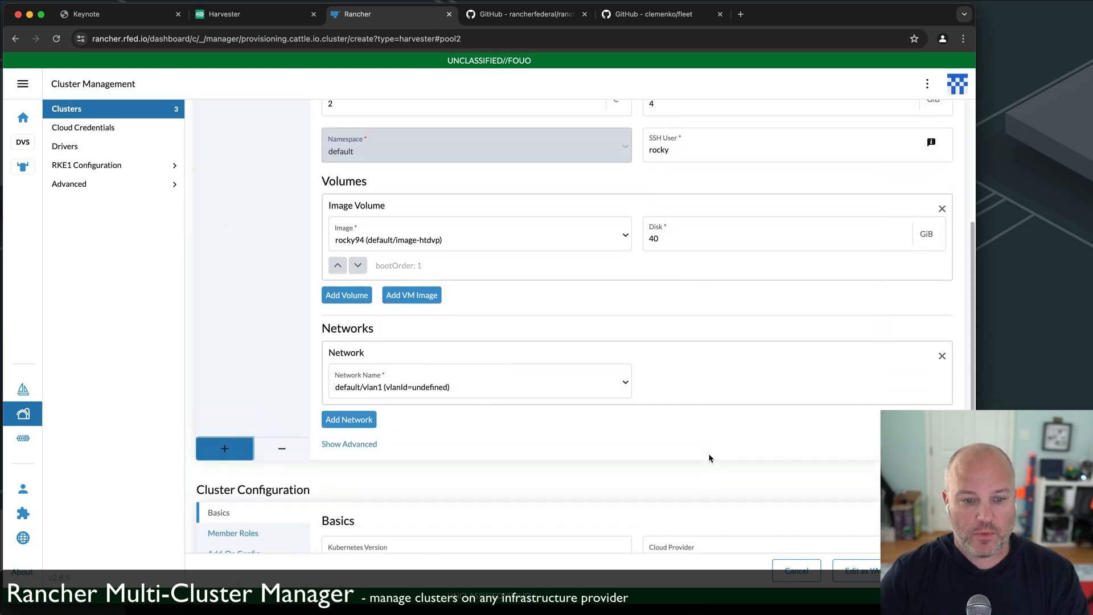
scroll("up", 3)
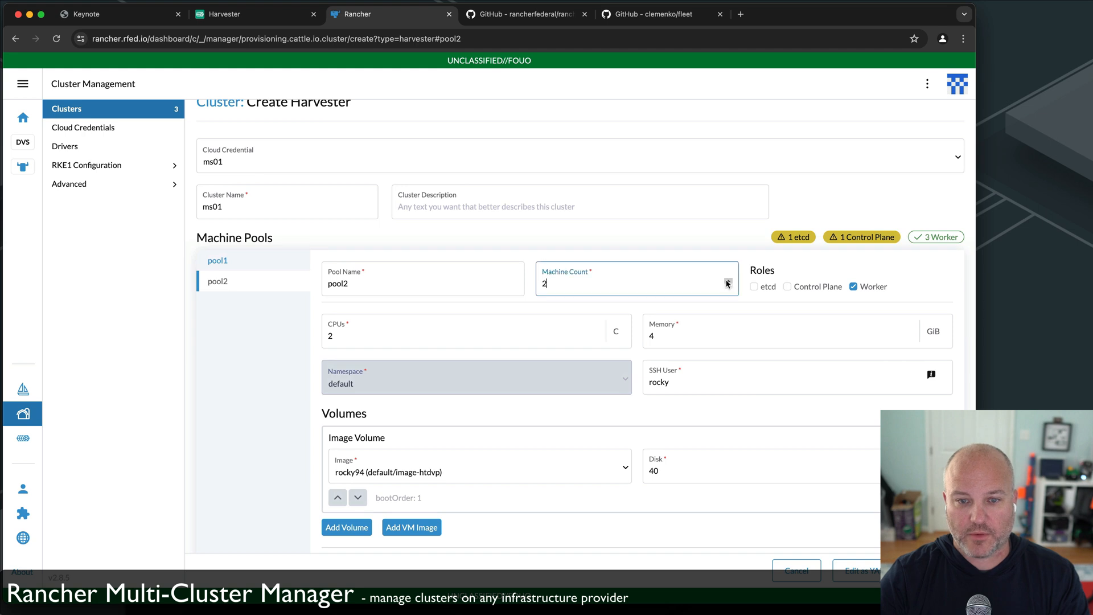
mouse_move(640, 373)
type("2")
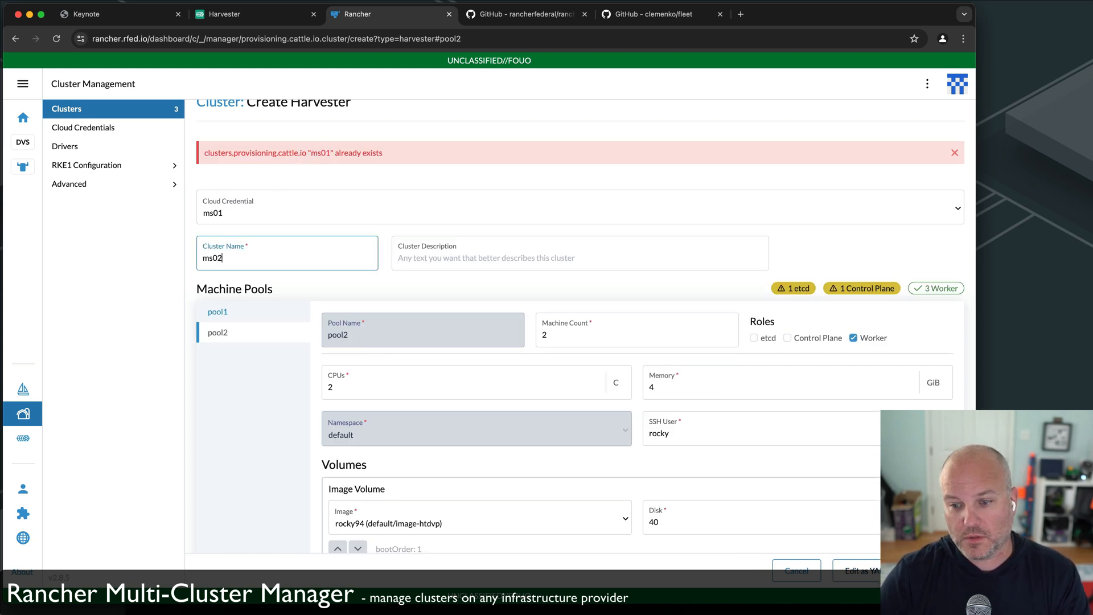
left_click(954, 153)
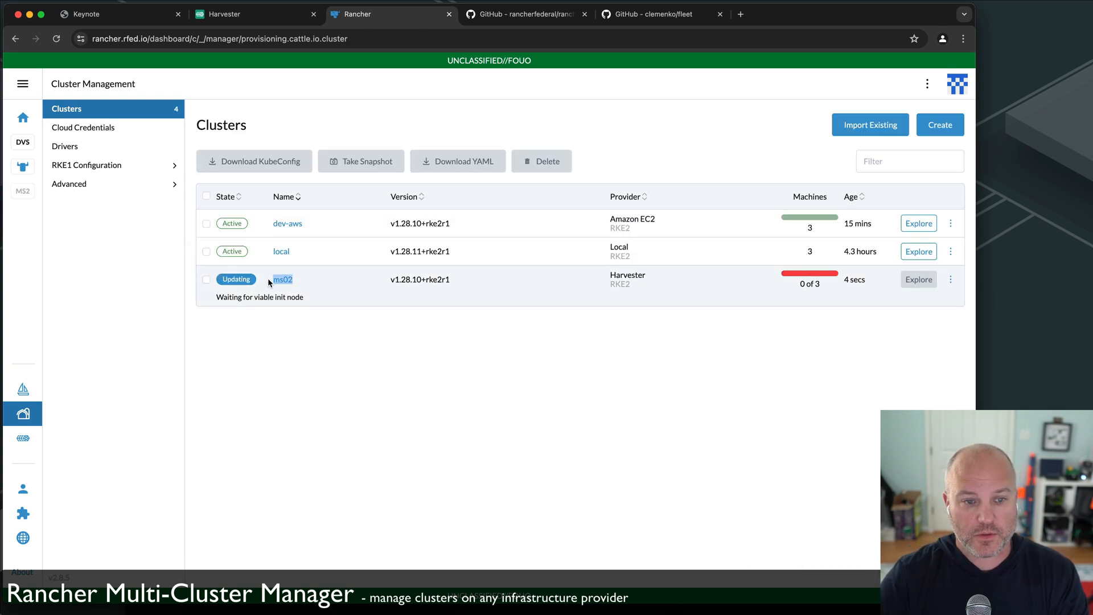
Switch to Harvester and show its Virtual Machines list for the ms02 machines.
left_click(257, 14)
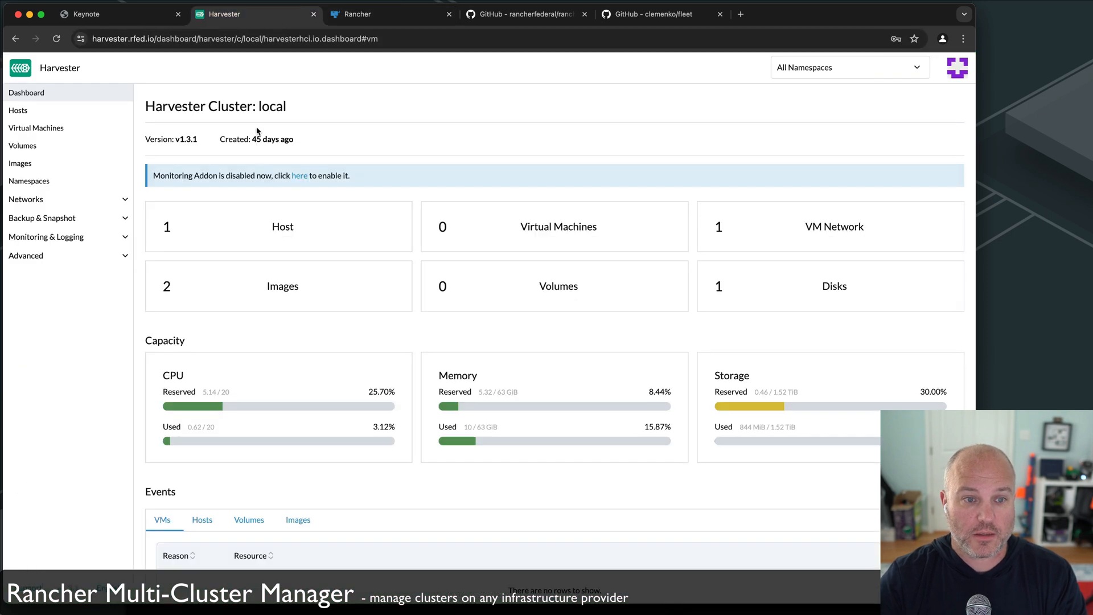
left_click(35, 128)
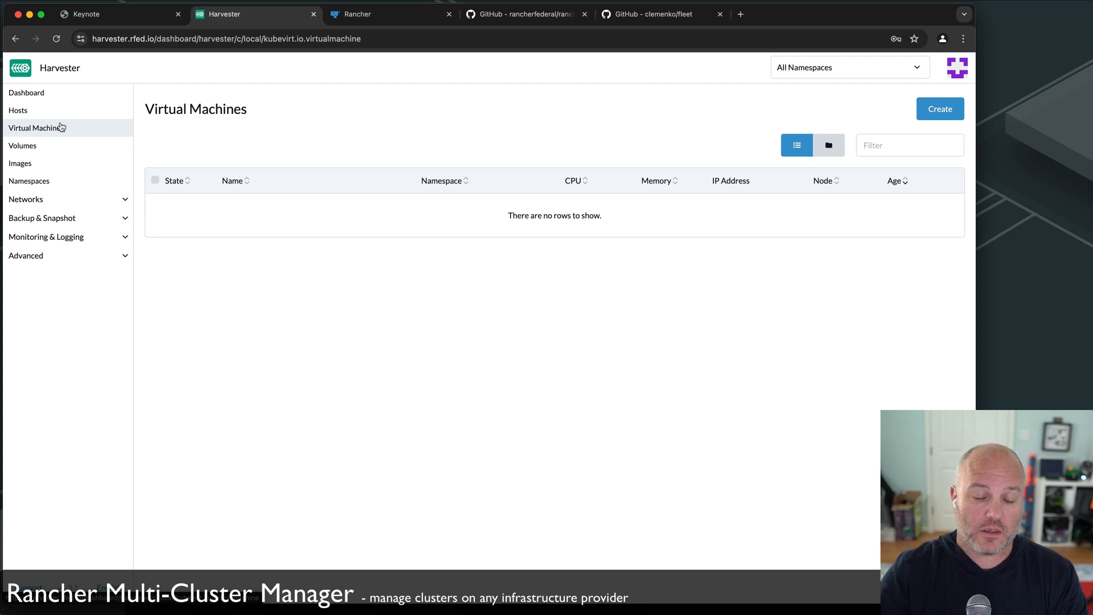
mouse_move(125, 198)
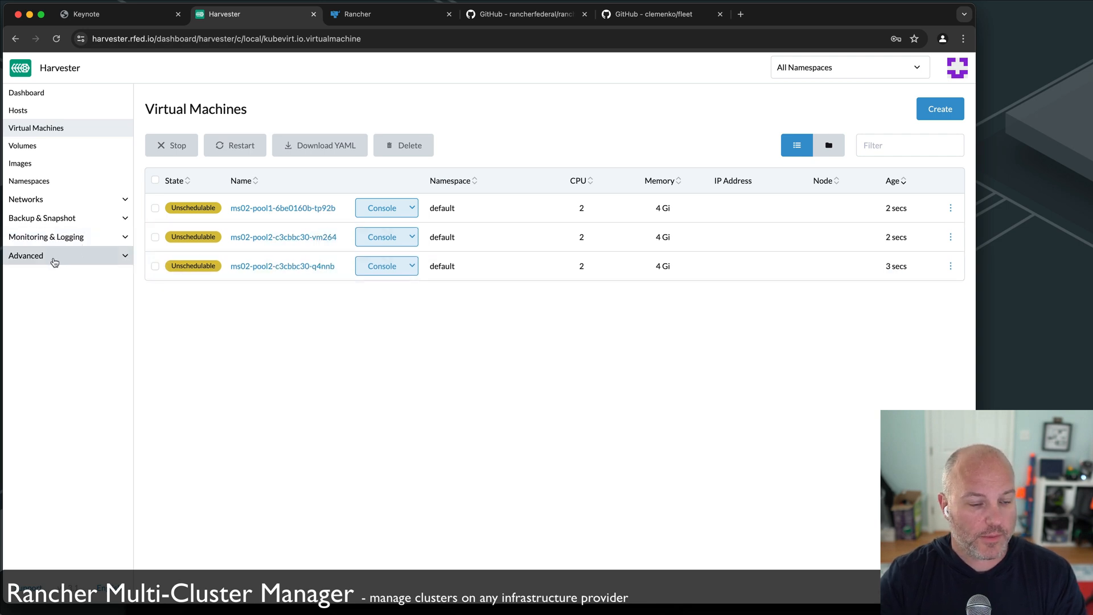
Show the Advanced Settings page at the cluster-registration-url pointing at Rancher.
left_click(26, 255)
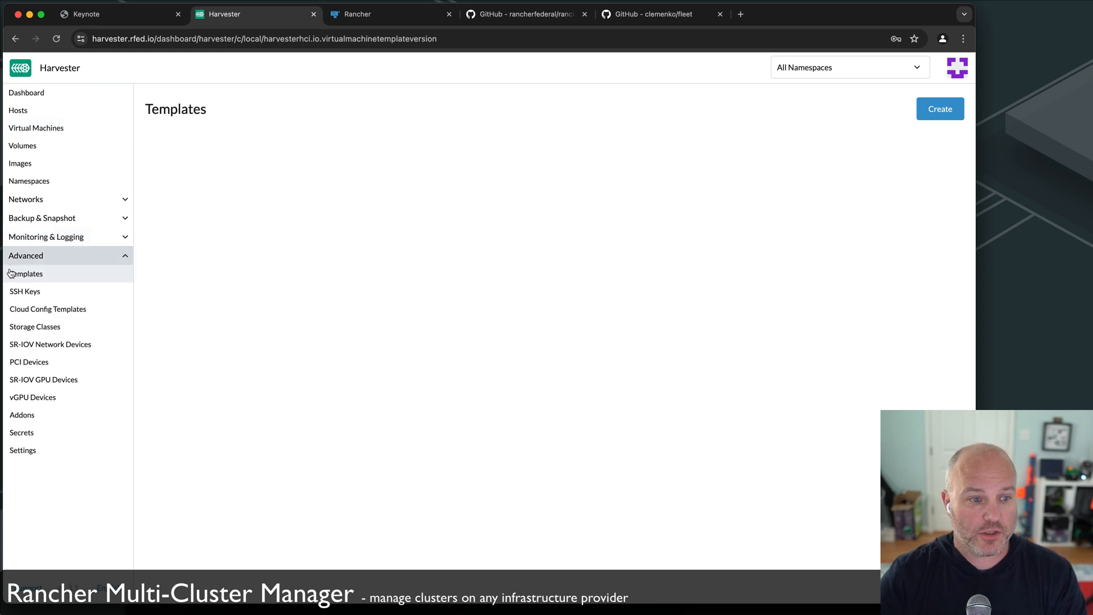
left_click(22, 449)
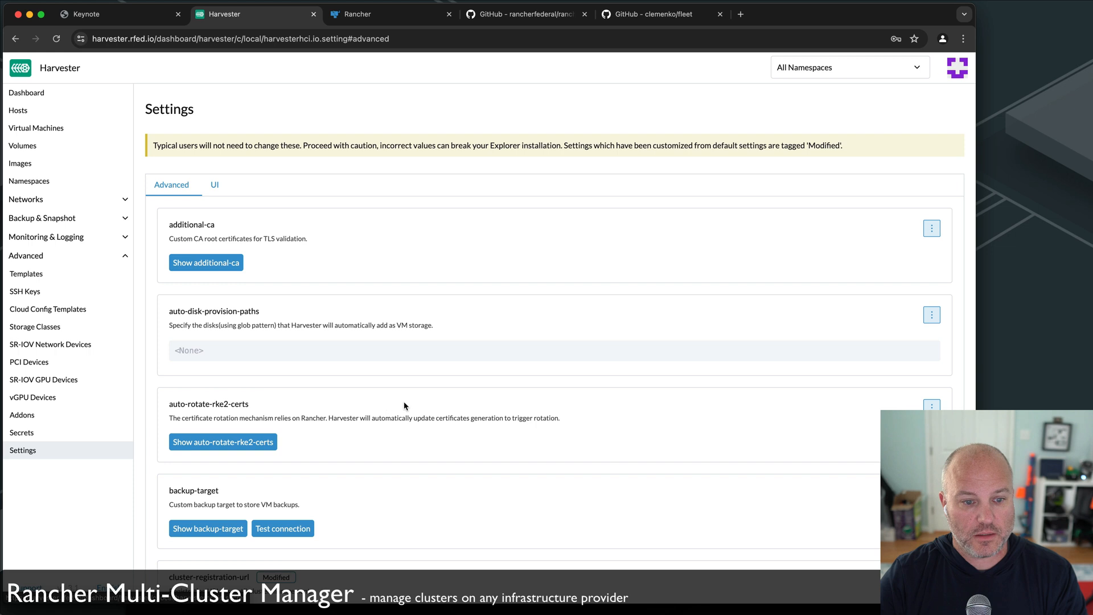
scroll("down", 3)
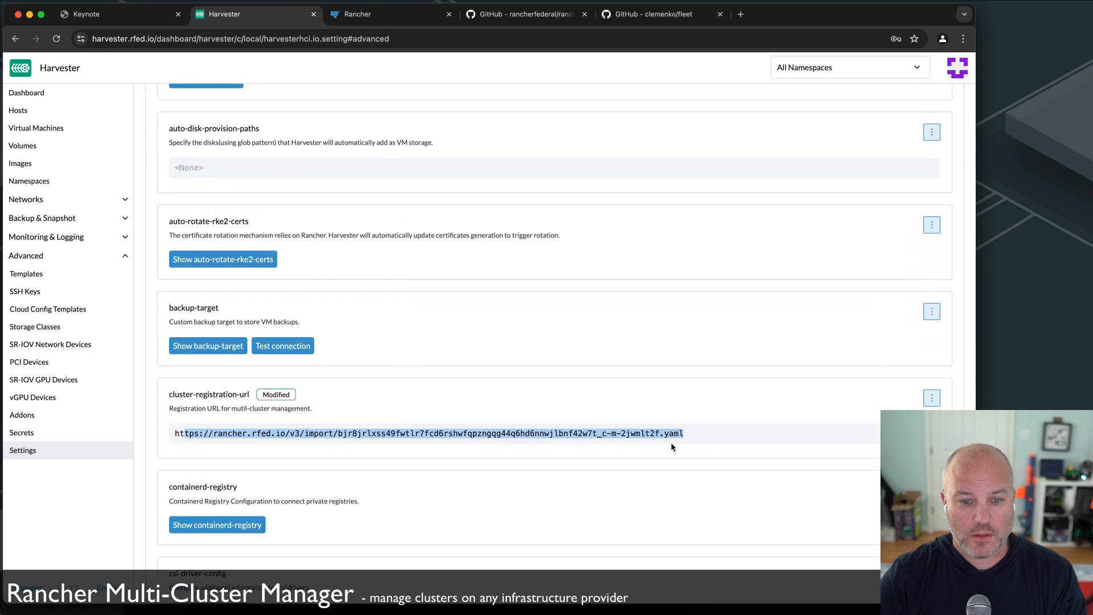
mouse_move(720, 440)
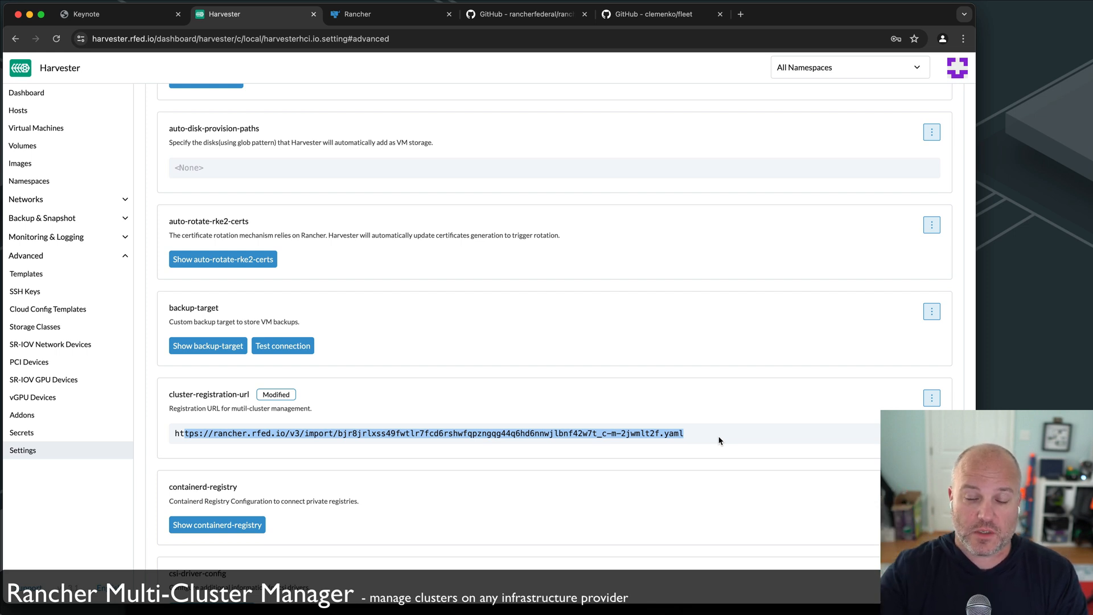
mouse_move(46, 237)
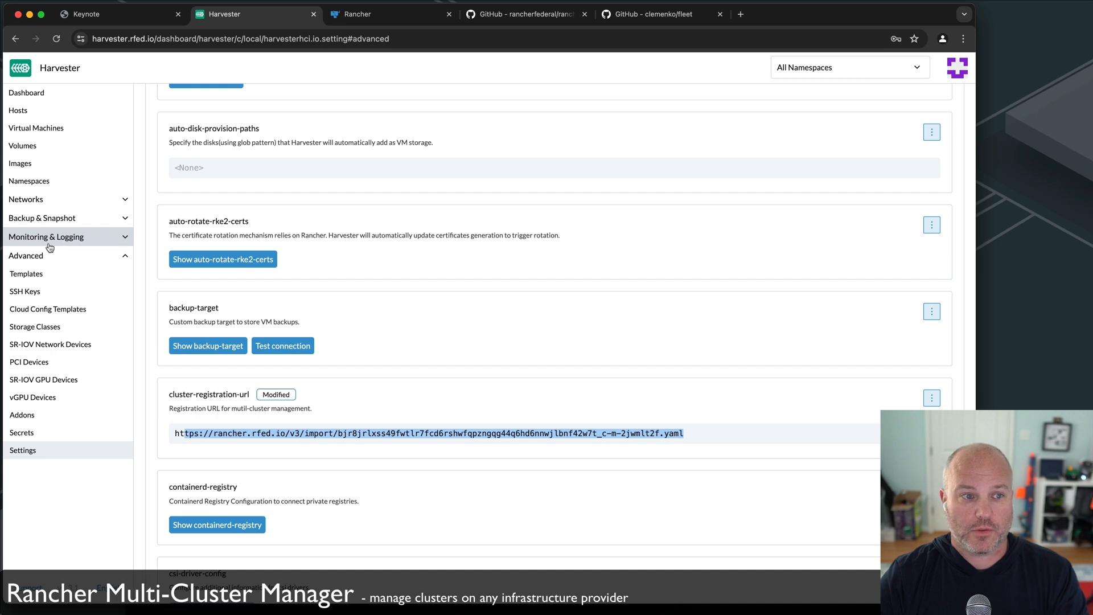
Return to the Virtual Machines list with all three ms02 machines running.
left_click(36, 127)
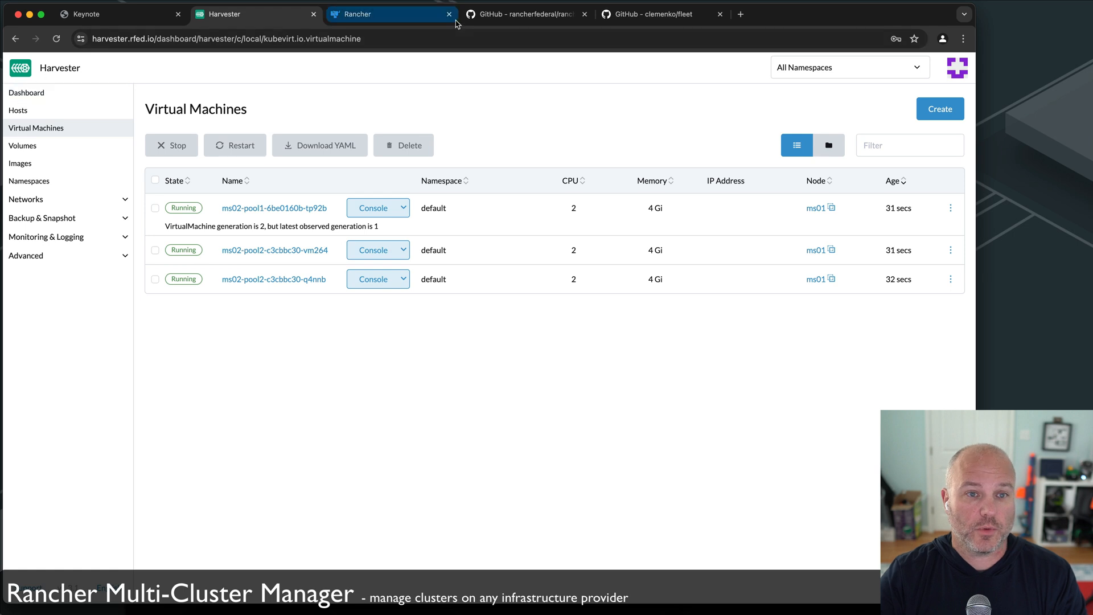
Switch to Rancher and open the dev-aws cluster's details with its machine pools.
left_click(391, 13)
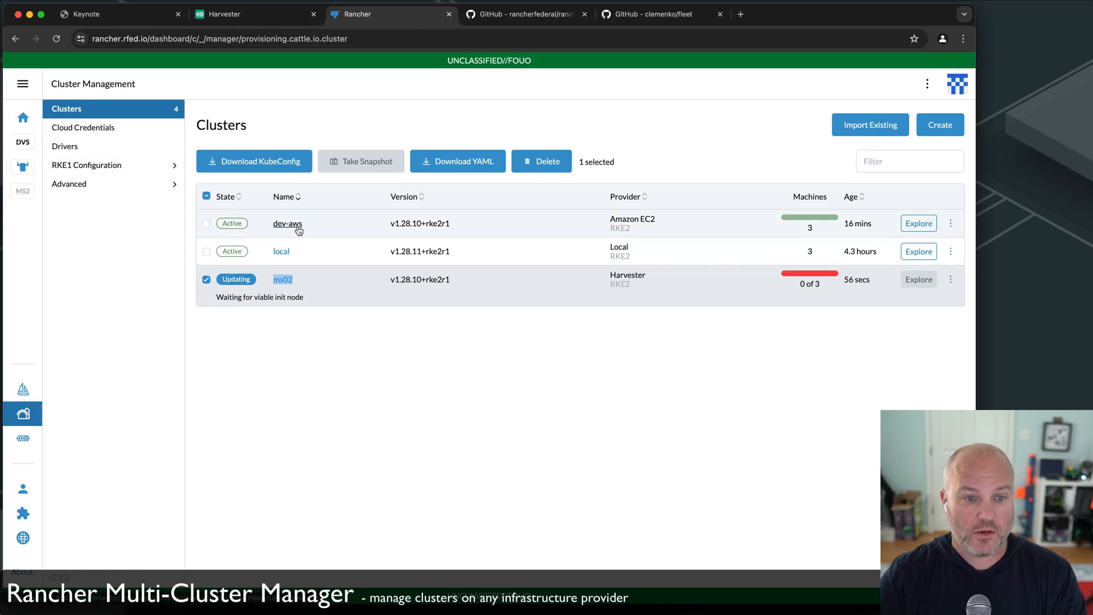
left_click(287, 223)
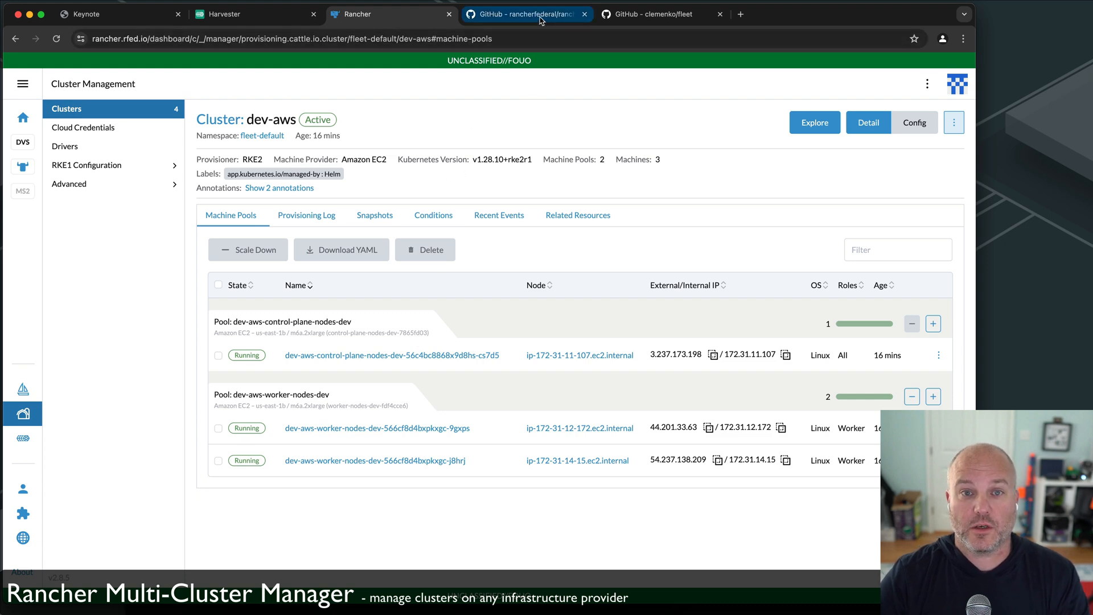
Review the rancher-cluster-templates README on GitHub.
left_click(526, 13)
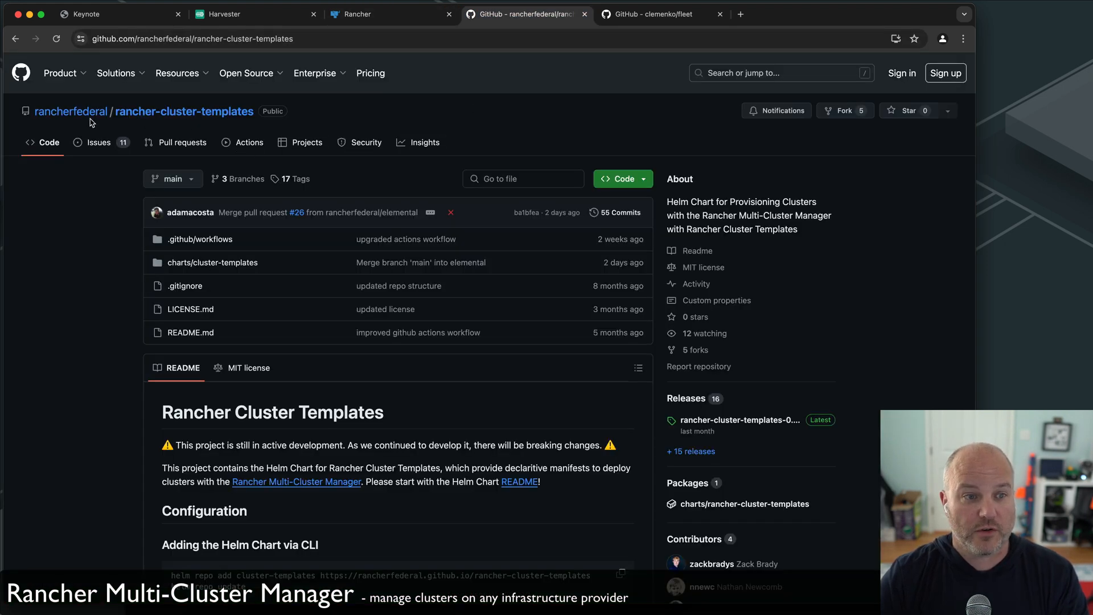
mouse_move(180, 125)
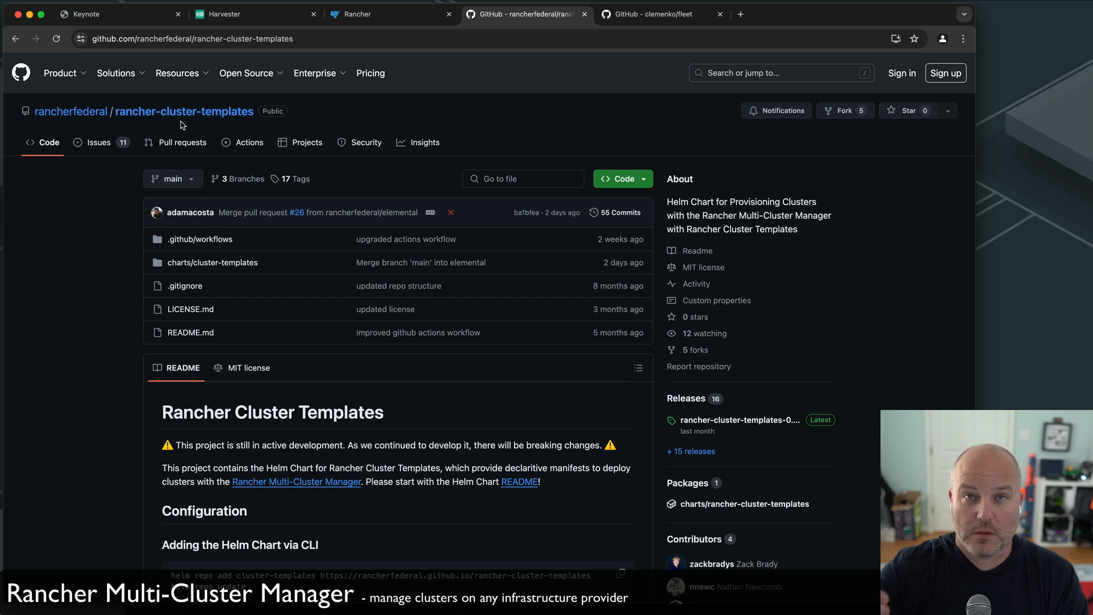
scroll("down", 3)
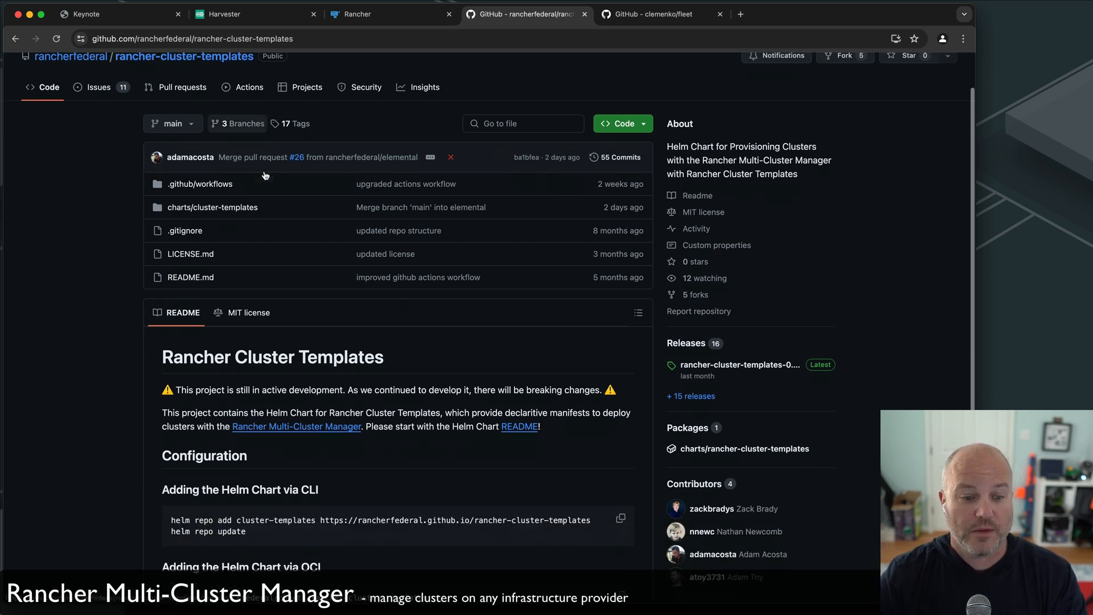
scroll("down", 3)
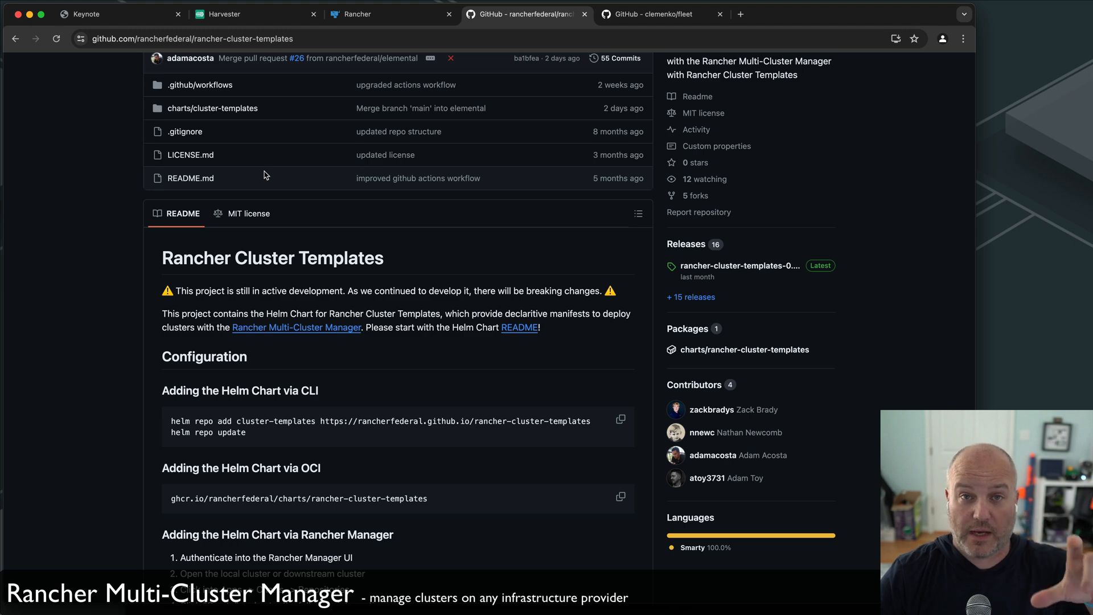
scroll("down", 3)
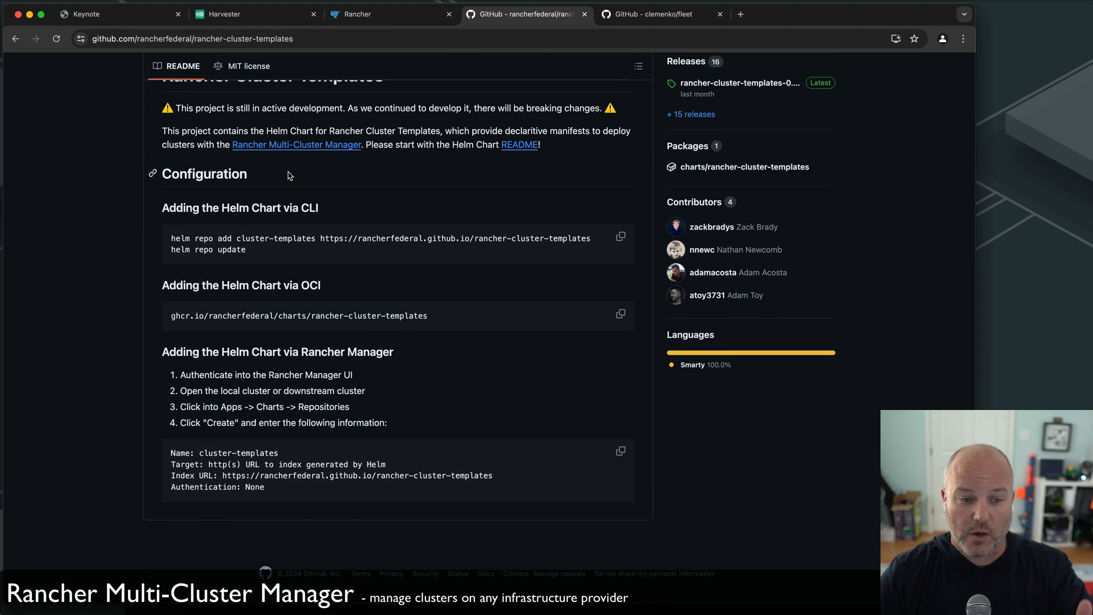
scroll("up", 3)
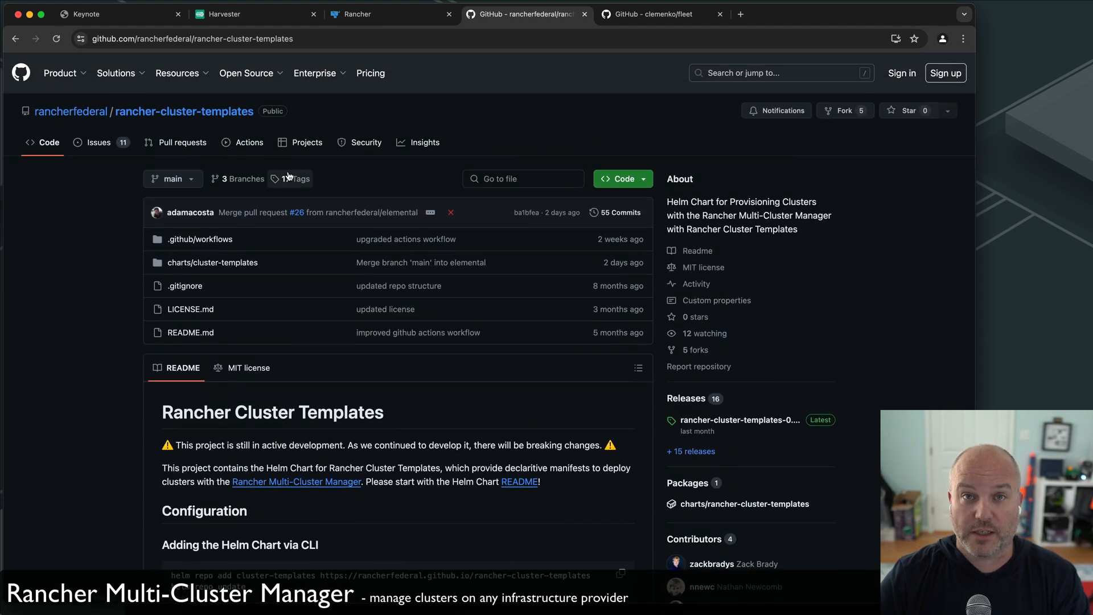
Open gitrepo.yml in the clemenko/fleet repository.
left_click(660, 14)
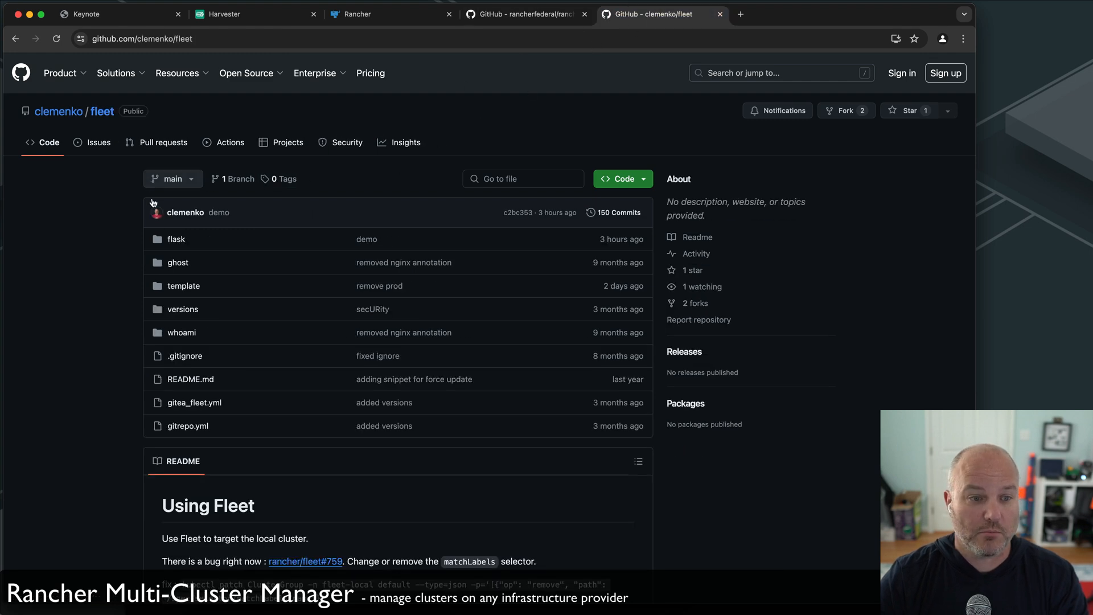
scroll("down", 3)
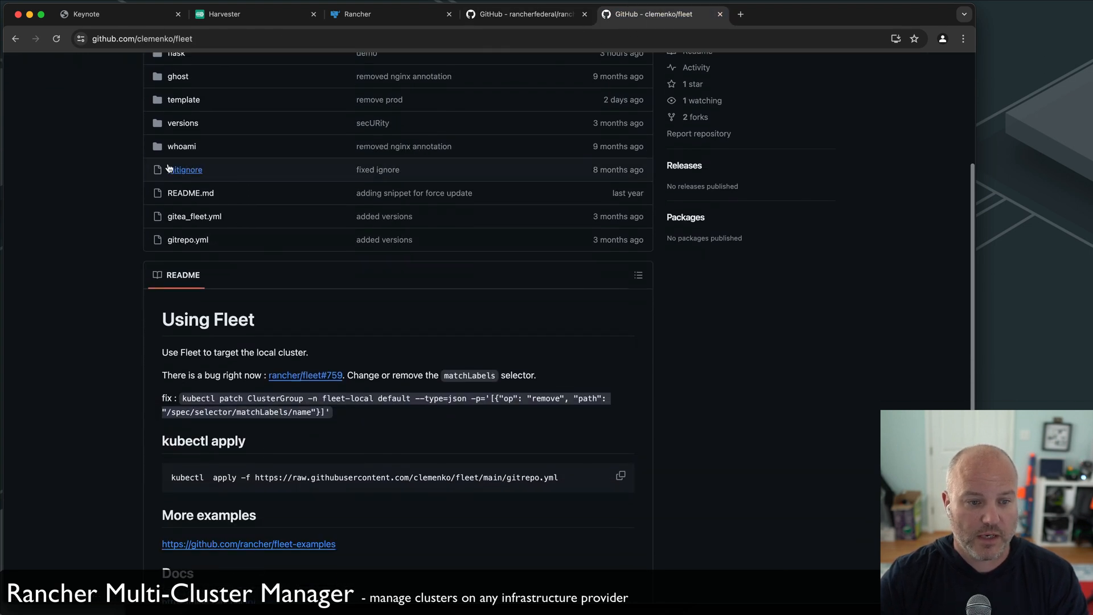
left_click(188, 240)
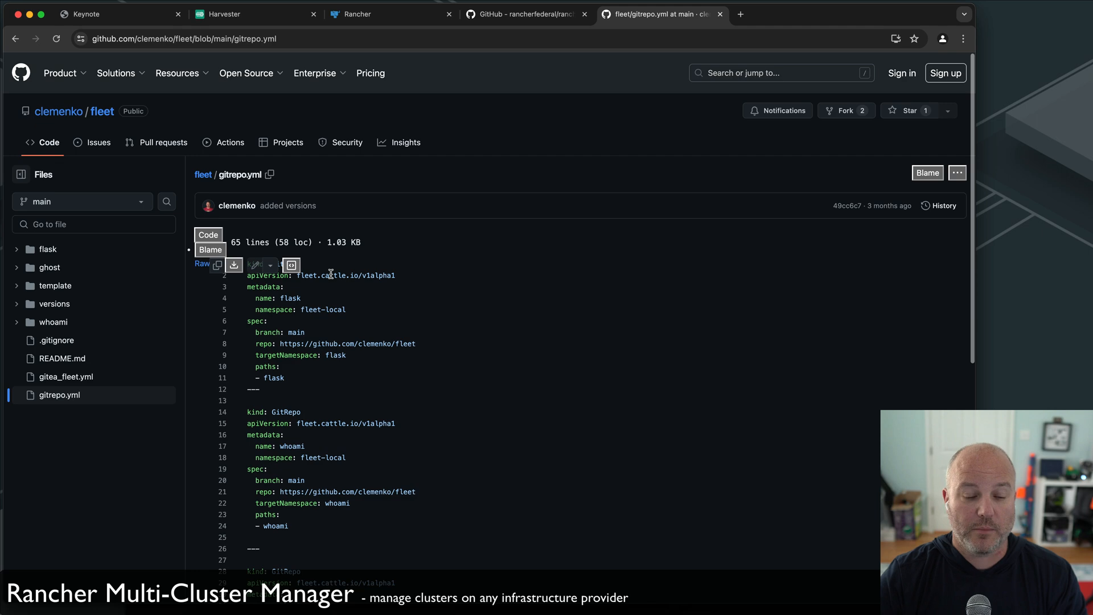
Show the Continuous Delivery Git Repos list for the fleet-local workspace.
left_click(391, 13)
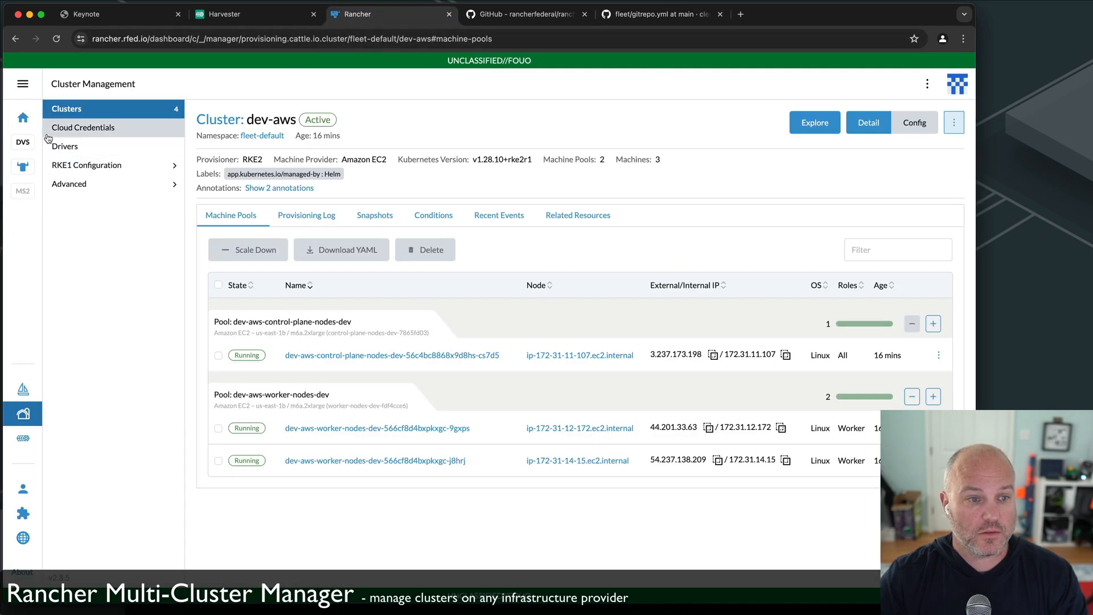
left_click(22, 390)
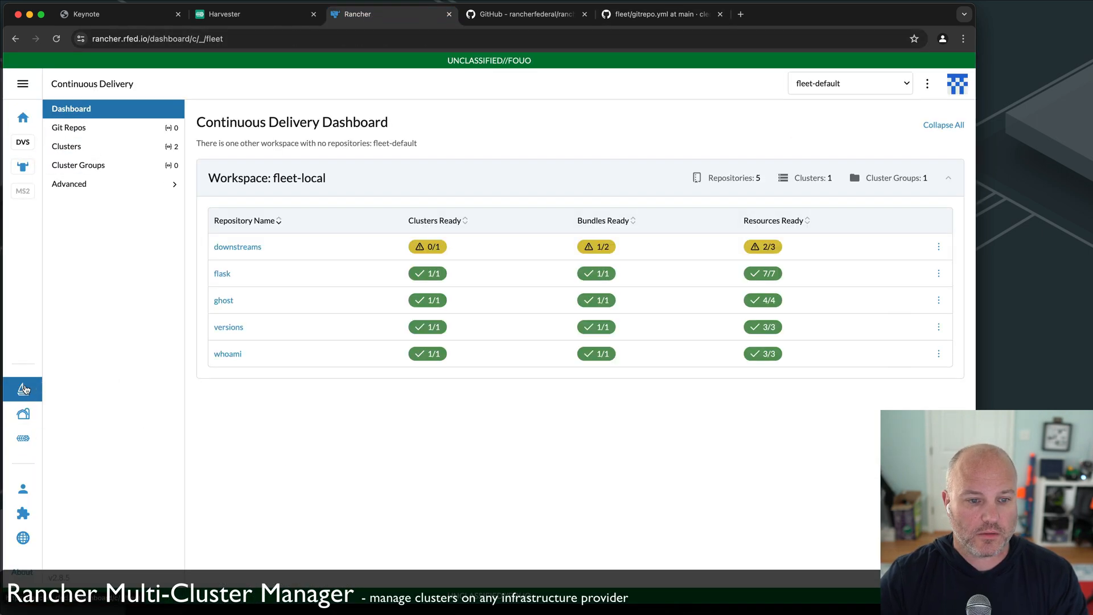
mouse_move(134, 149)
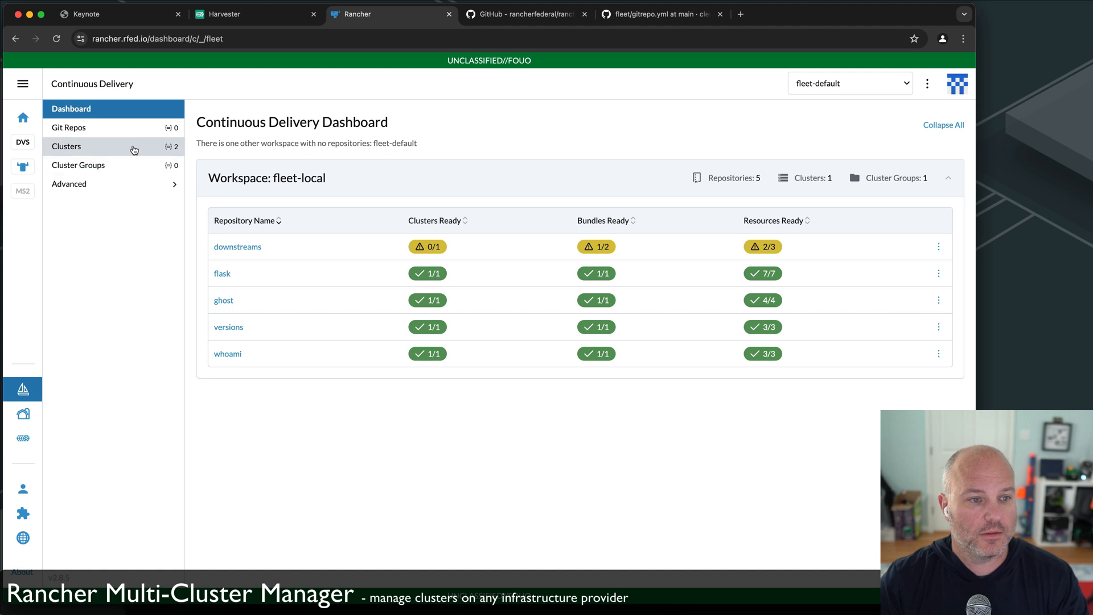
left_click(70, 127)
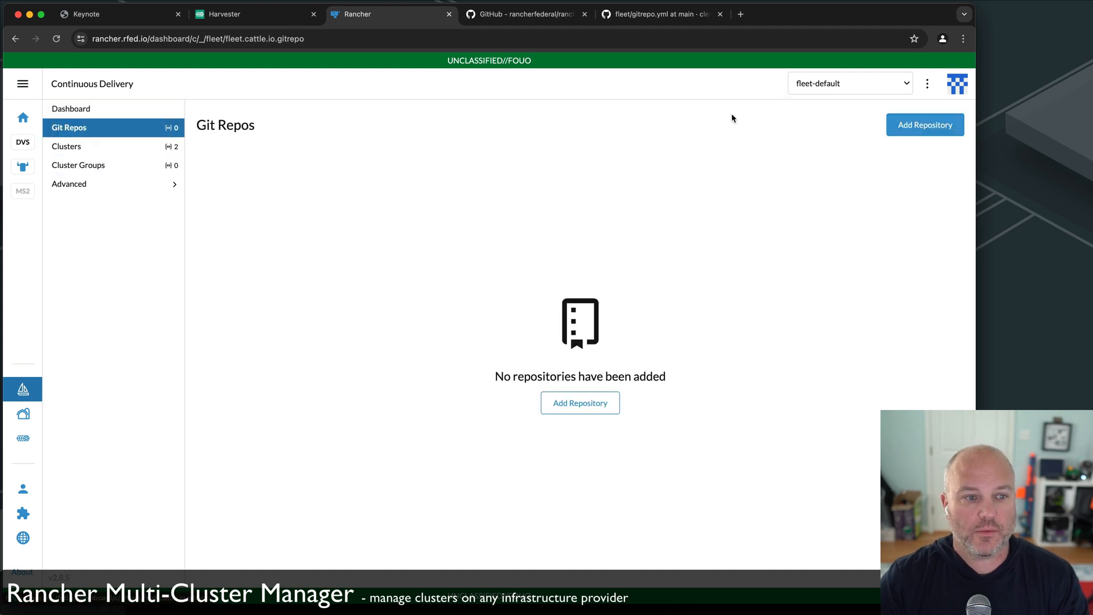
left_click(850, 83)
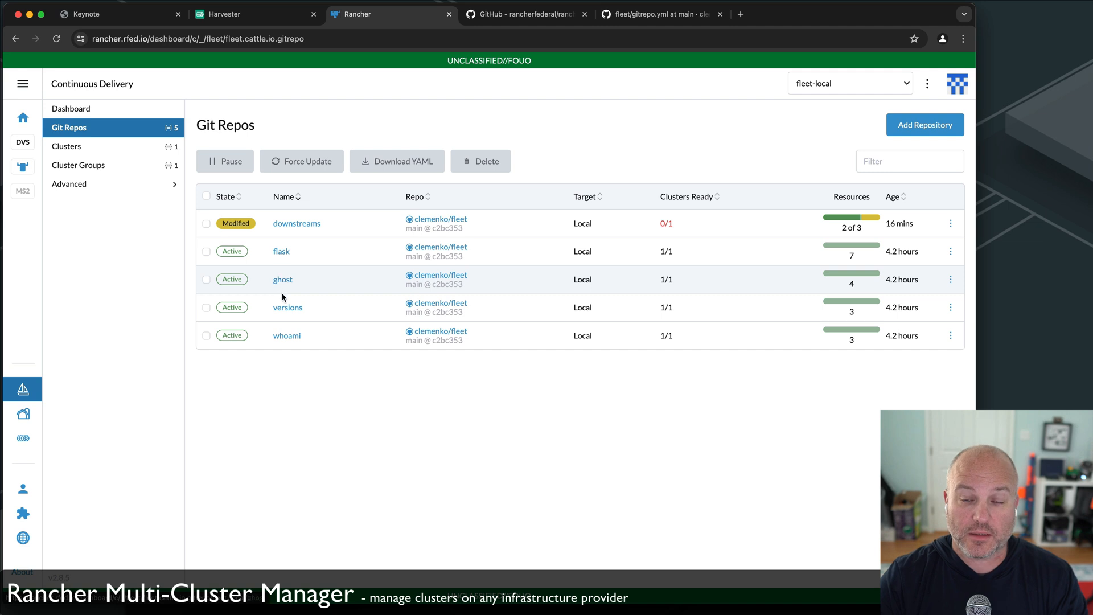
mouse_move(296, 223)
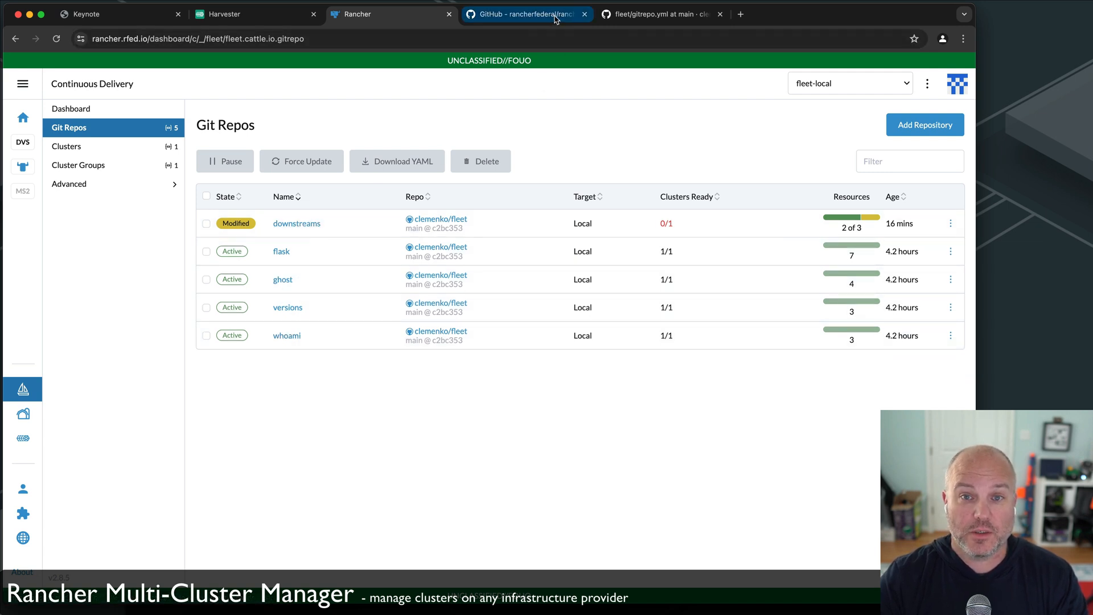
Browse the fleet repository's gitrepo.yml and the prod and do-dev template folders.
left_click(659, 14)
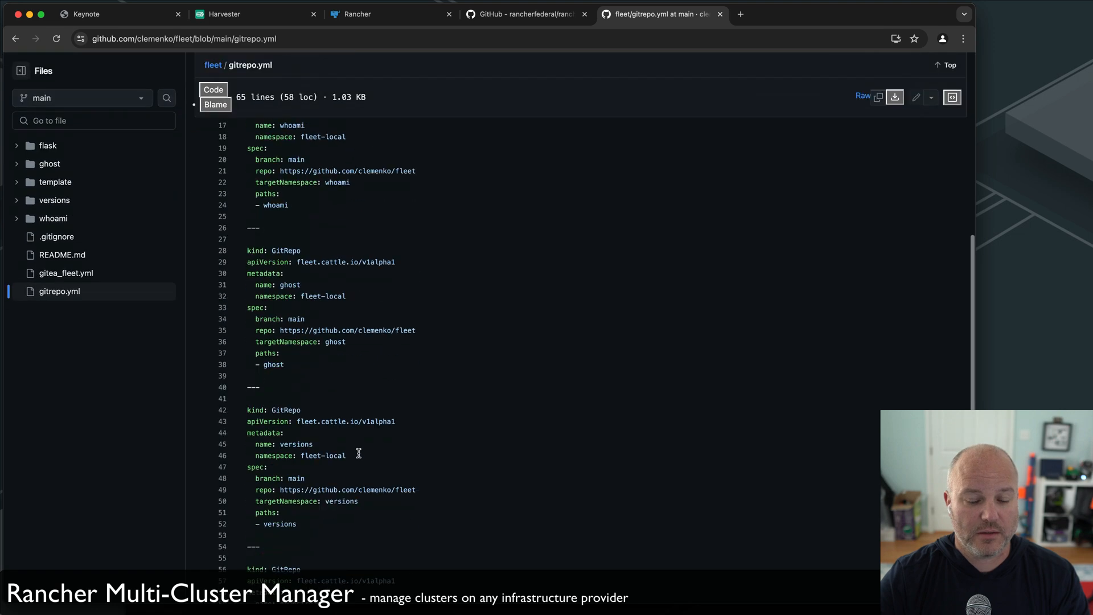
scroll("down", 3)
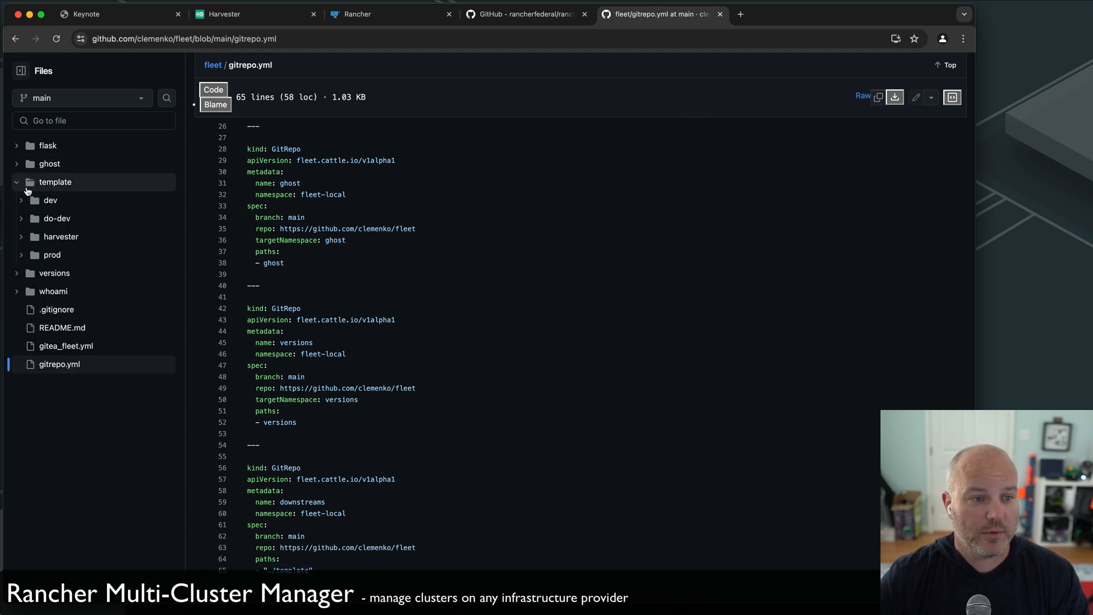
mouse_move(61, 237)
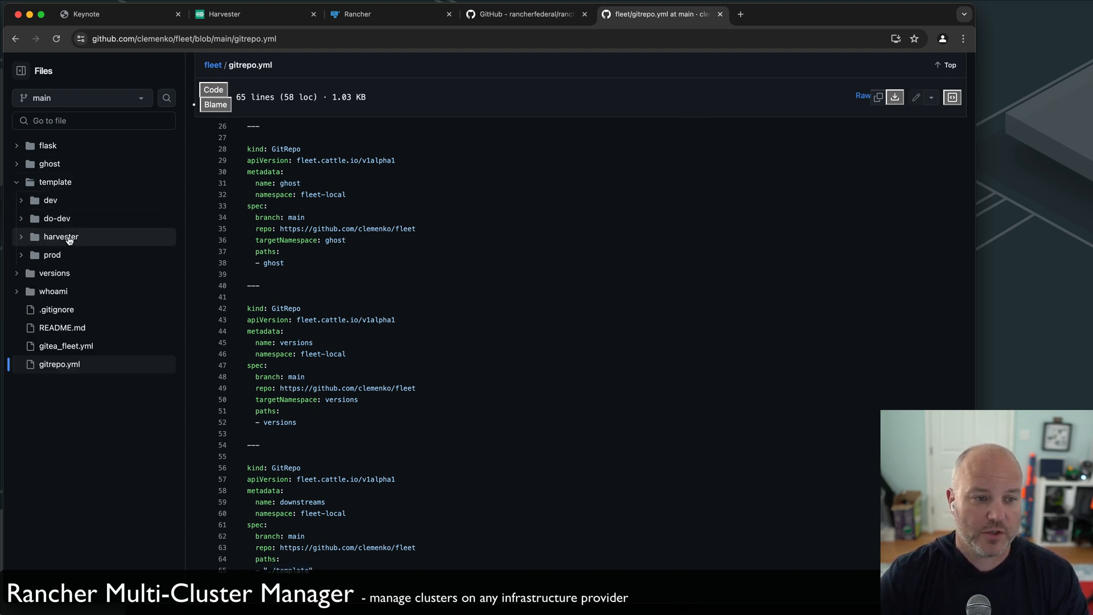
left_click(51, 254)
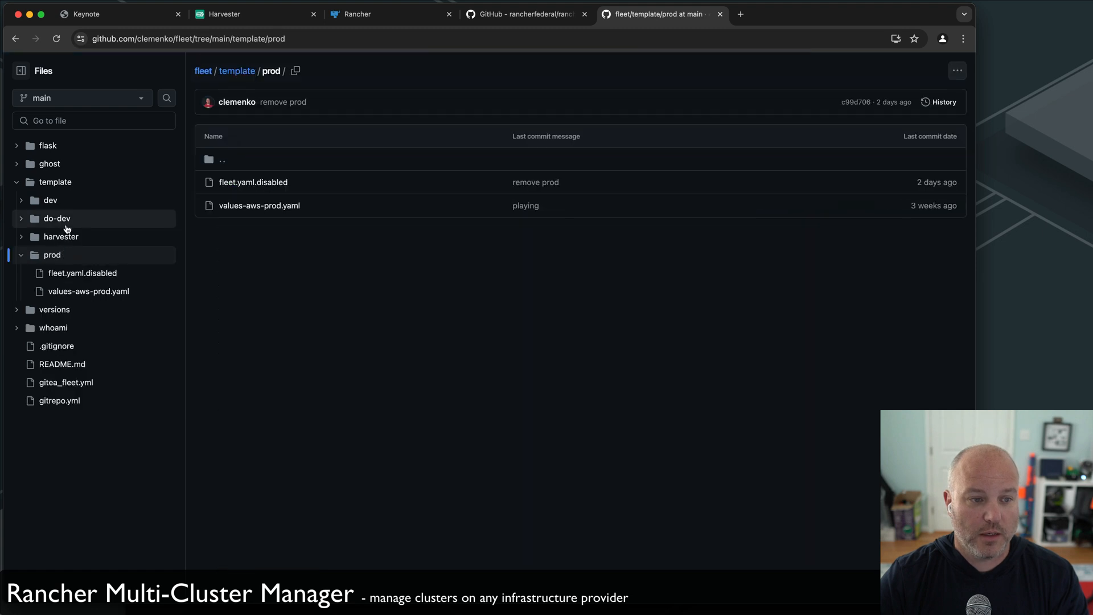
mouse_move(82, 272)
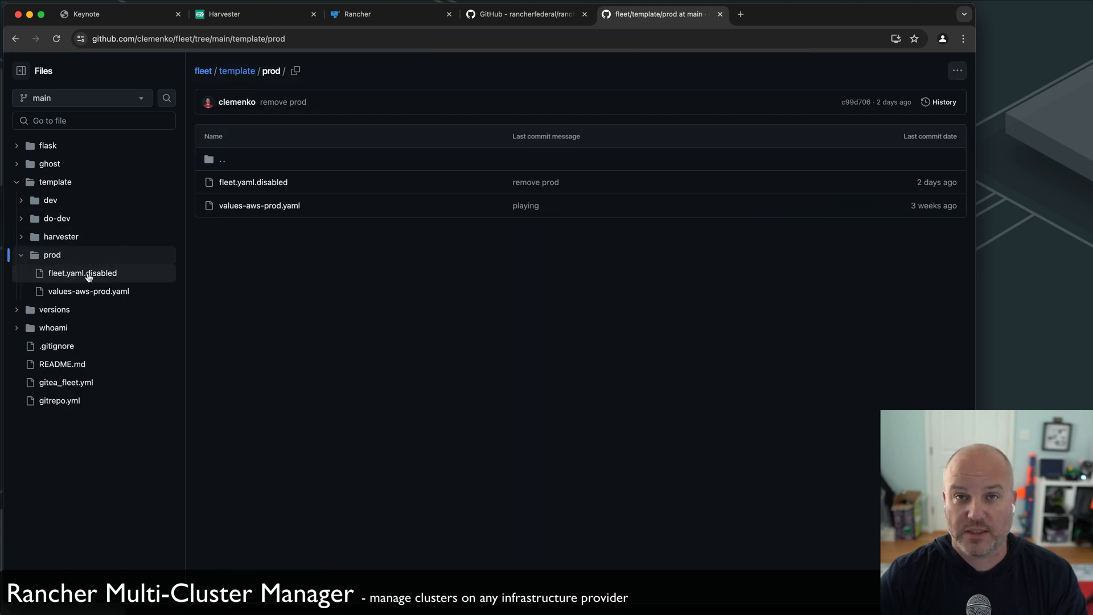
left_click(57, 218)
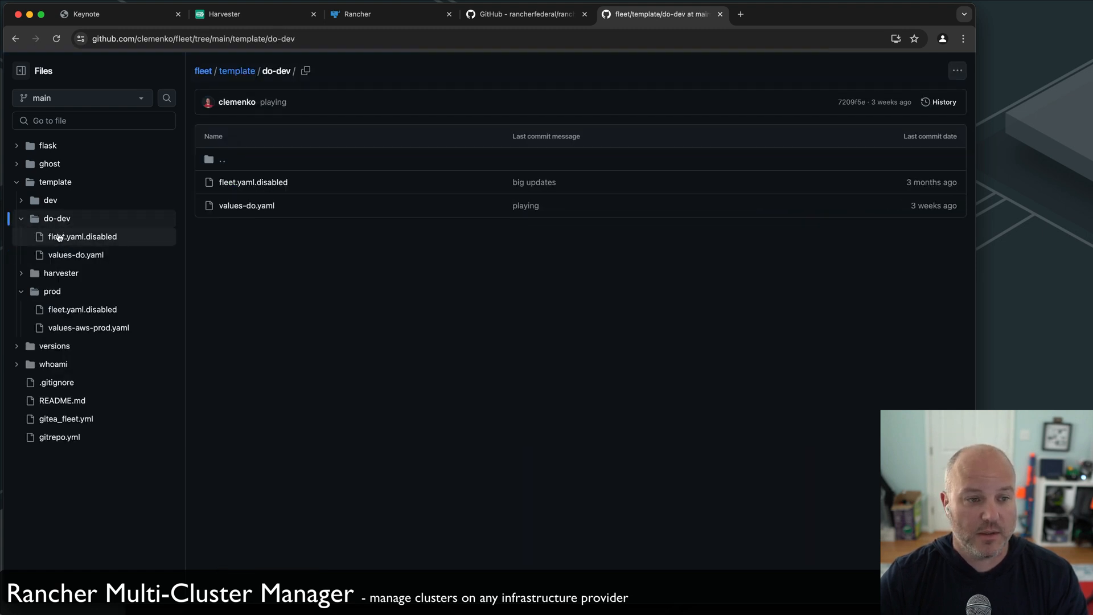
View template/dev/fleet.yaml, the rancher-cluster-templates Helm chart with dev-aws diff patches, highlighting the repo URL.
left_click(49, 201)
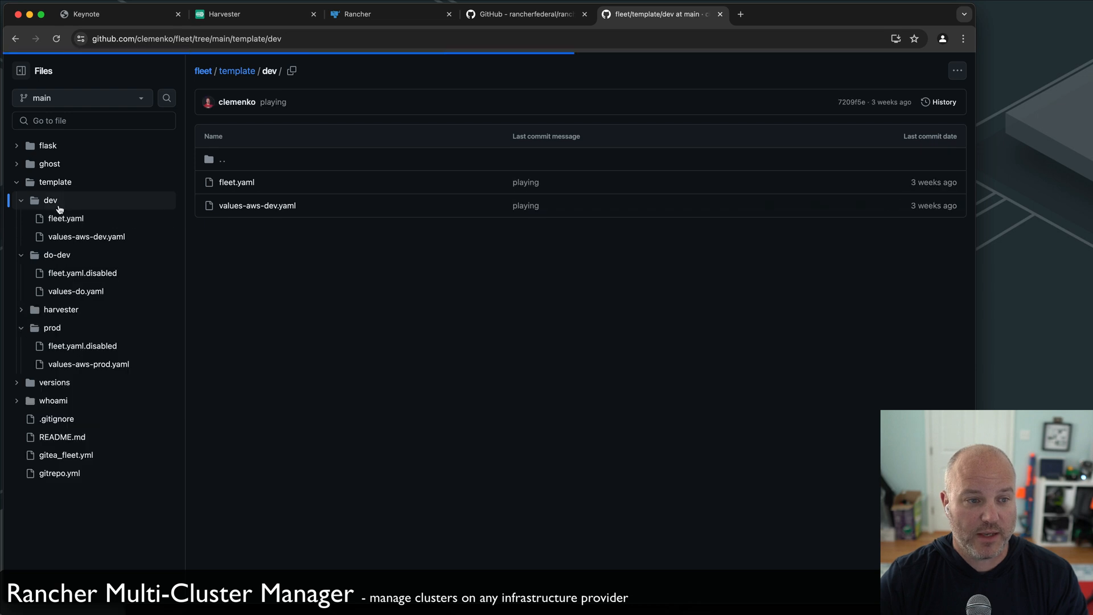
left_click(236, 183)
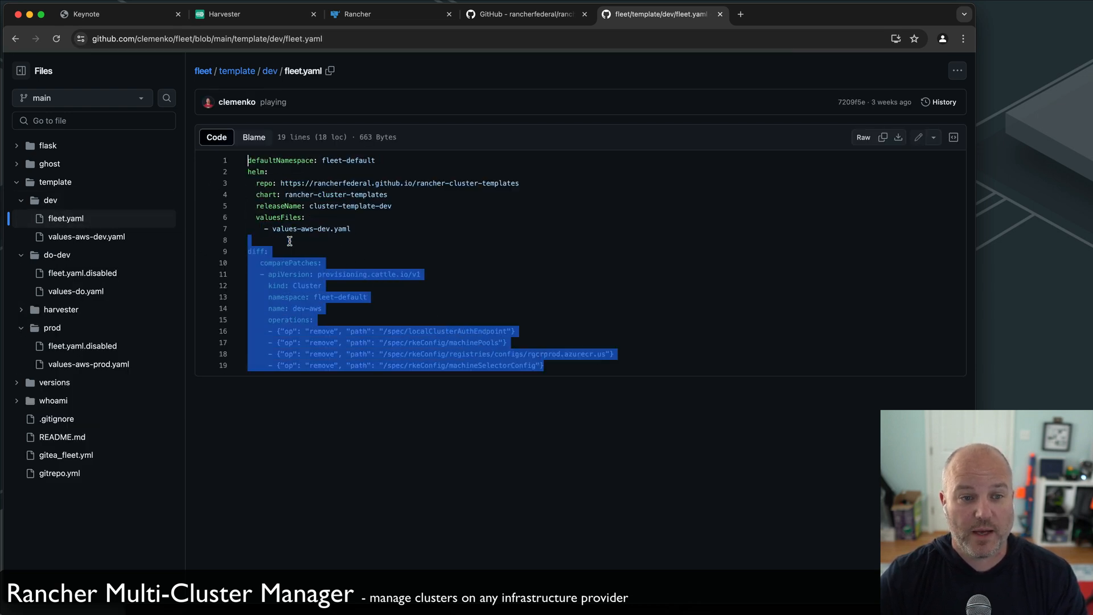
left_click(412, 198)
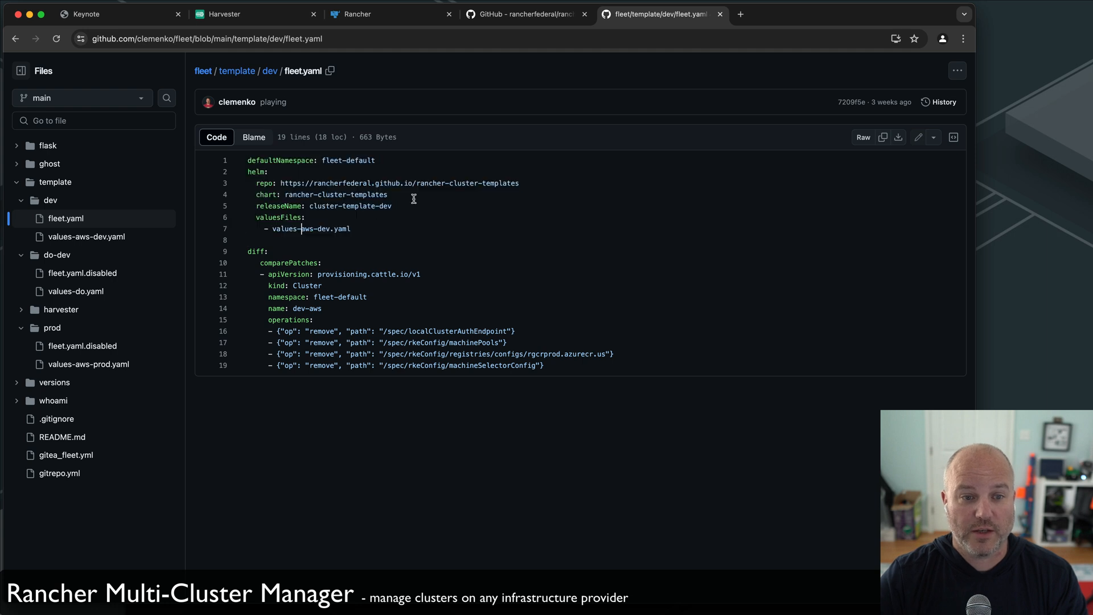
triple_click(387, 182)
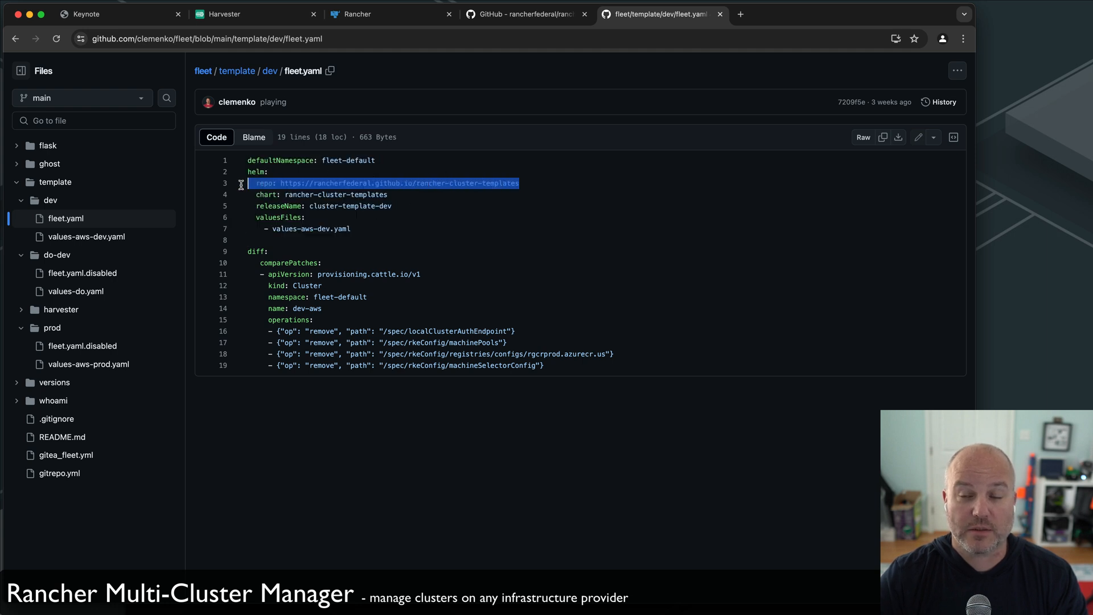
mouse_move(86, 237)
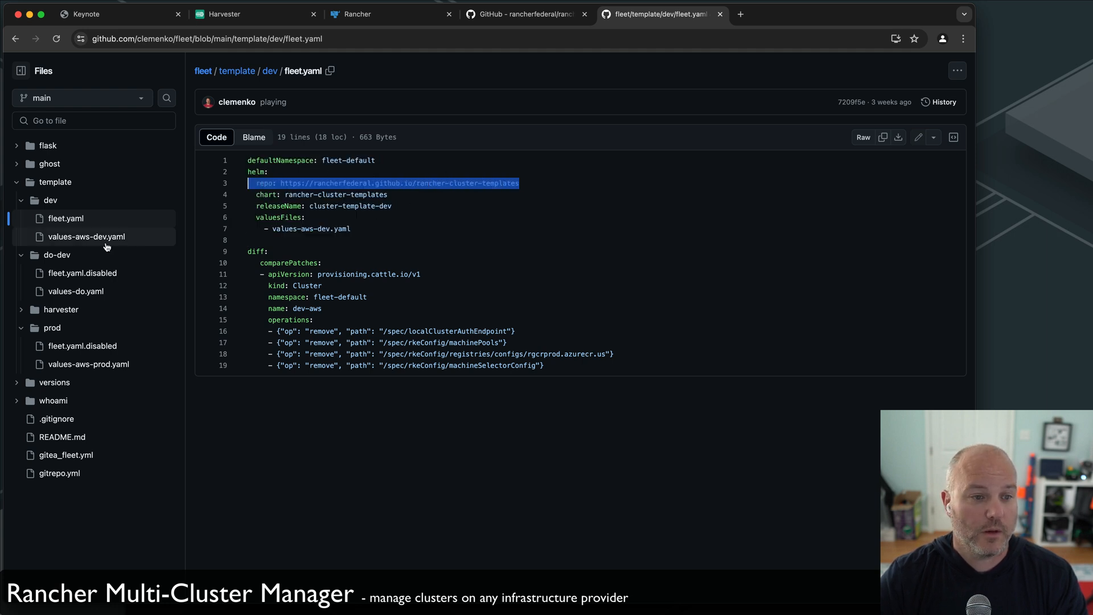
Read values-aws-dev.yaml's amazonec2 provider references, pod-security exemptions and EC2 pool settings.
left_click(87, 236)
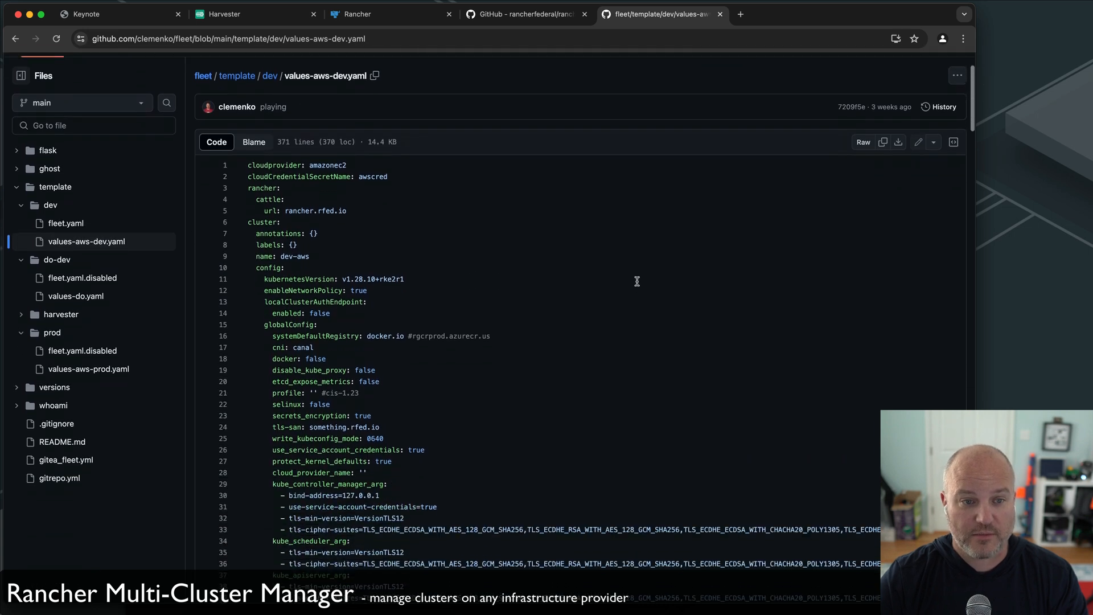
left_click(329, 164)
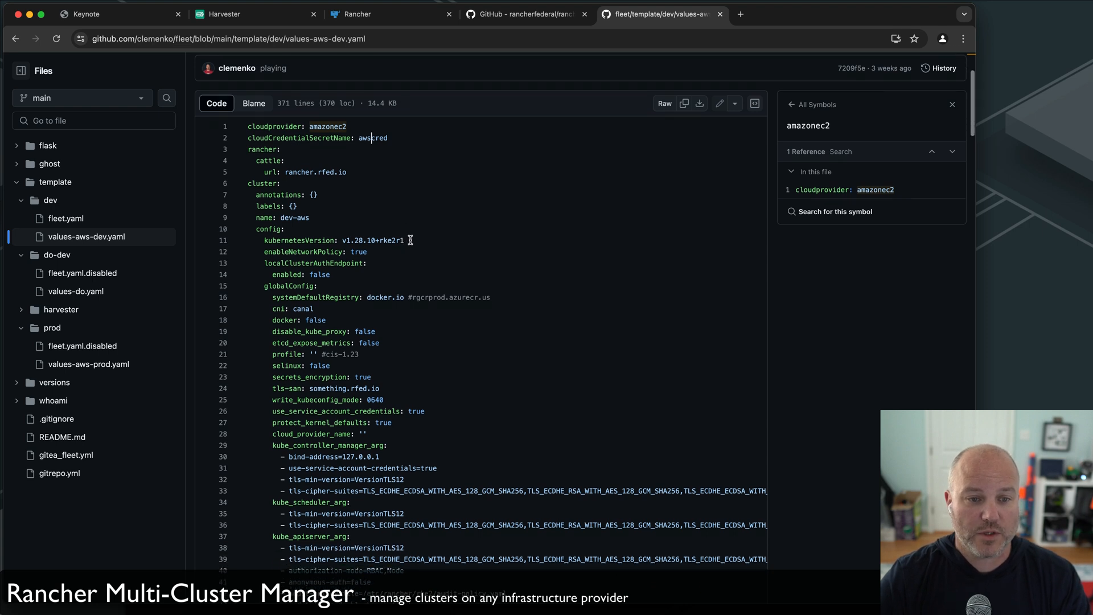
scroll("down", 3)
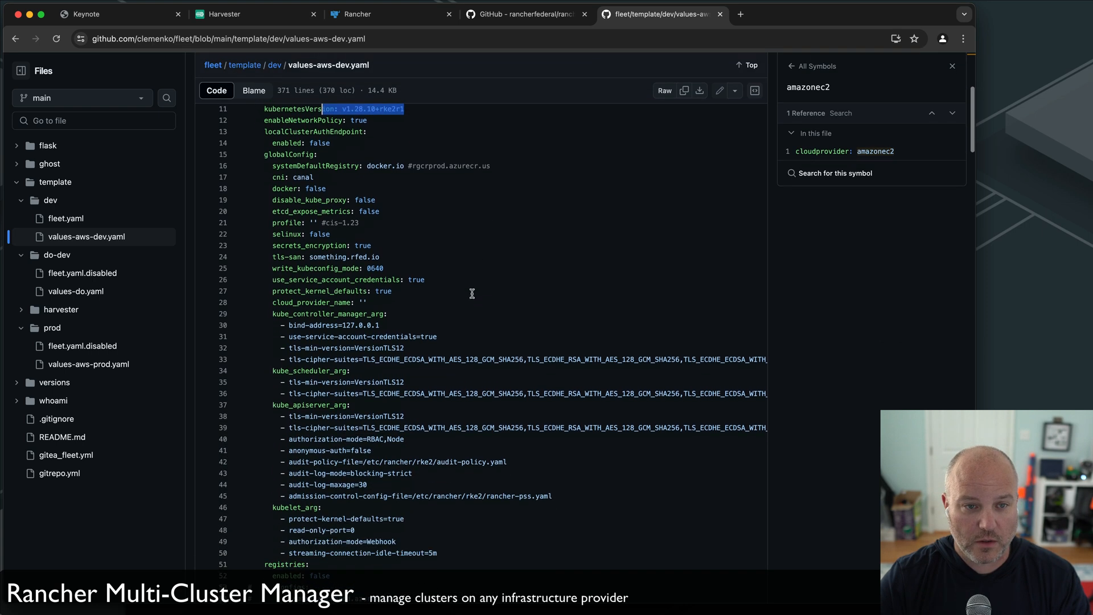
scroll("down", 3)
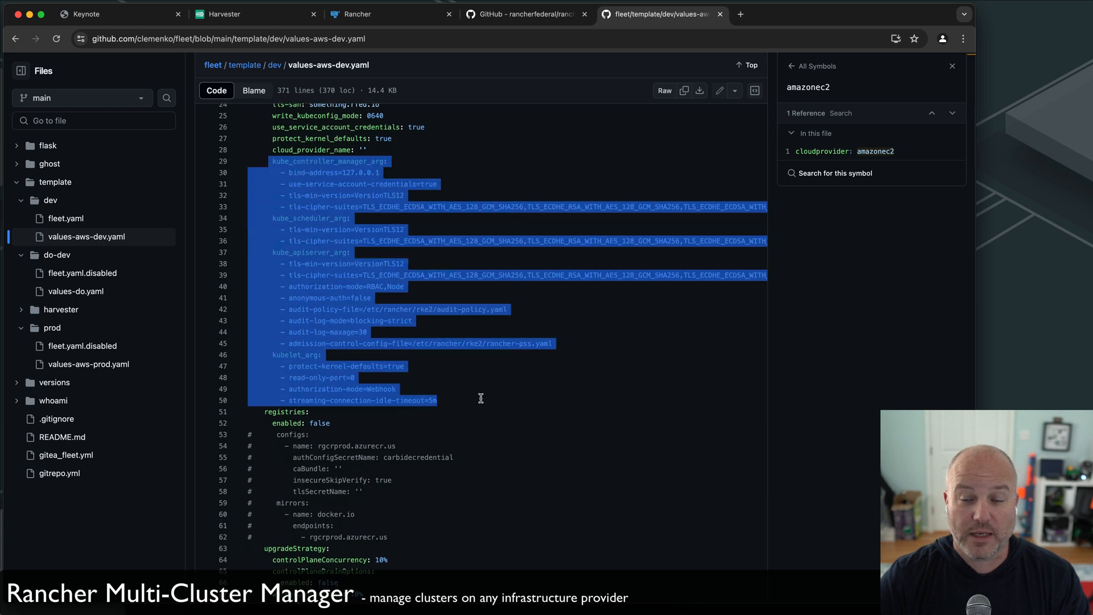
scroll("down", 3)
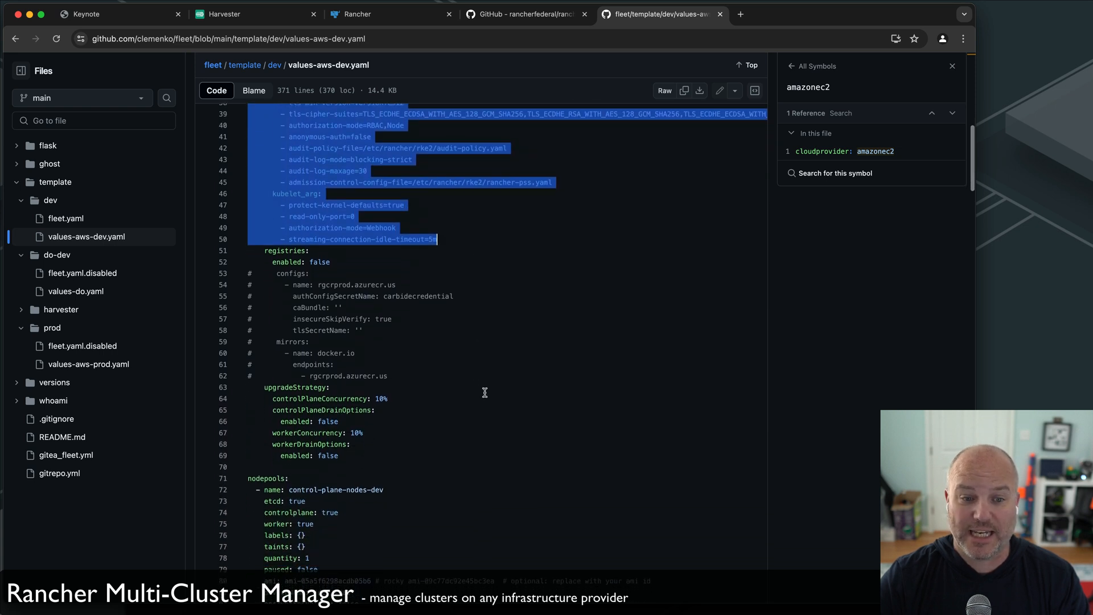
scroll("down", 3)
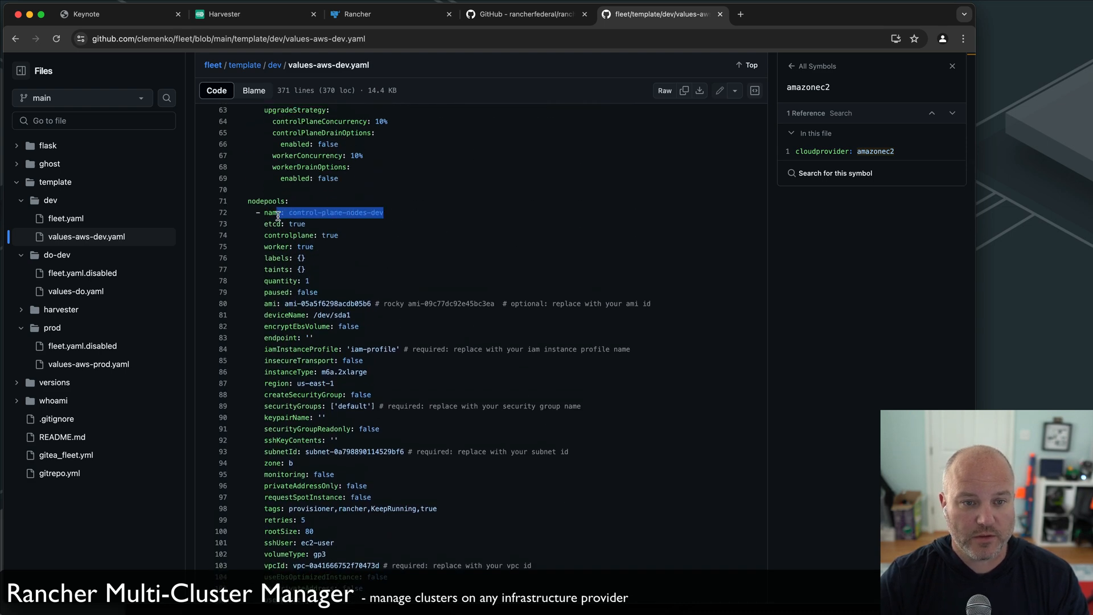
scroll("down", 3)
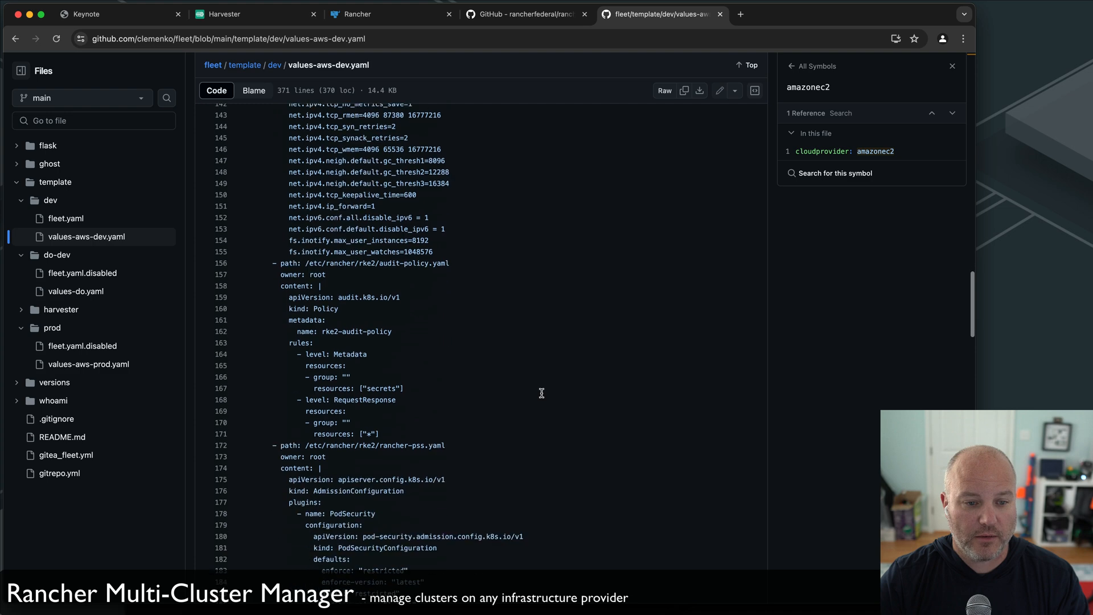
scroll("up", 3)
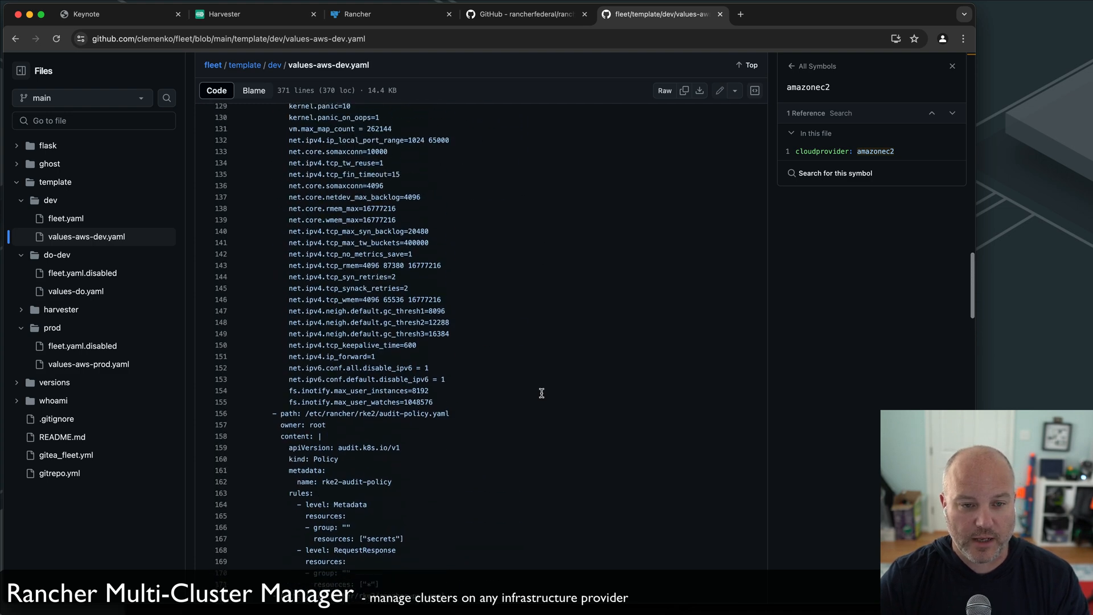
scroll("up", 3)
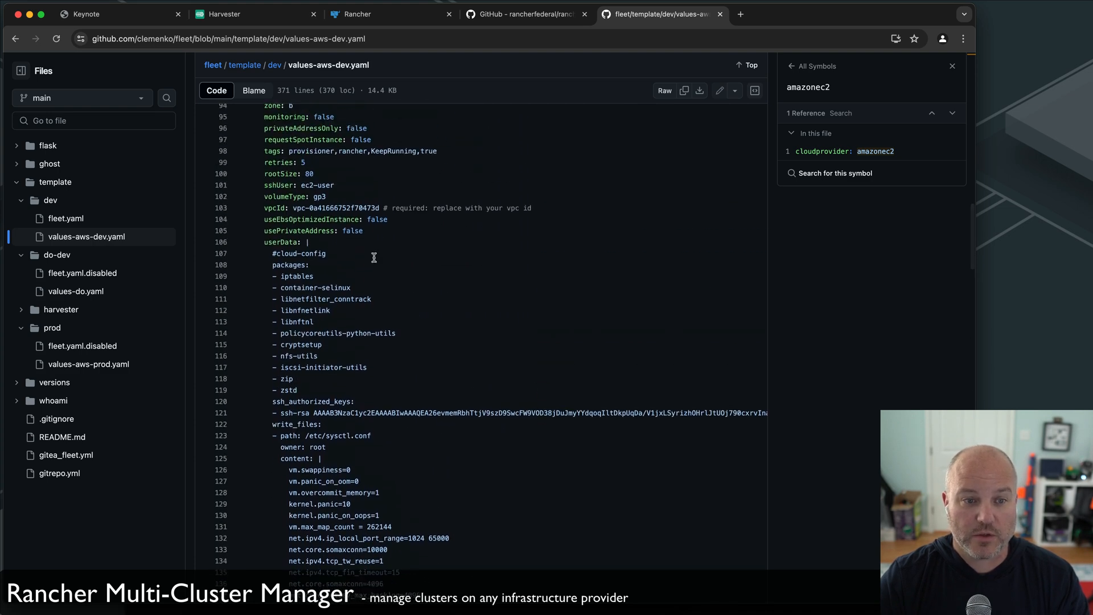
Review the userData key and continue down to the commented-out addons for monitoring, longhorn and neuvector.
double_click(282, 241)
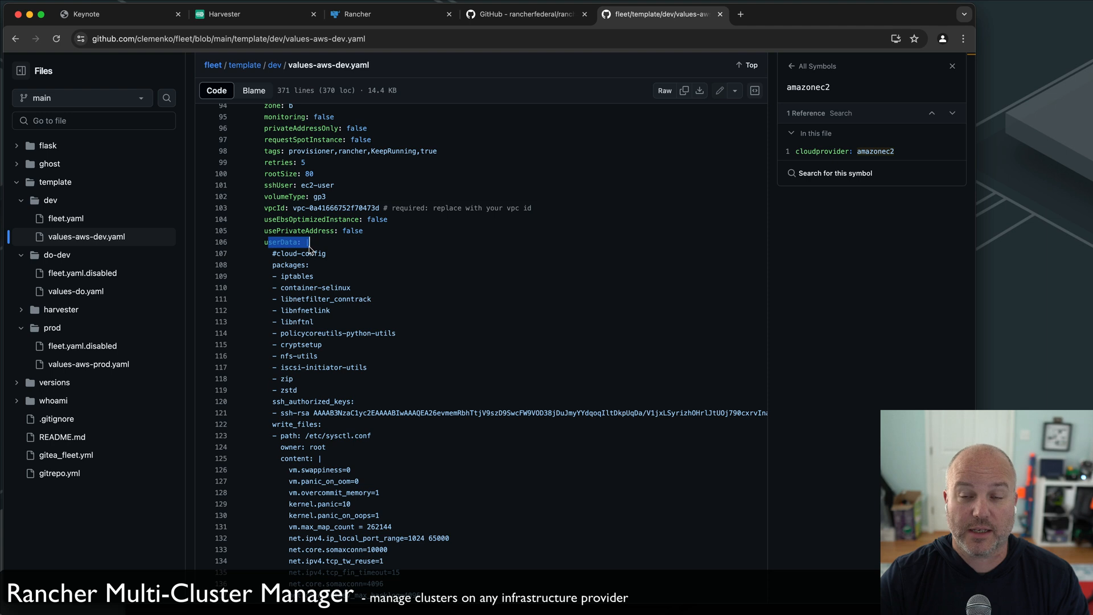
scroll("down", 3)
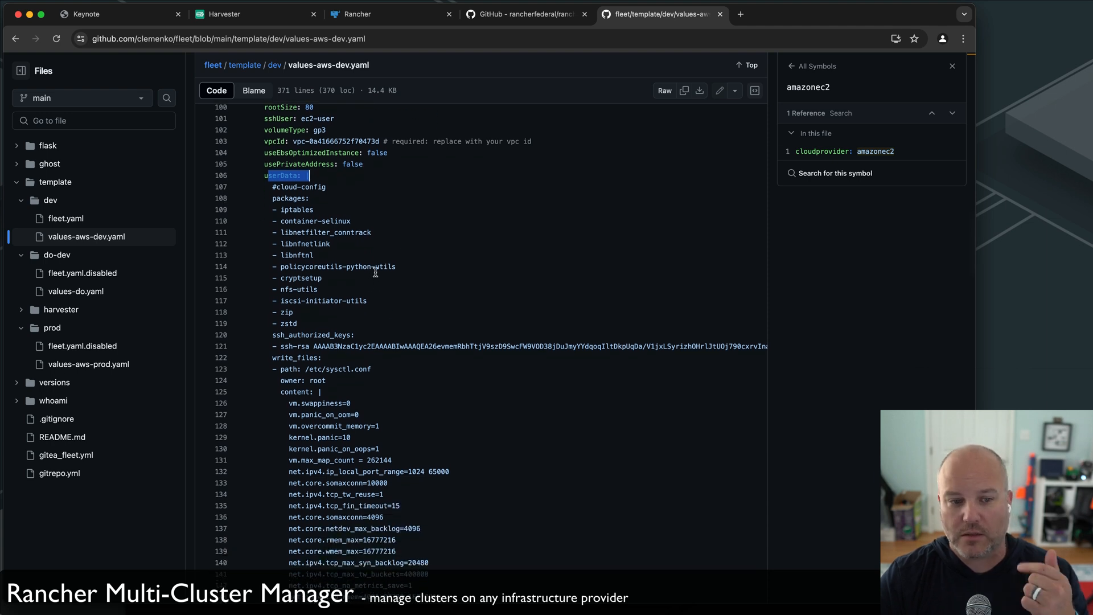
scroll("down", 3)
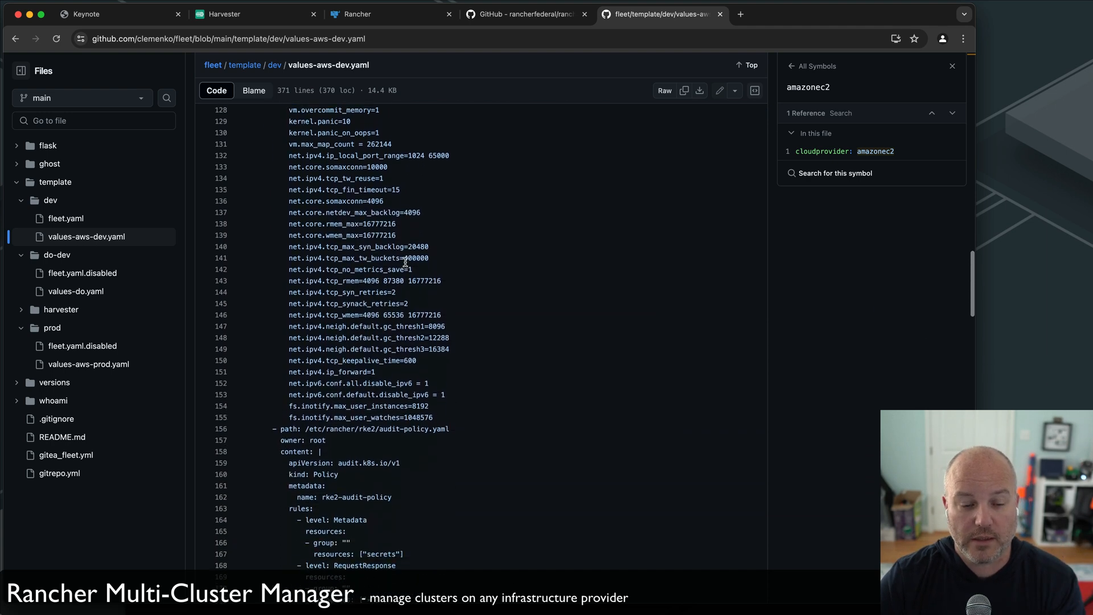
scroll("down", 3)
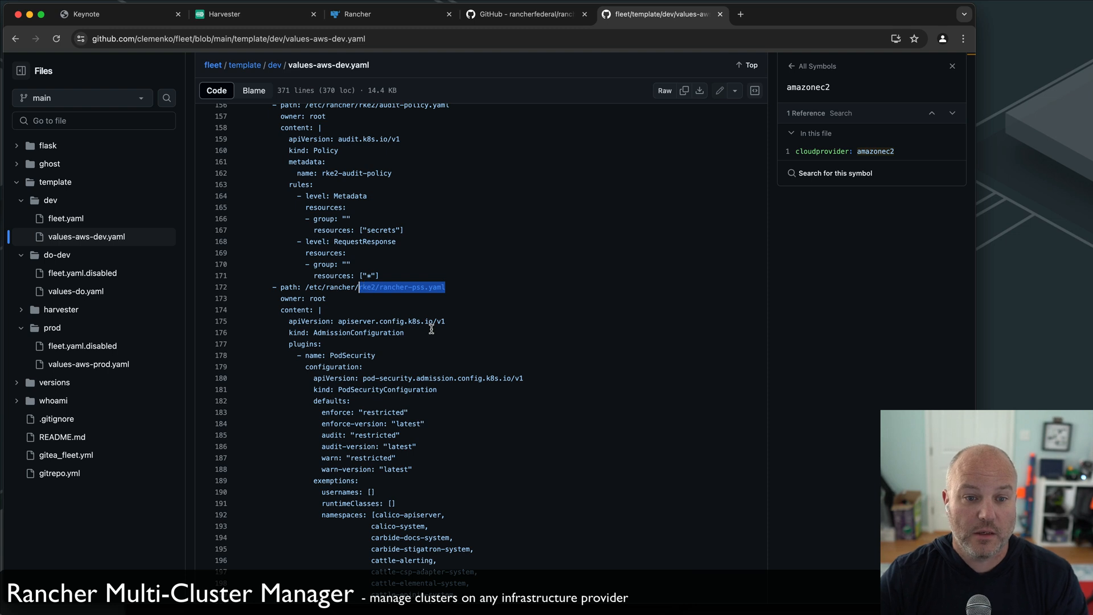
scroll("down", 3)
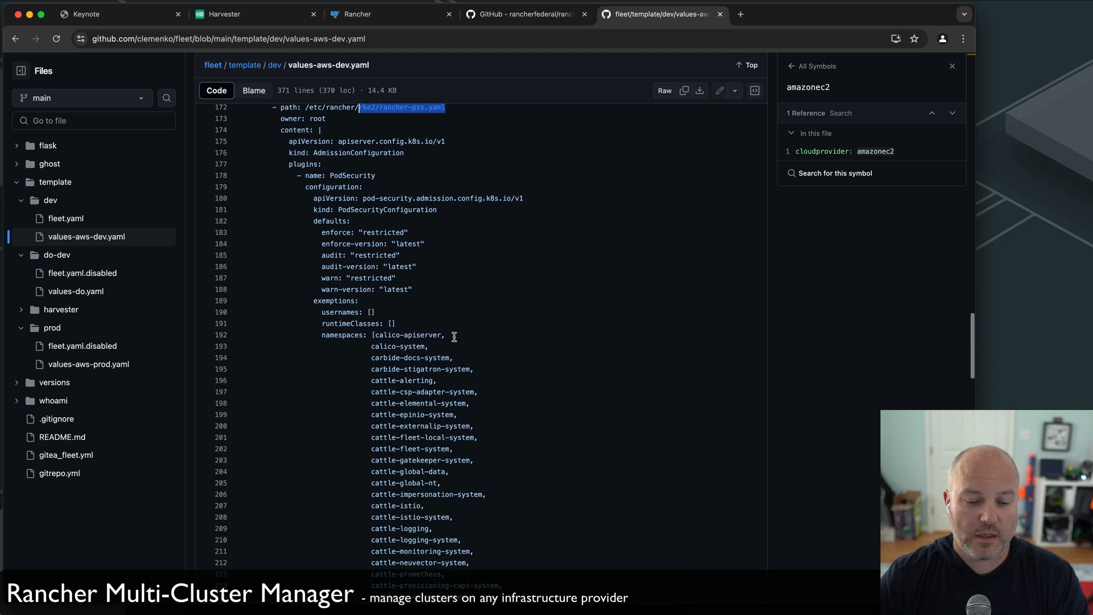
scroll("down", 3)
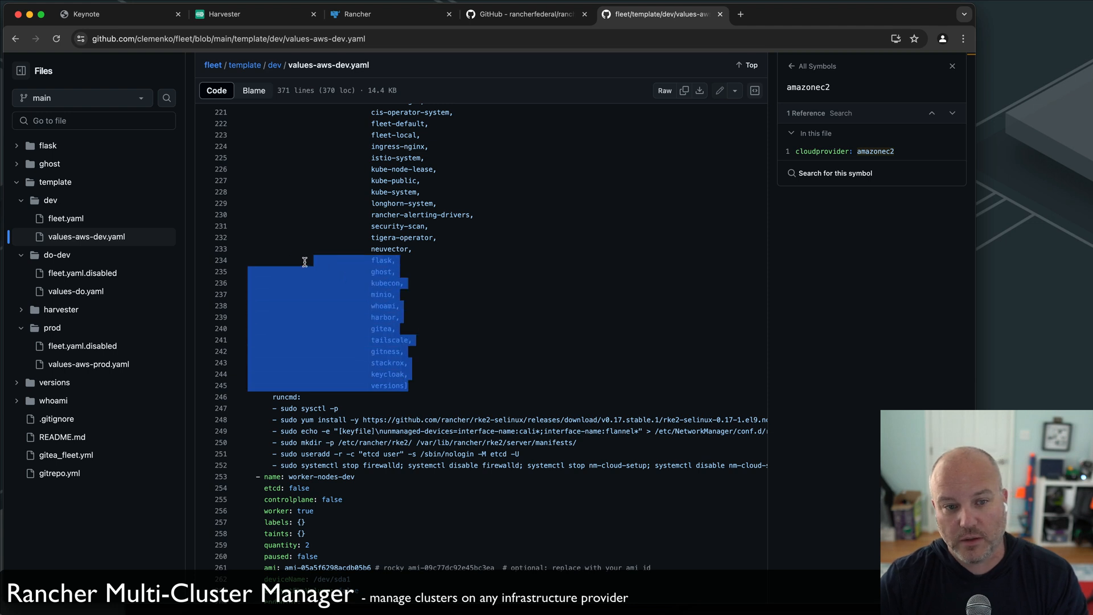
scroll("down", 3)
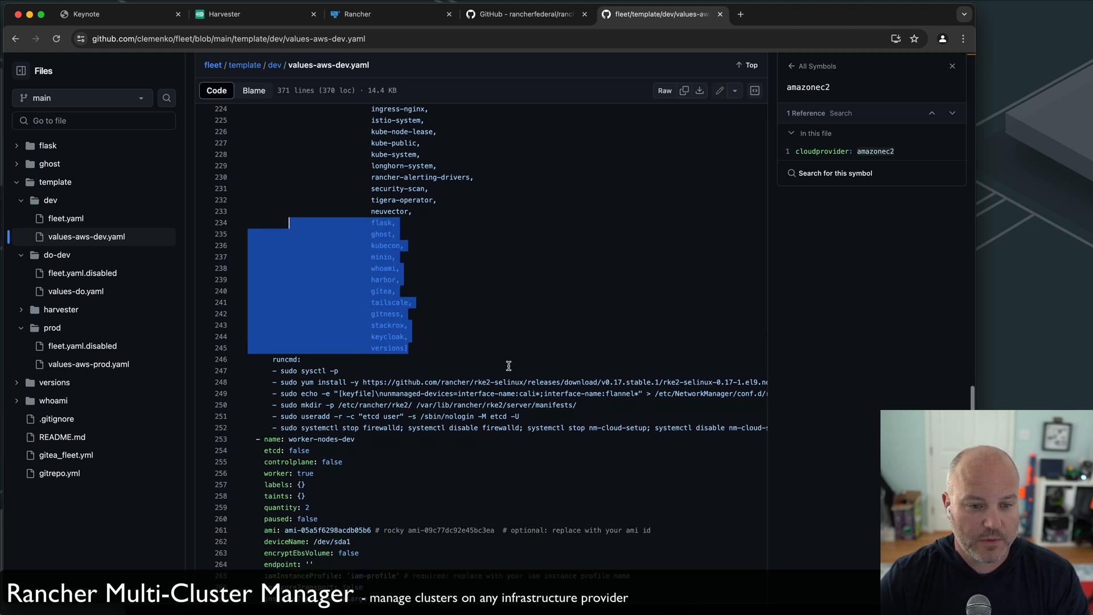
scroll("down", 3)
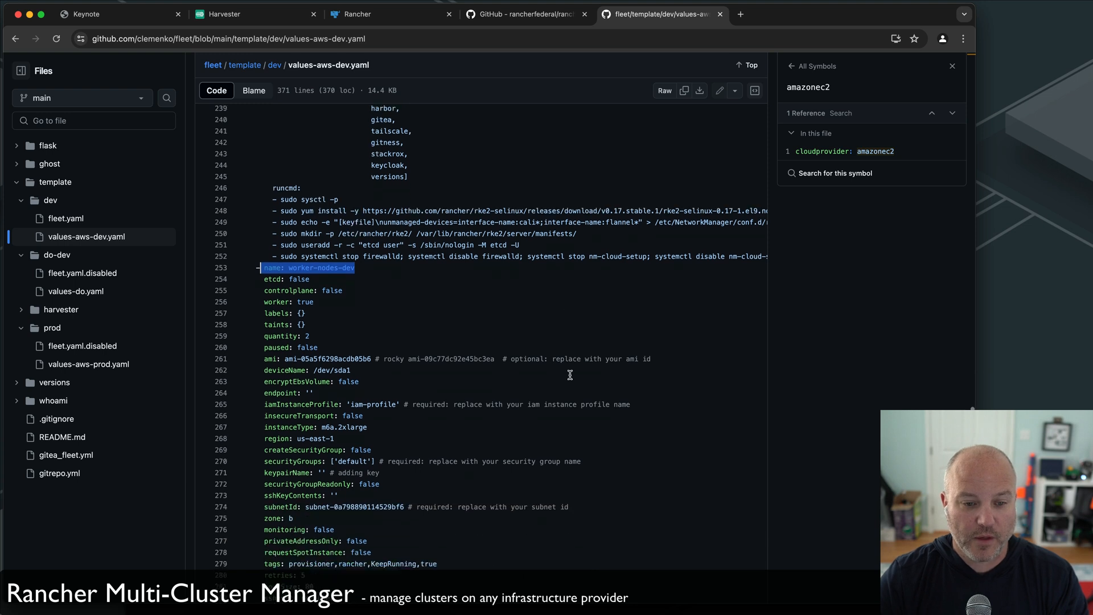
scroll("down", 3)
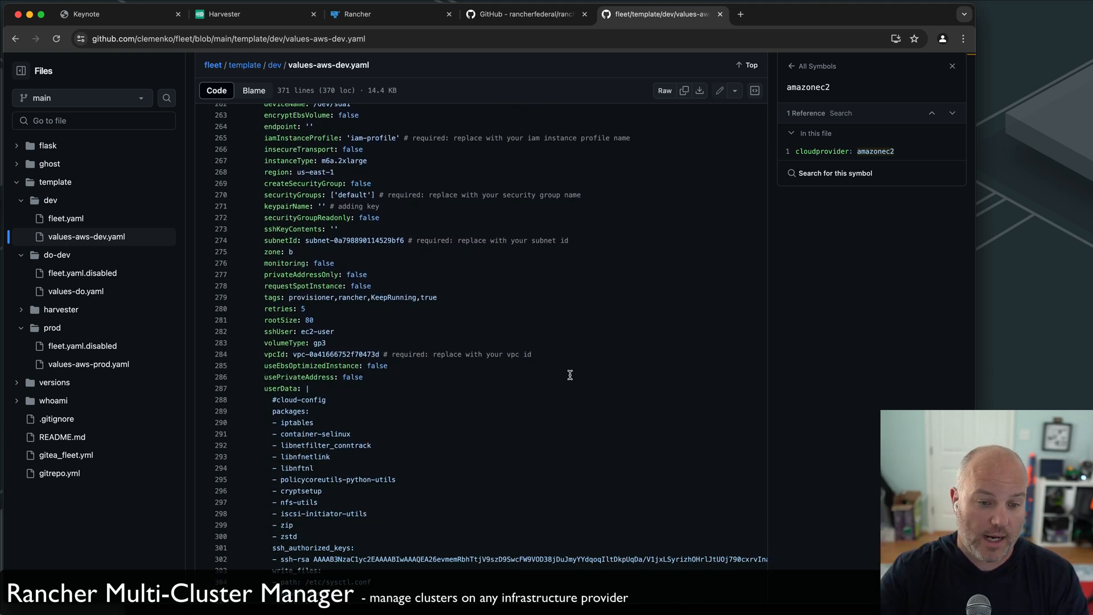
scroll("down", 3)
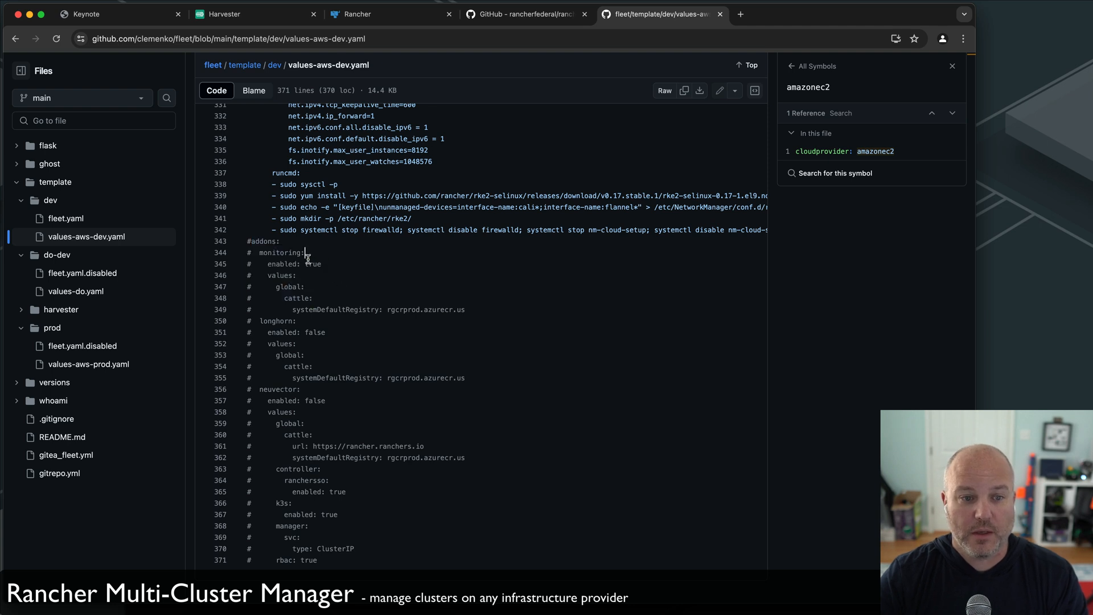
mouse_move(310, 411)
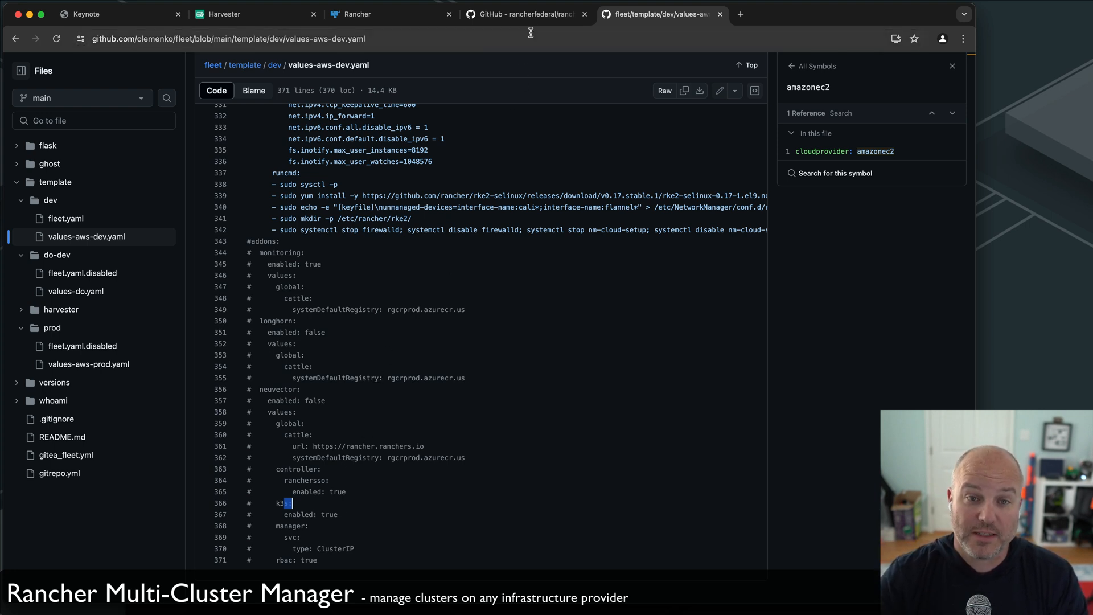
Glance at rancher-cluster-templates, the fleet values file and Harvester's three running ms02 VMs, ending on Rancher's Git Repos.
left_click(522, 14)
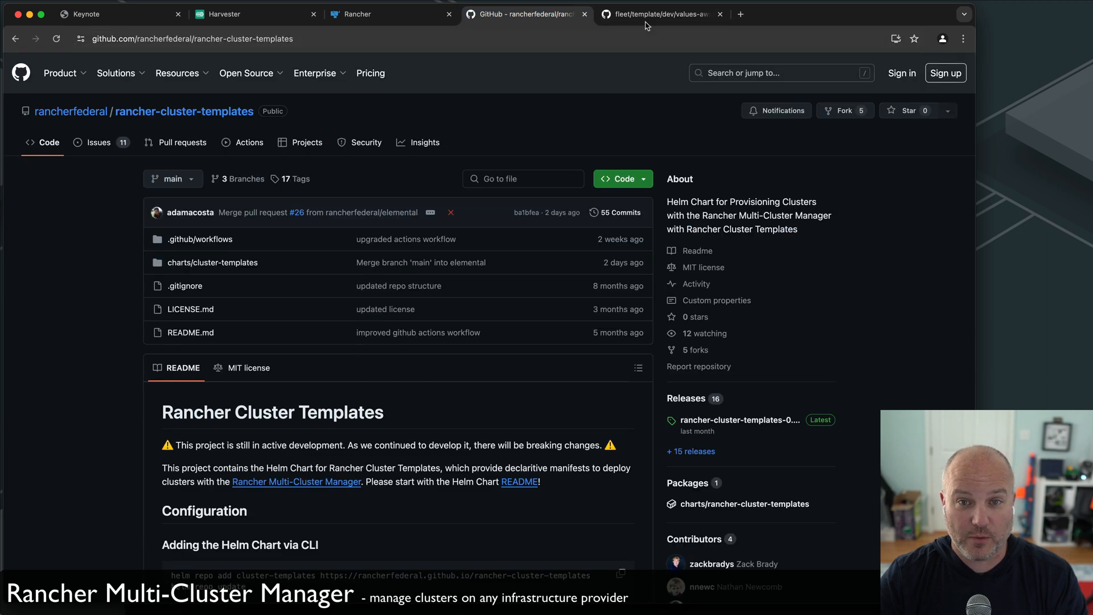
left_click(662, 14)
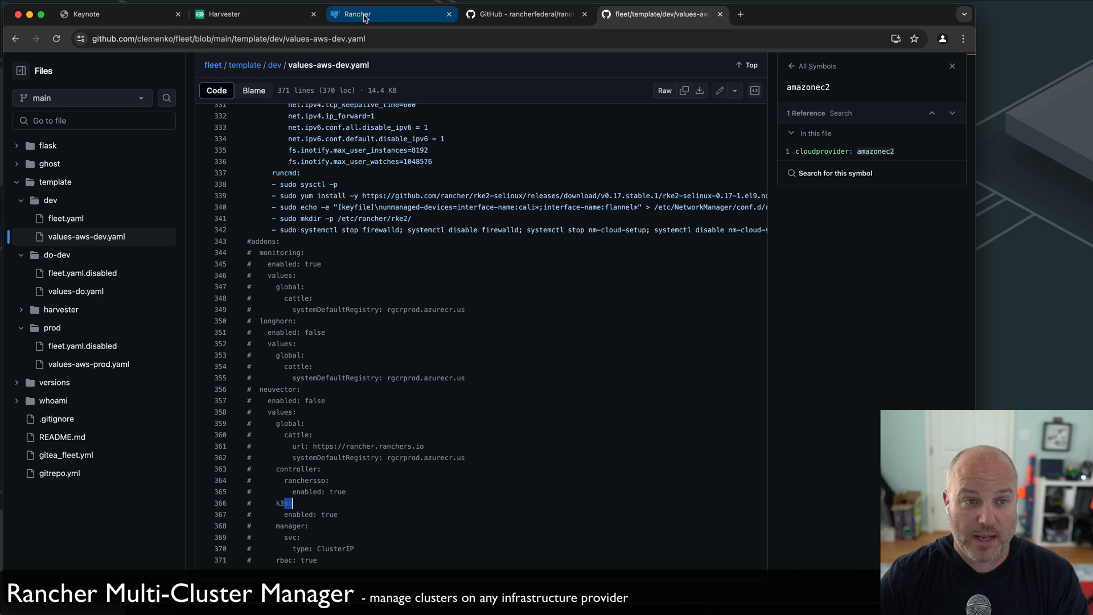
left_click(254, 13)
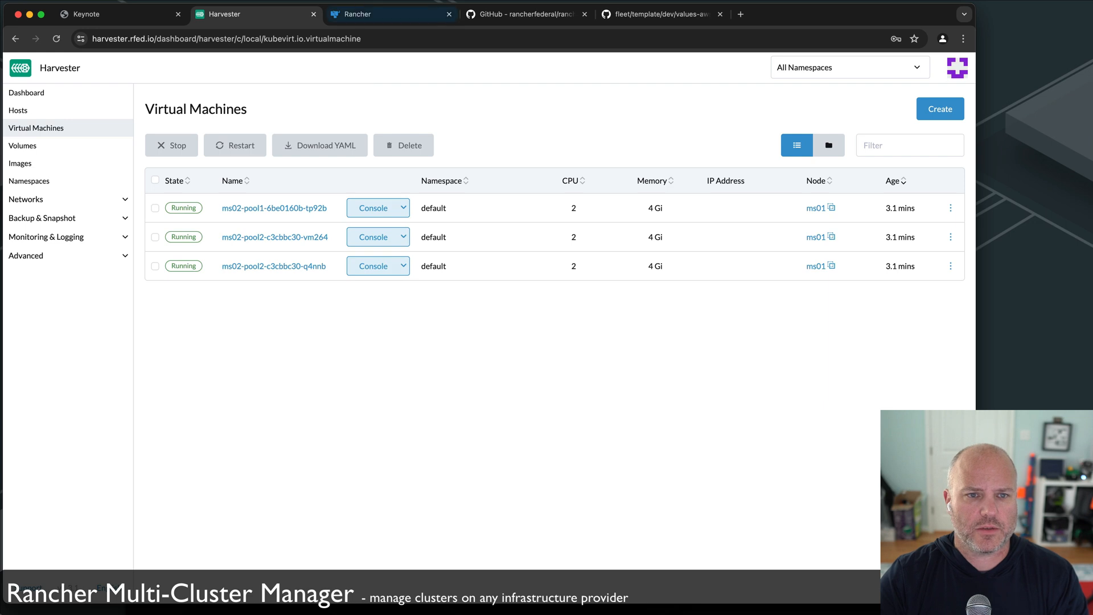
mouse_move(362, 13)
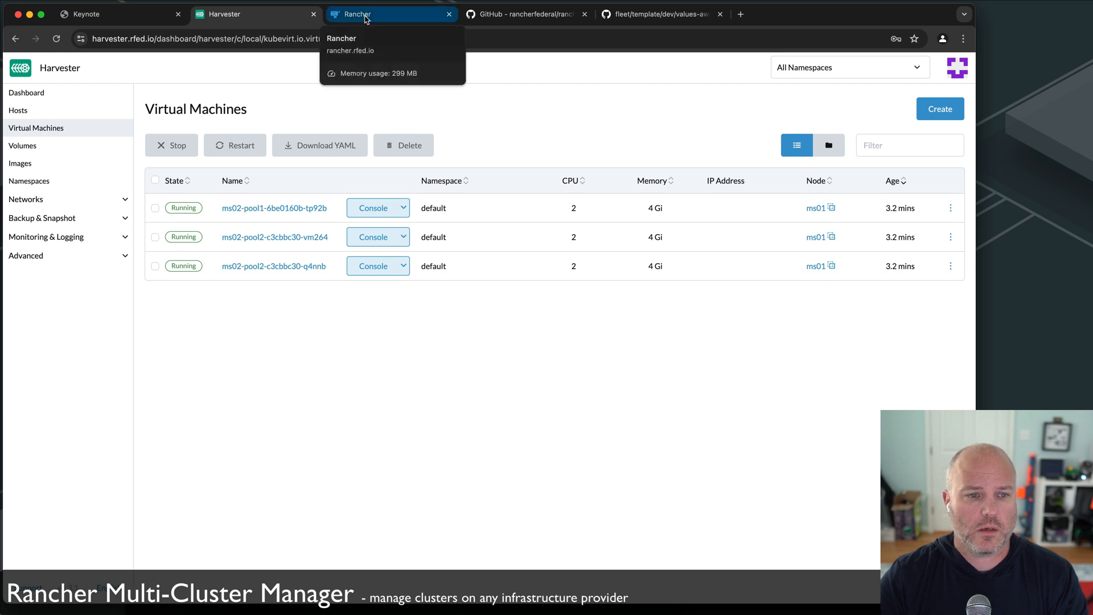
left_click(357, 14)
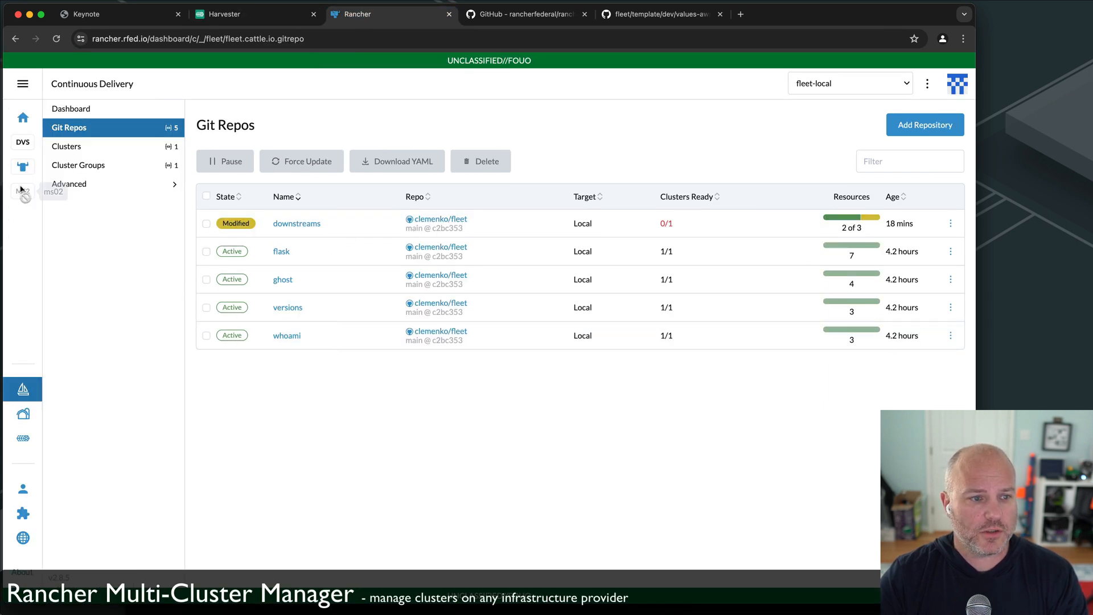
mouse_move(23, 413)
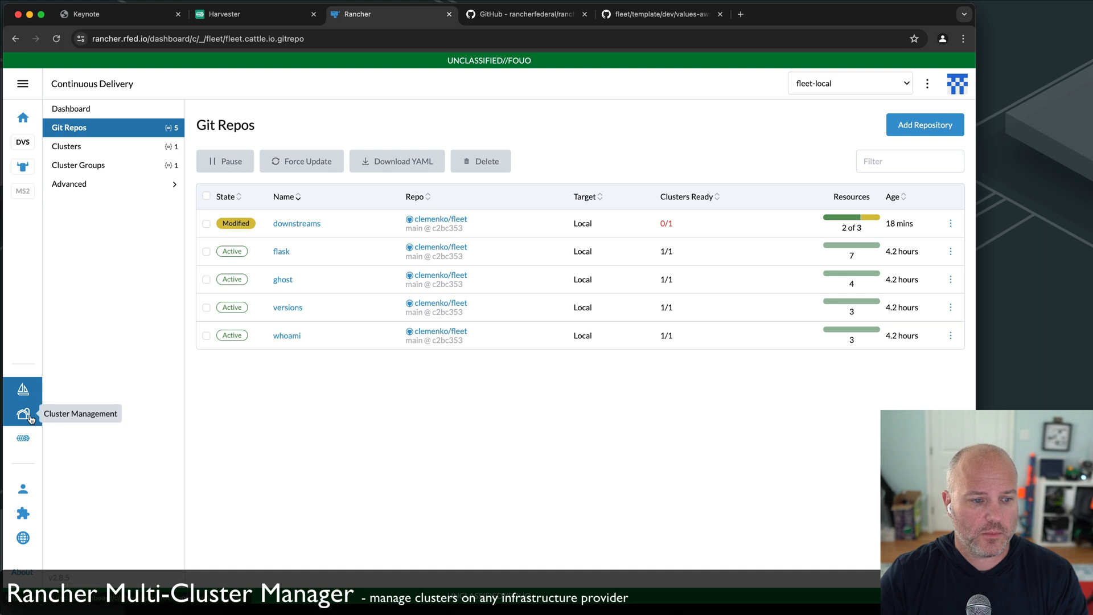
Inspect ms02's provisioning log and machine pools, still 0 of 3 machines awaiting an init node.
left_click(23, 402)
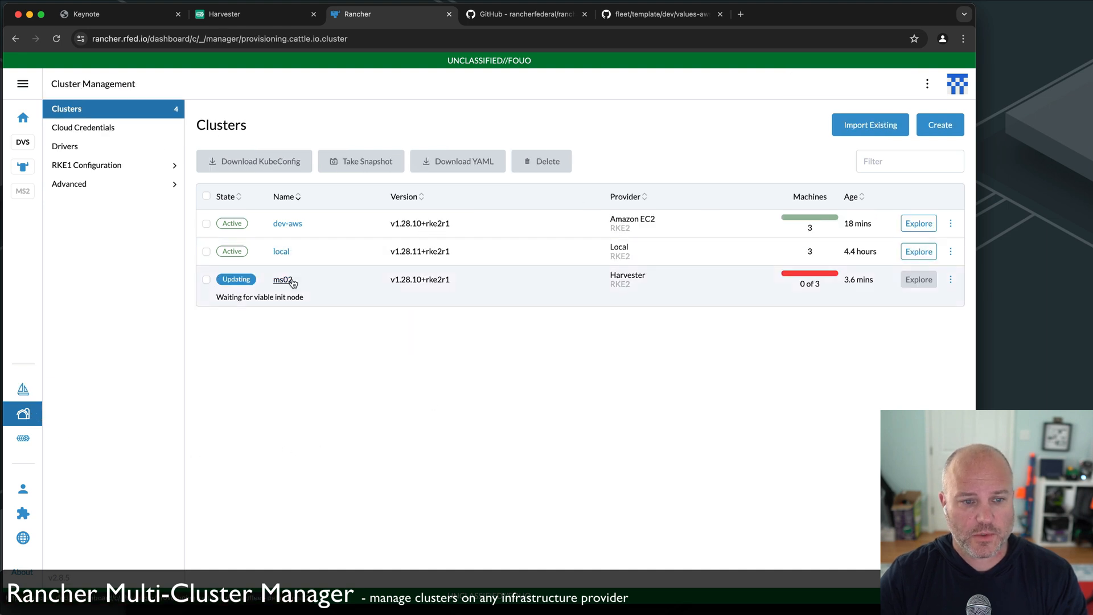
left_click(283, 281)
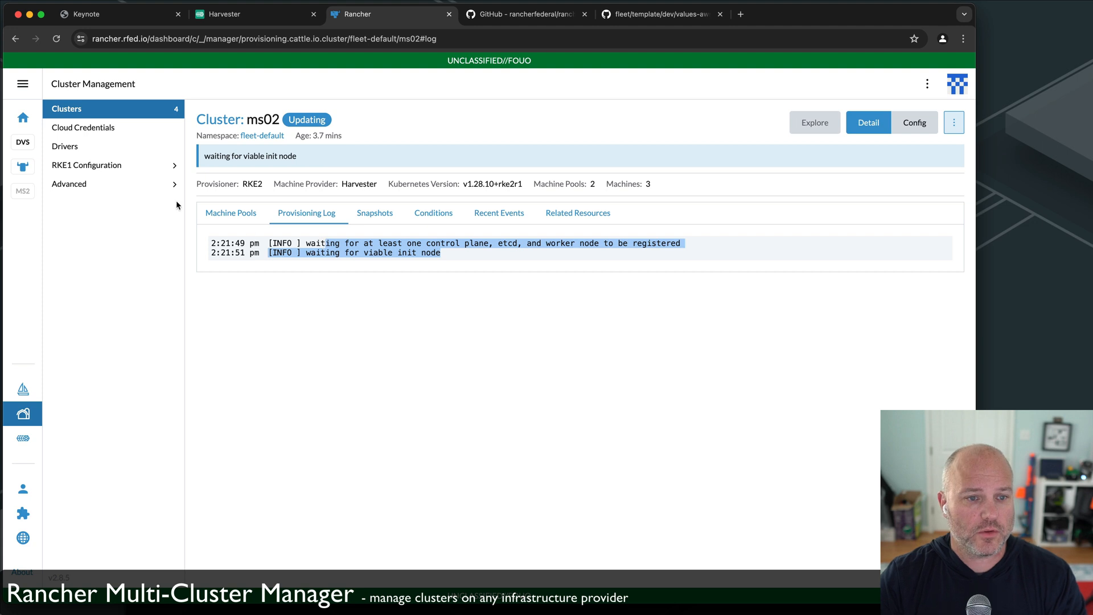
left_click(231, 213)
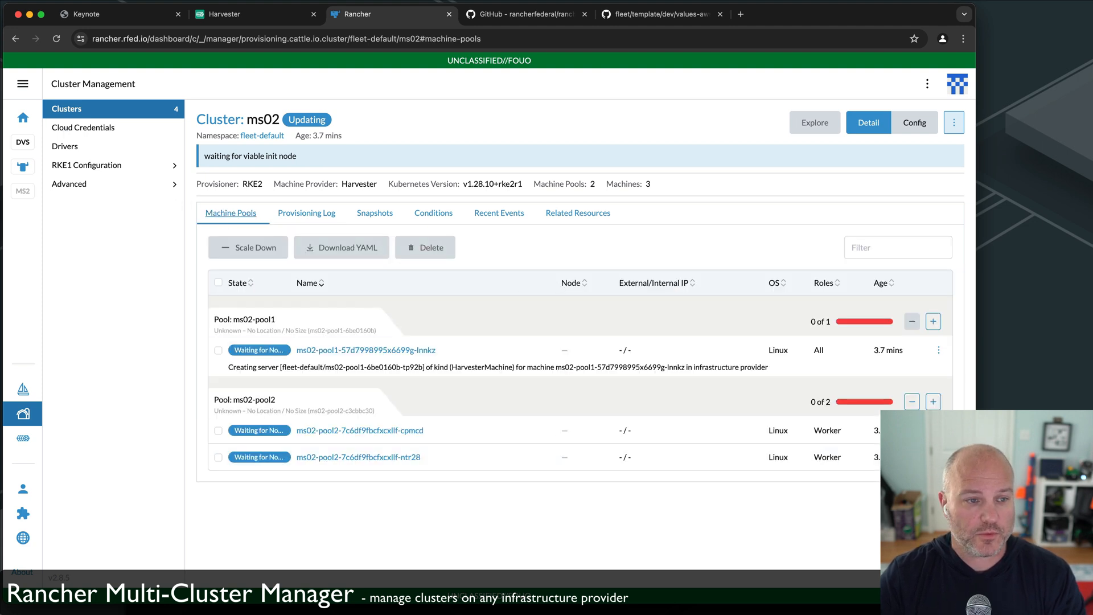
left_click(66, 108)
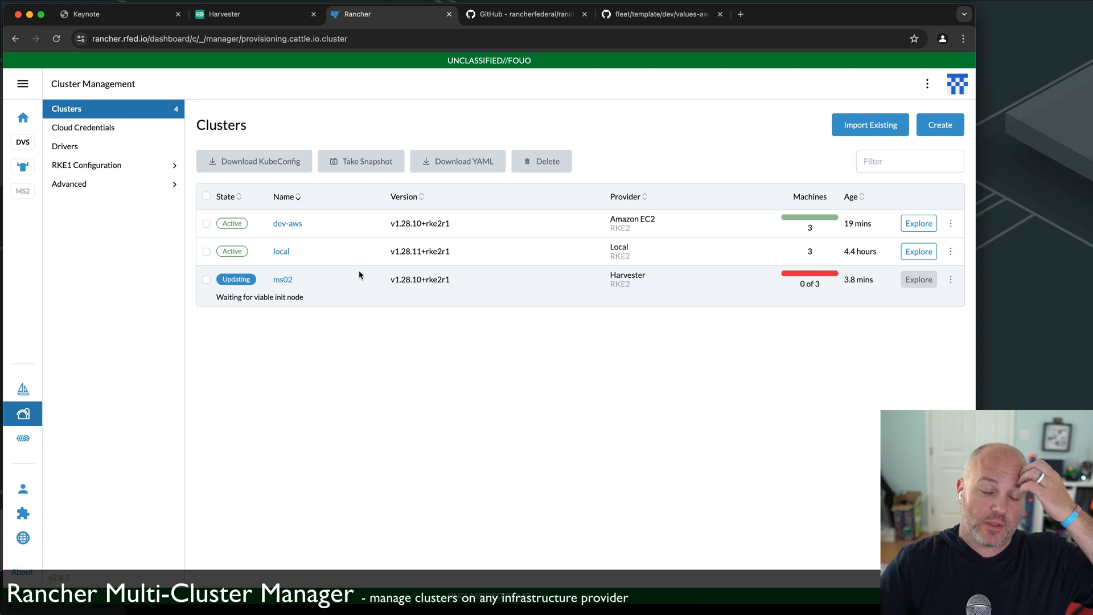
mouse_move(287, 223)
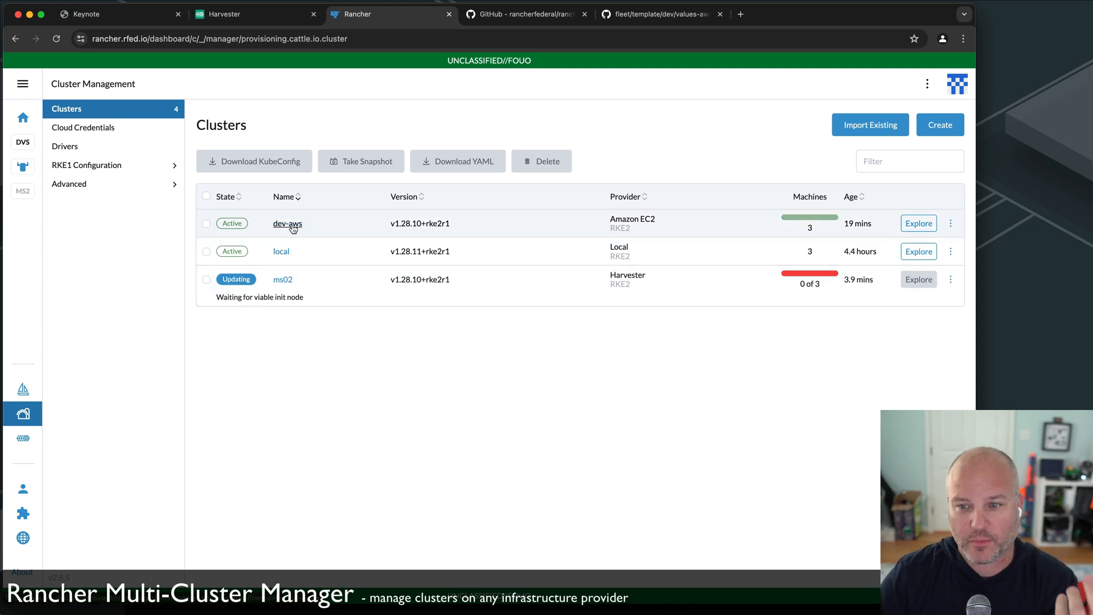
SSH into the dev-aws control-plane node and run 'ps -efd' and 'top' to list its processes.
left_click(287, 224)
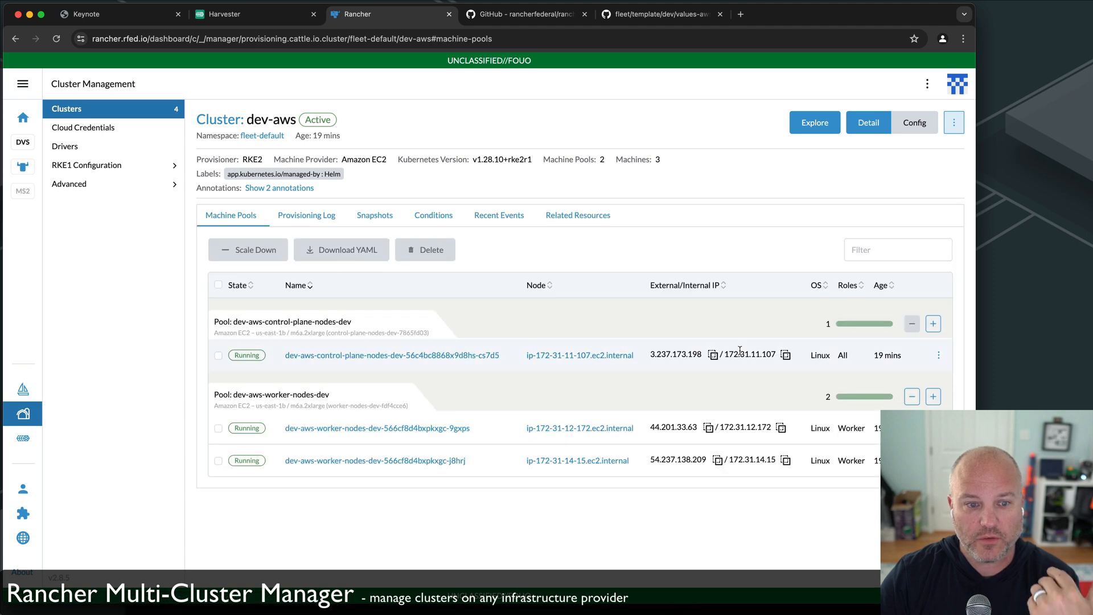
mouse_move(889, 370)
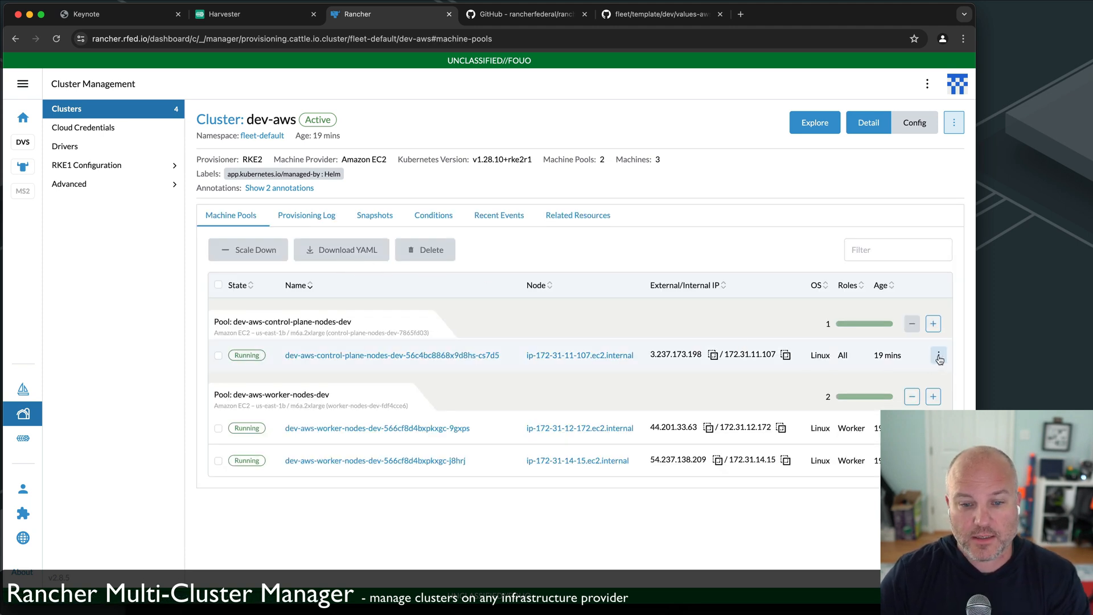
left_click(938, 355)
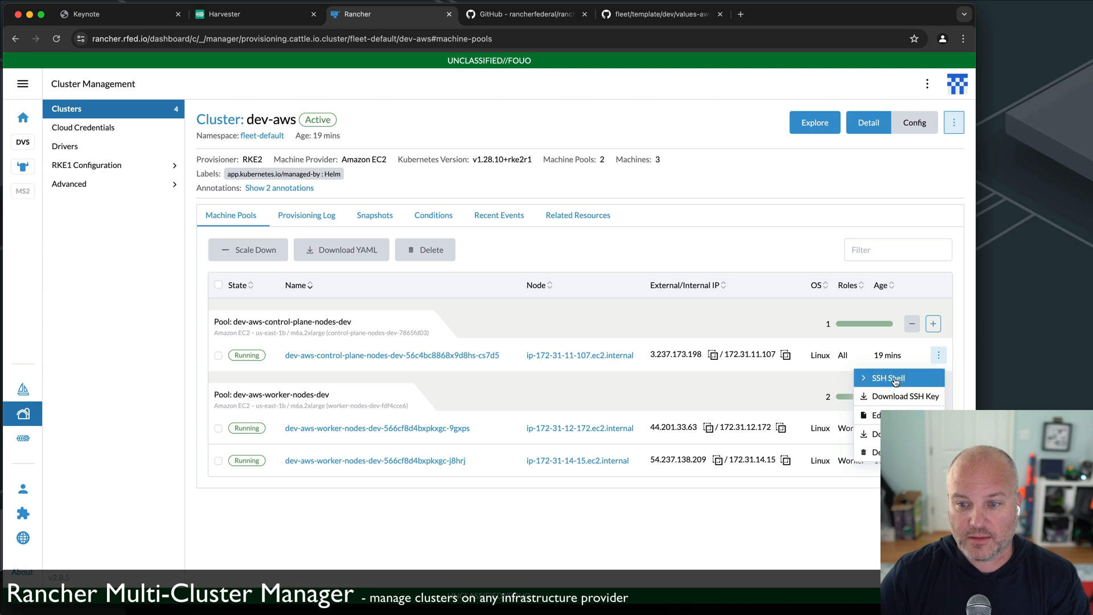
left_click(886, 377)
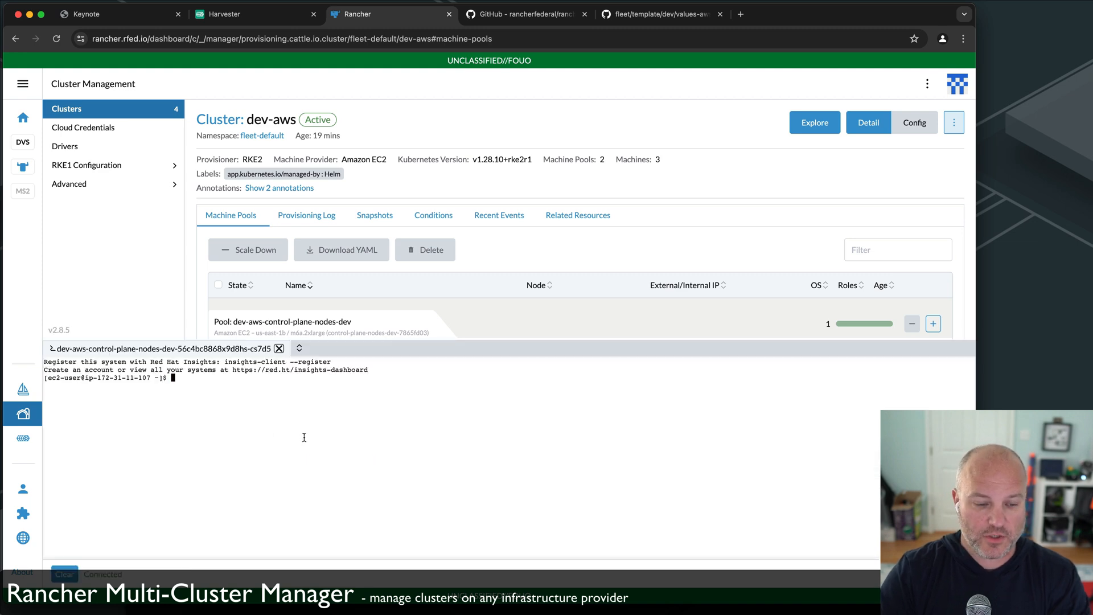
type("ps -efd")
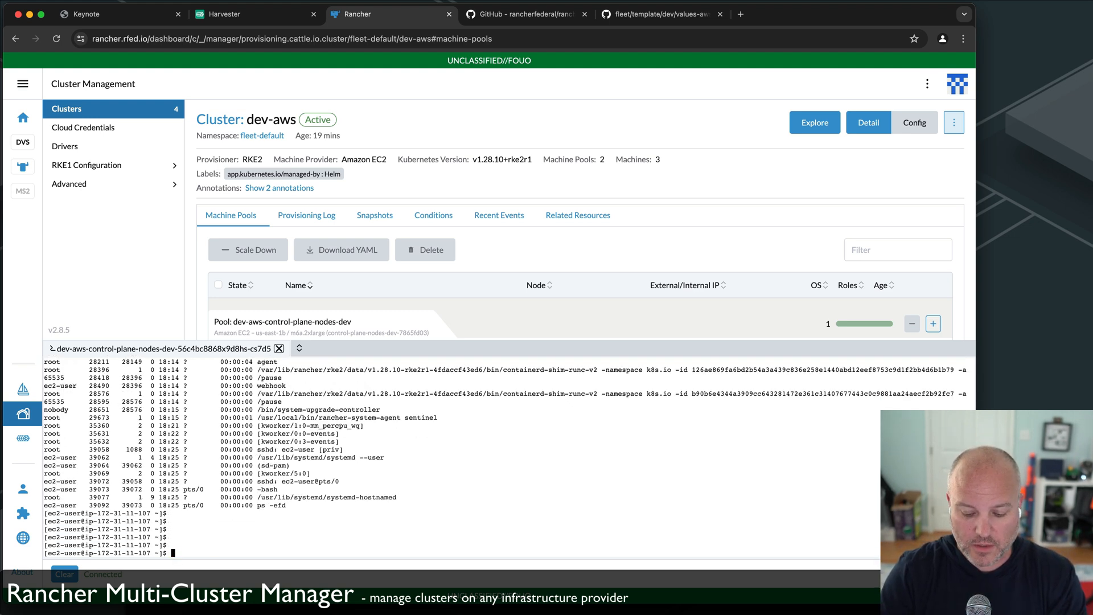
type("top")
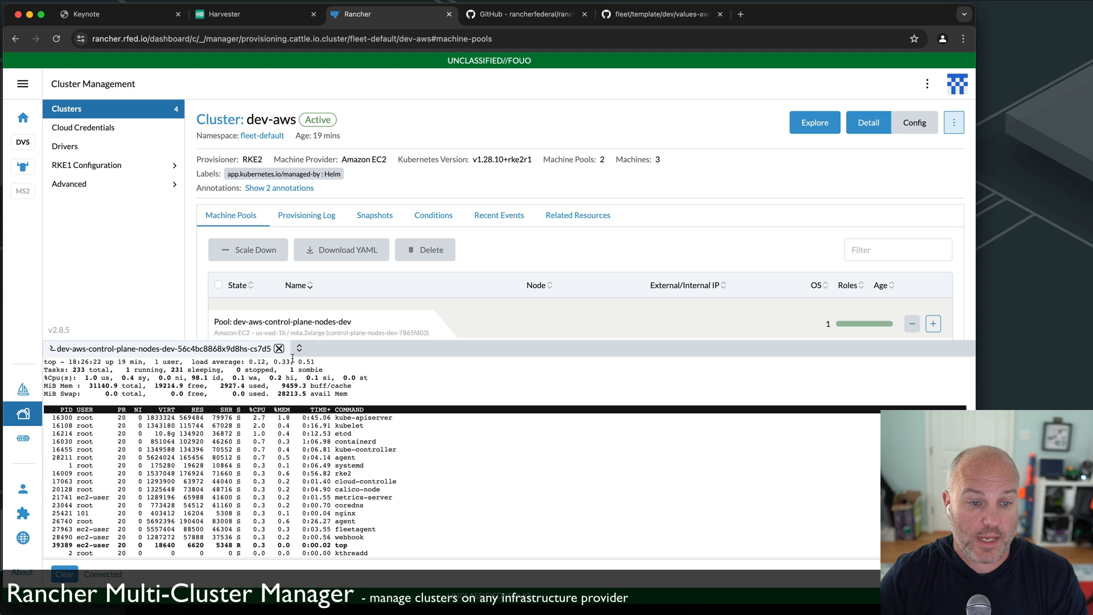
Close the shell and recheck ms02's log and pools: pool1 bootstrapping, waiting for the cluster agent.
left_click(280, 349)
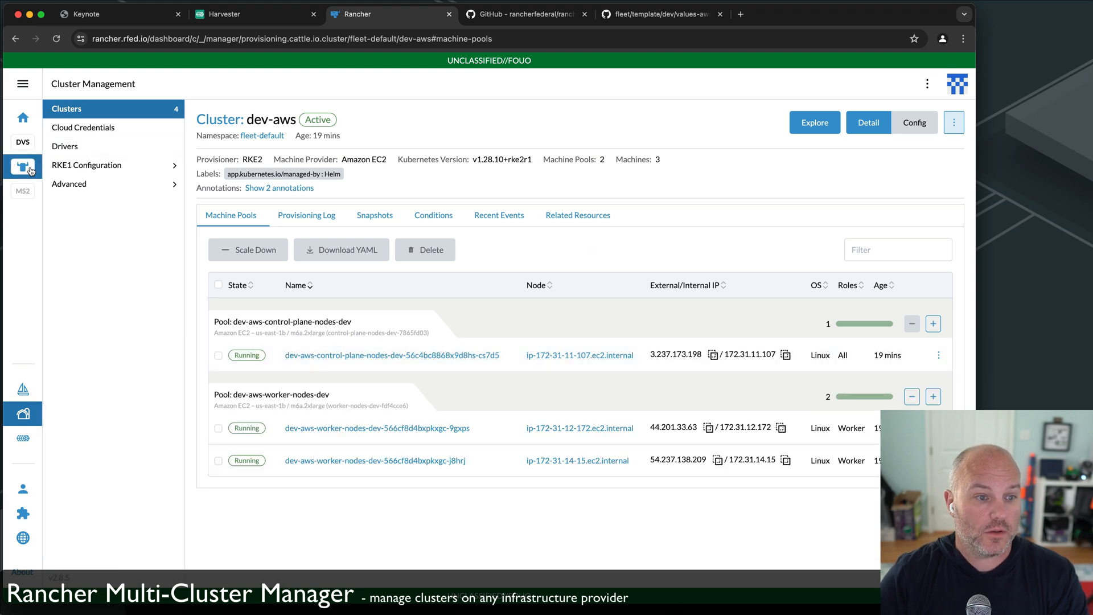
mouse_move(22, 414)
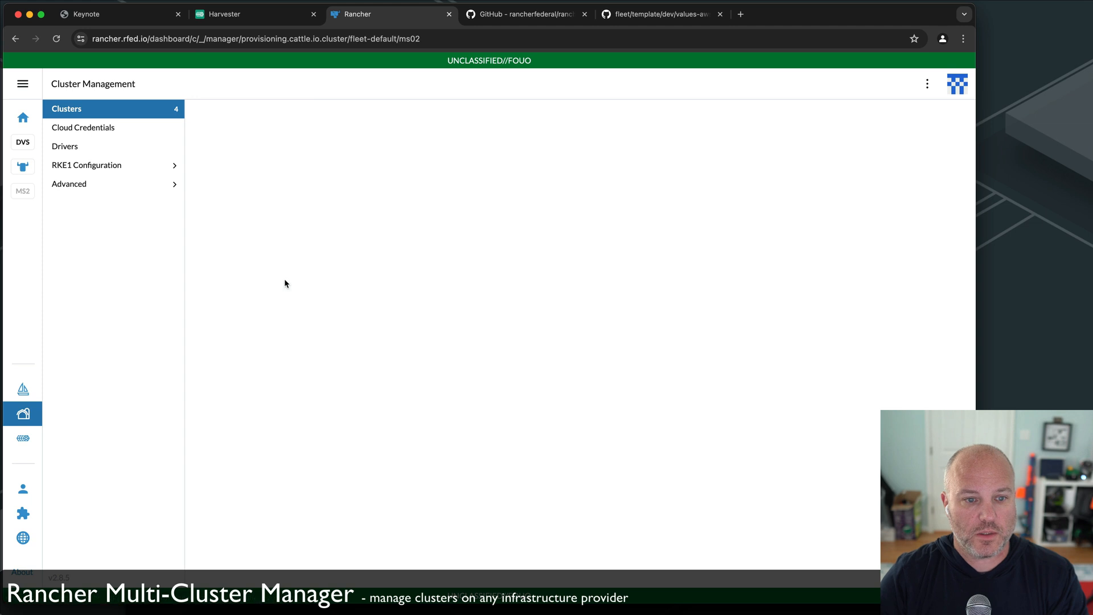
left_click(305, 213)
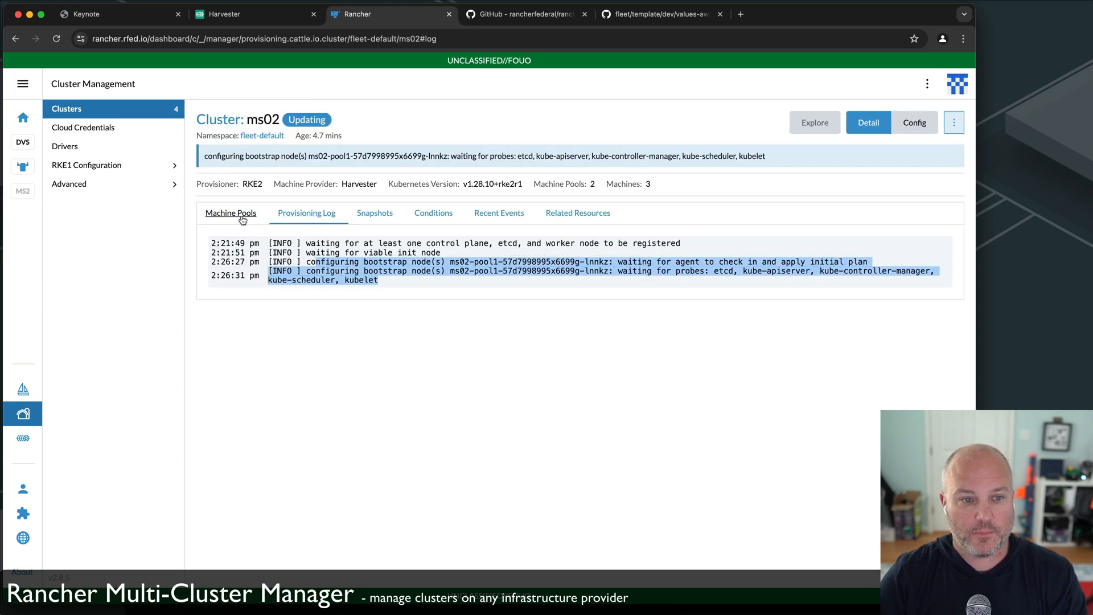
left_click(231, 213)
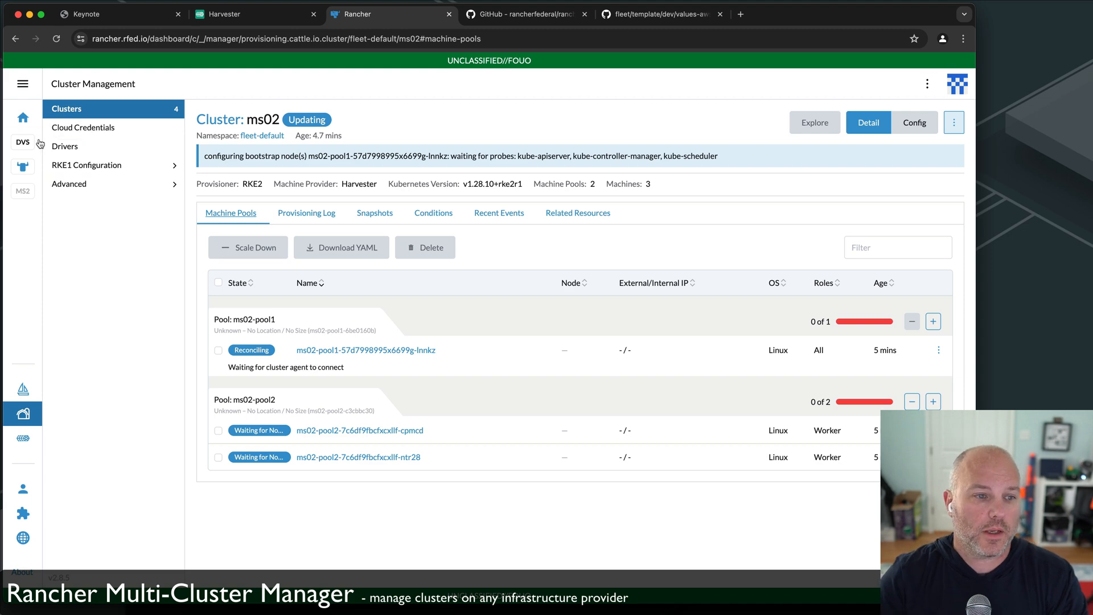
Start installing the Monitoring chart on dev-aws, reaching step 2 with cluster type RKE2.
left_click(23, 143)
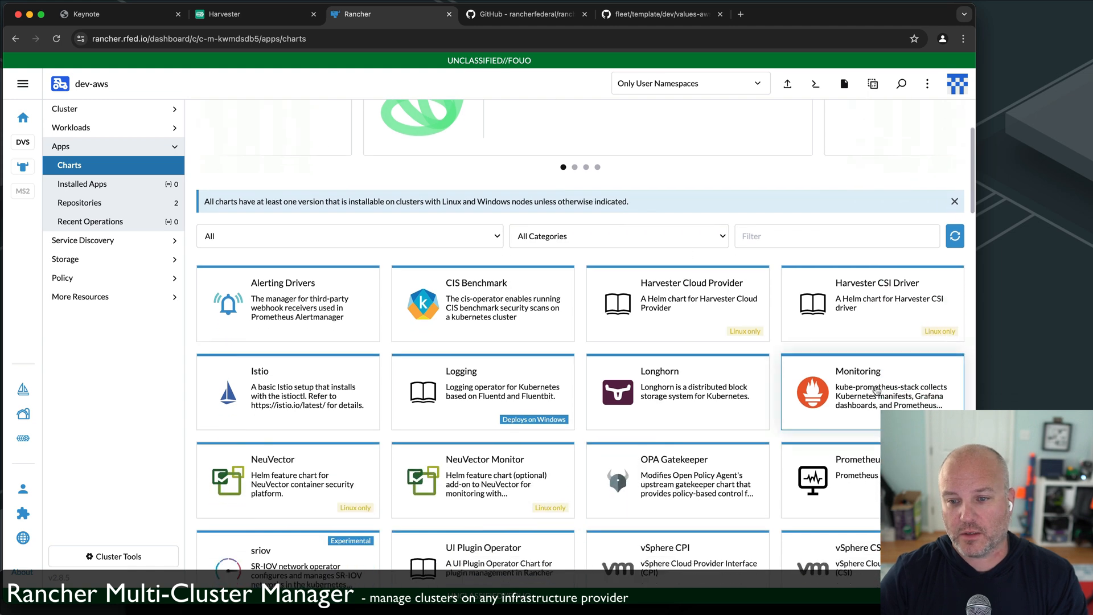
left_click(871, 391)
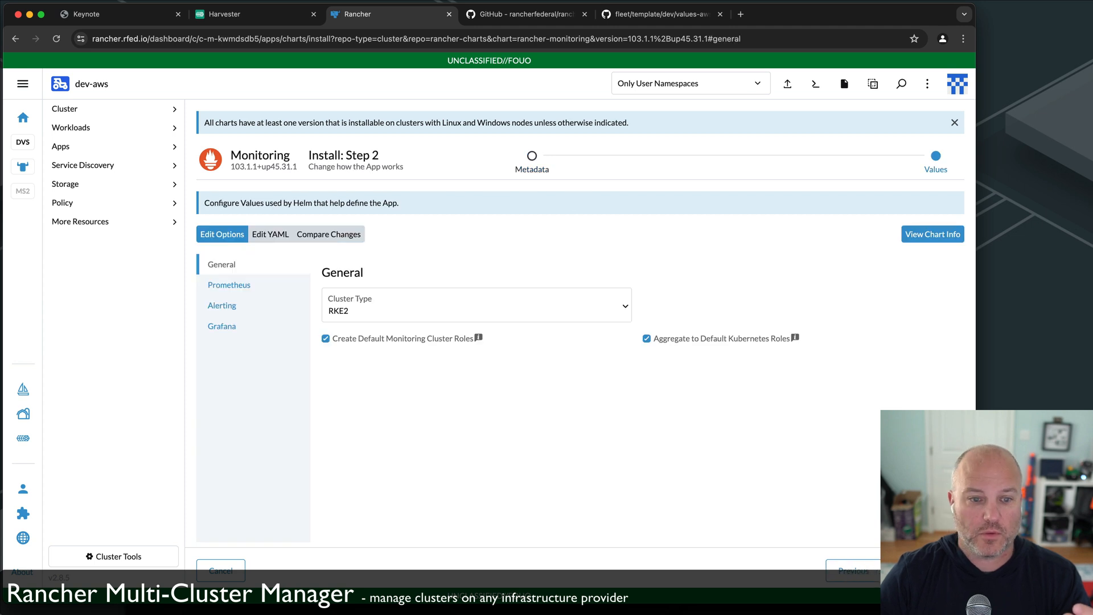
mouse_move(793, 477)
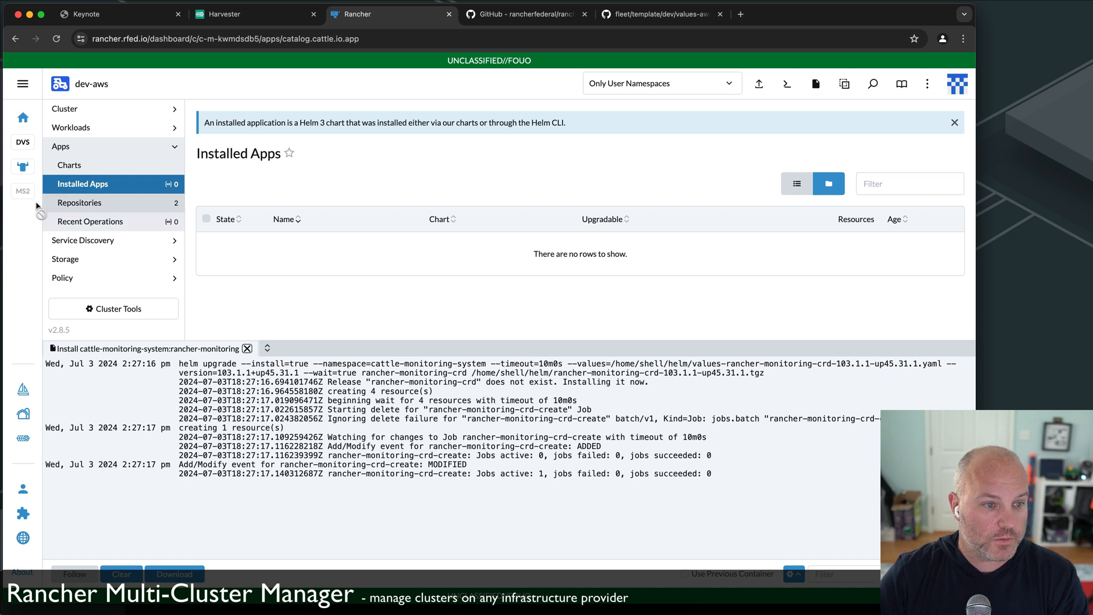
Check ms02's provisioning log once more, then bring up Harvester's Virtual Machines list.
left_click(23, 413)
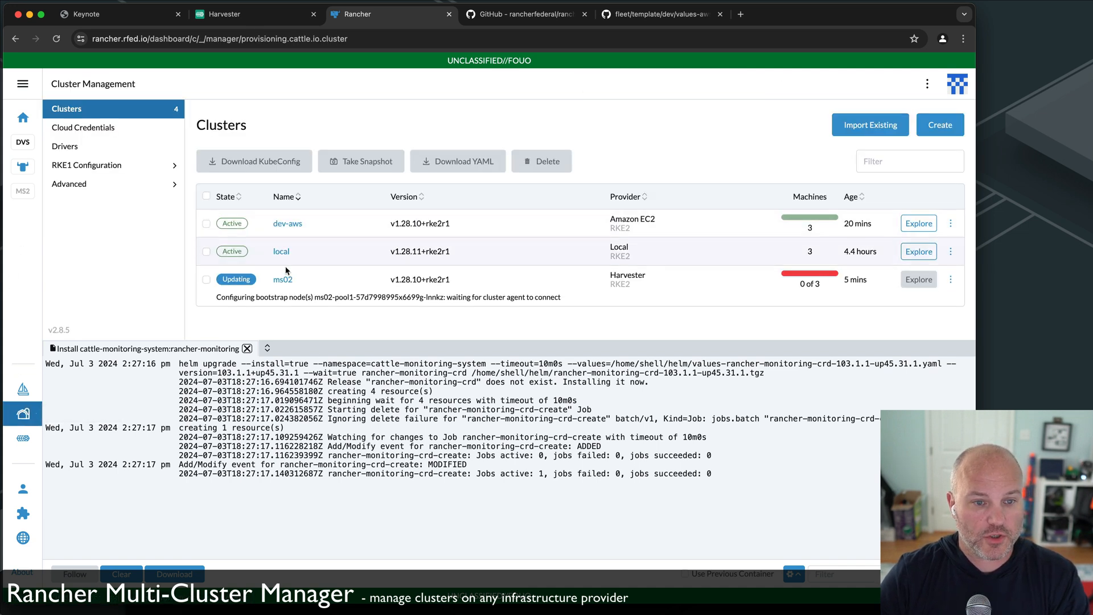
left_click(282, 281)
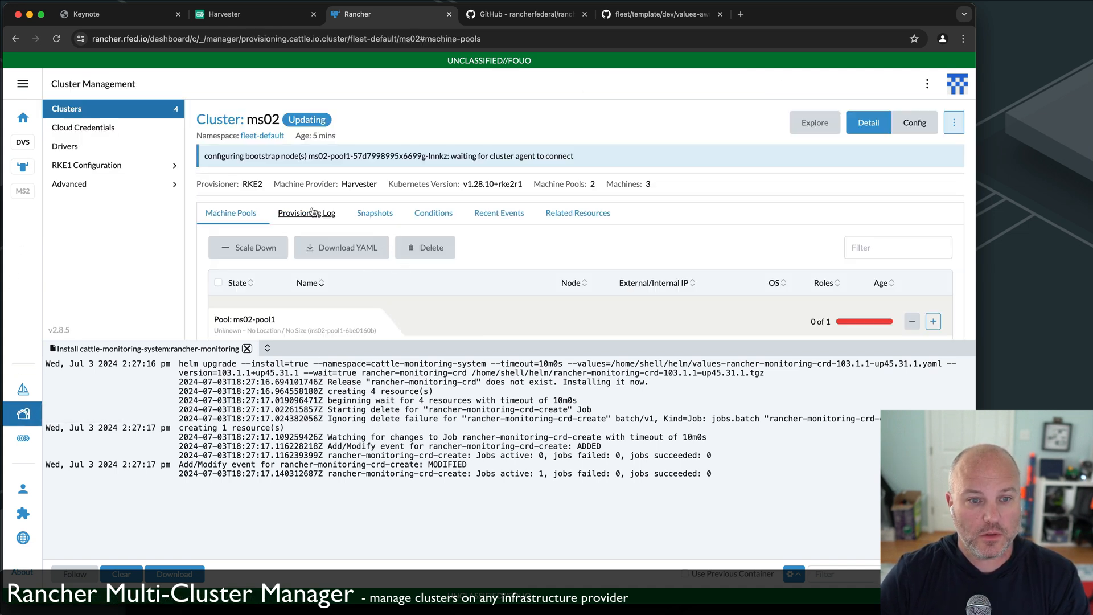
left_click(306, 213)
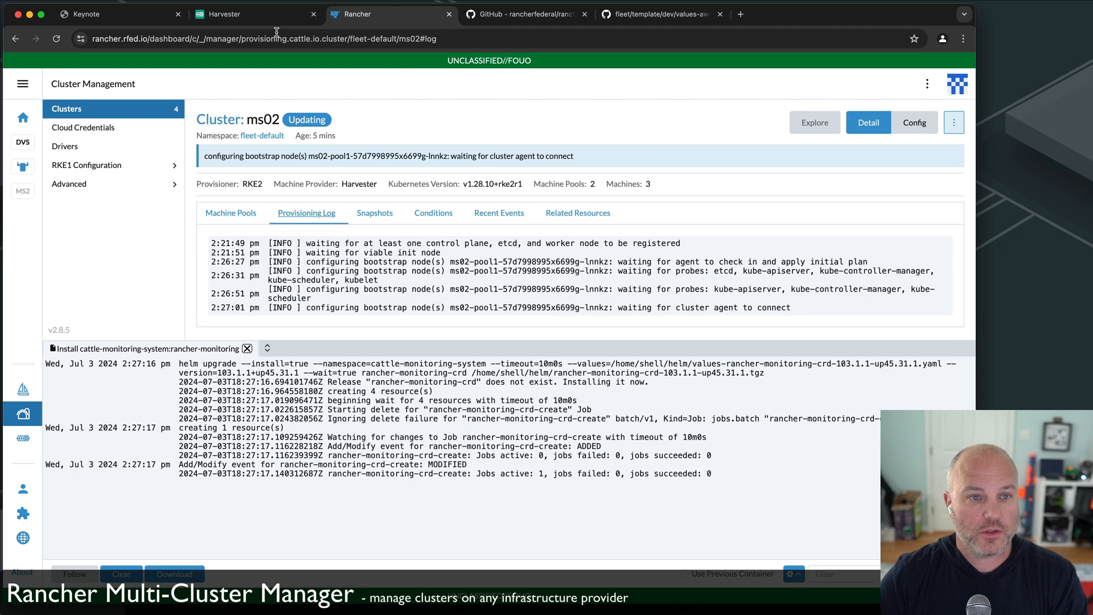
left_click(256, 13)
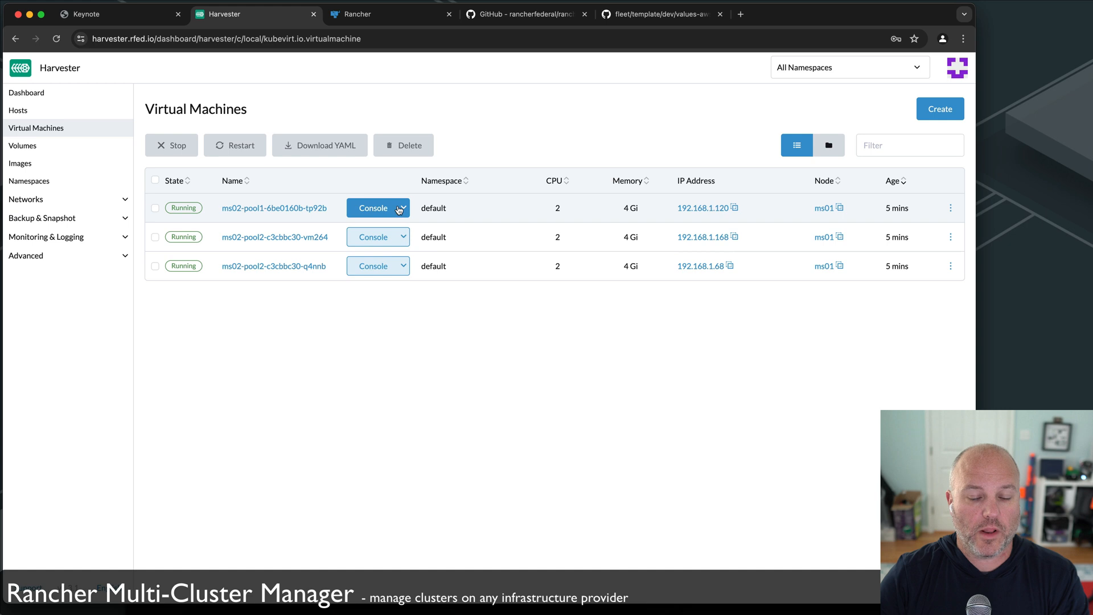
View the ms02-pool1-6be0160b-tp92b VM's Rocky Linux login console, then return to ms02 in Rancher.
left_click(373, 208)
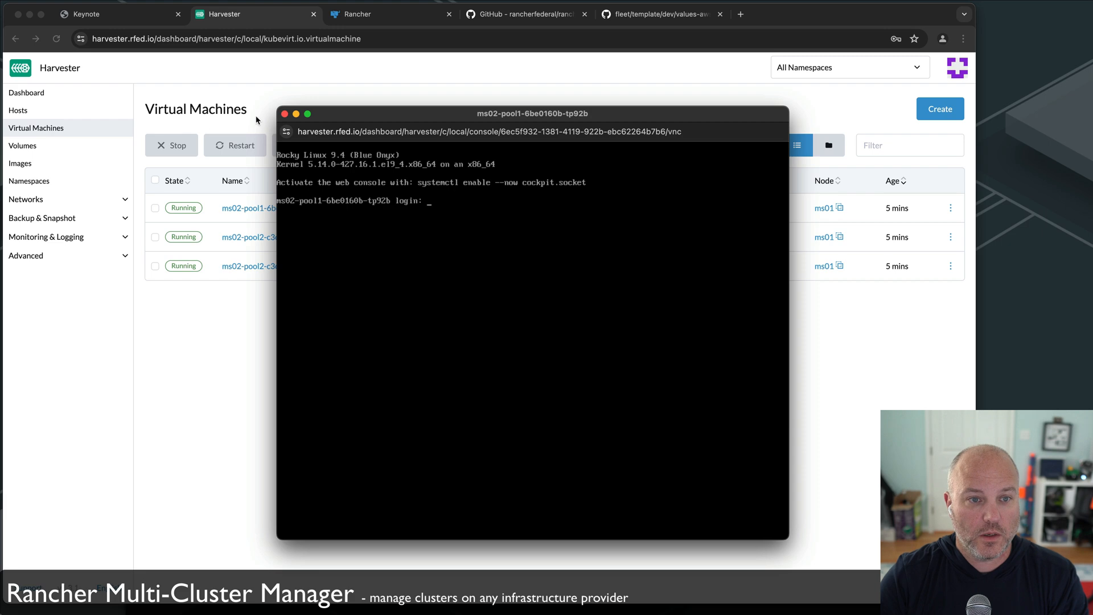
left_click(356, 13)
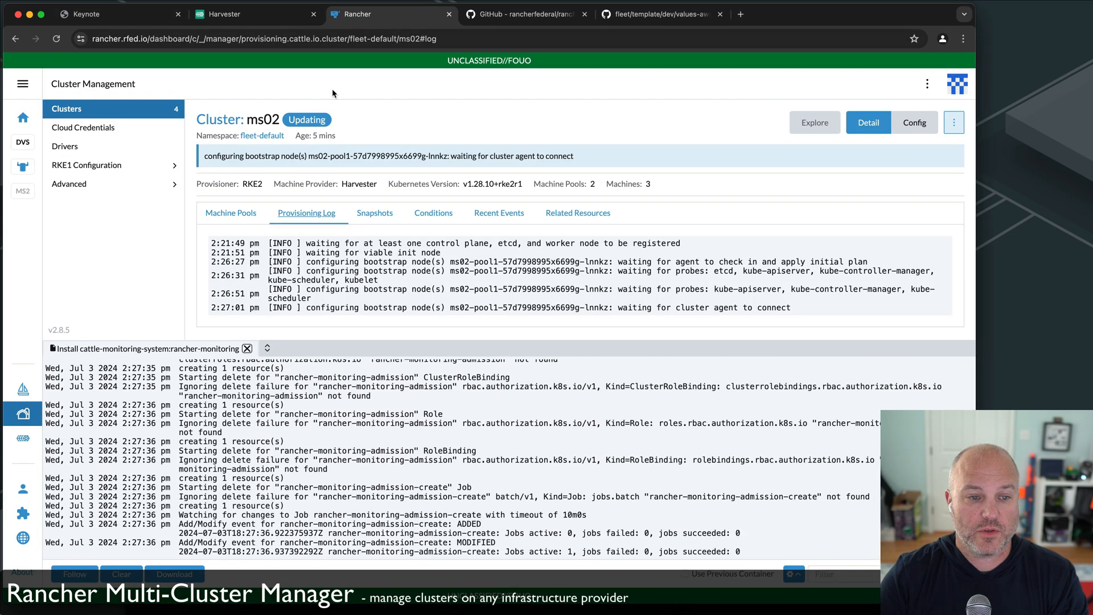
mouse_move(36, 384)
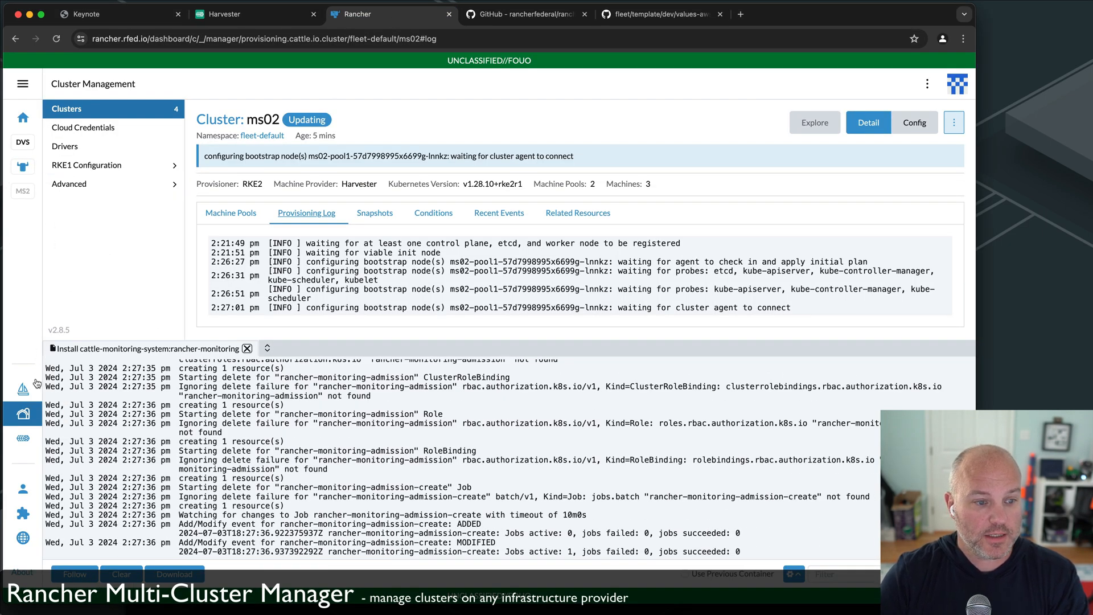
mouse_move(23, 438)
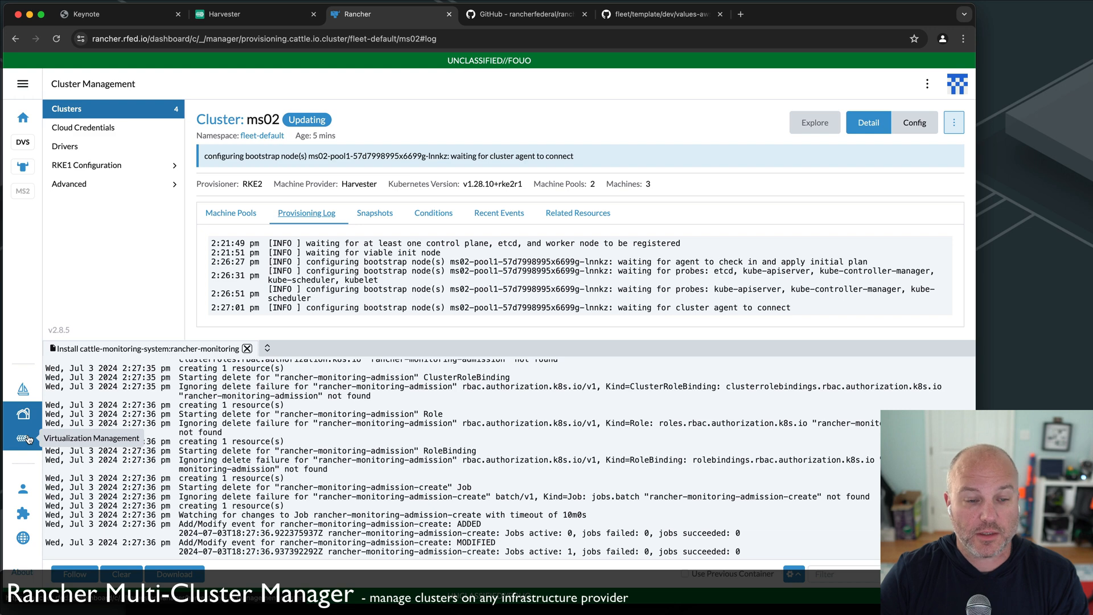
From Virtualization Management view the ms01 Harvester dashboard (1 host, 3 VMs) and close the install log.
left_click(23, 438)
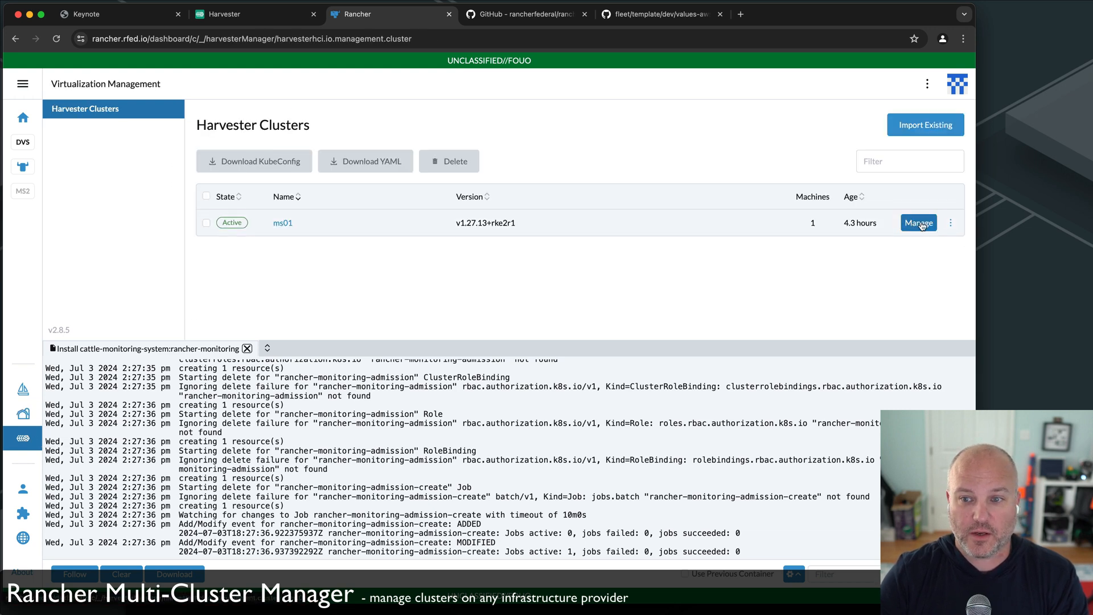
left_click(918, 222)
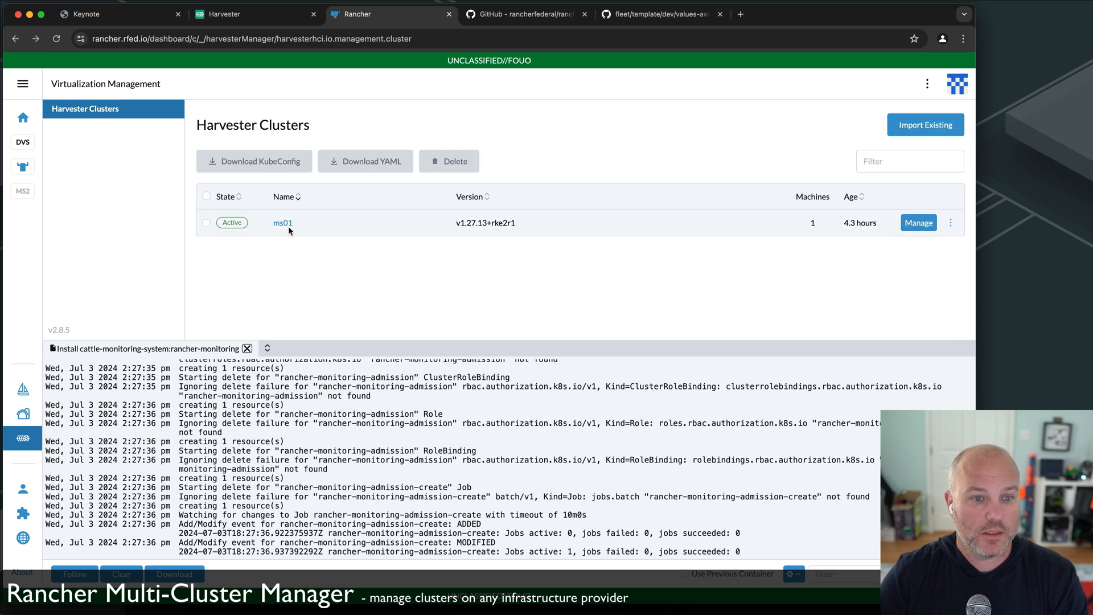
left_click(282, 222)
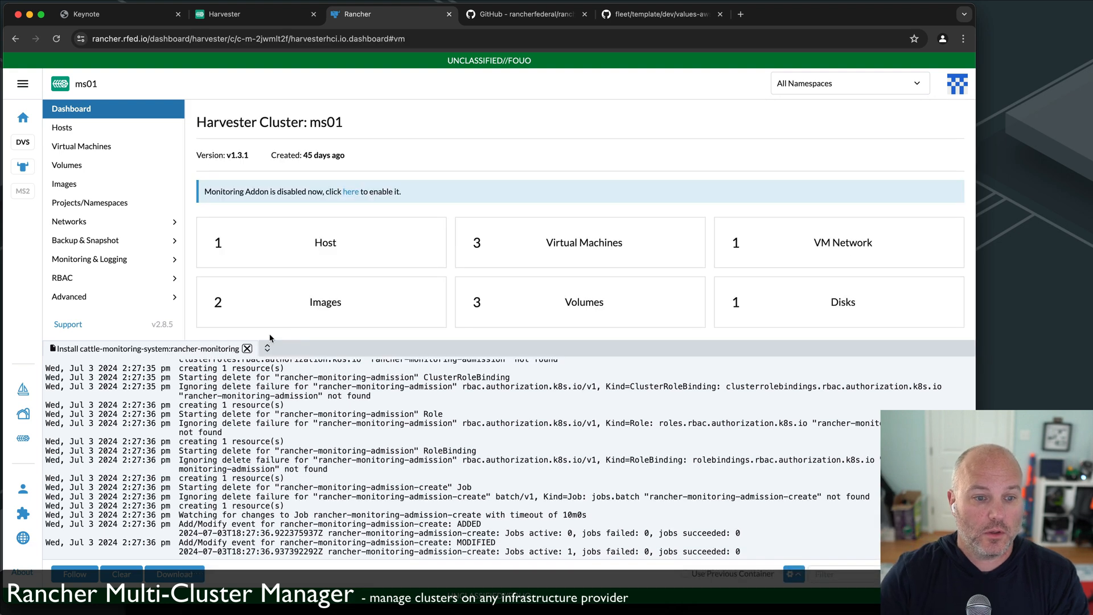
left_click(247, 349)
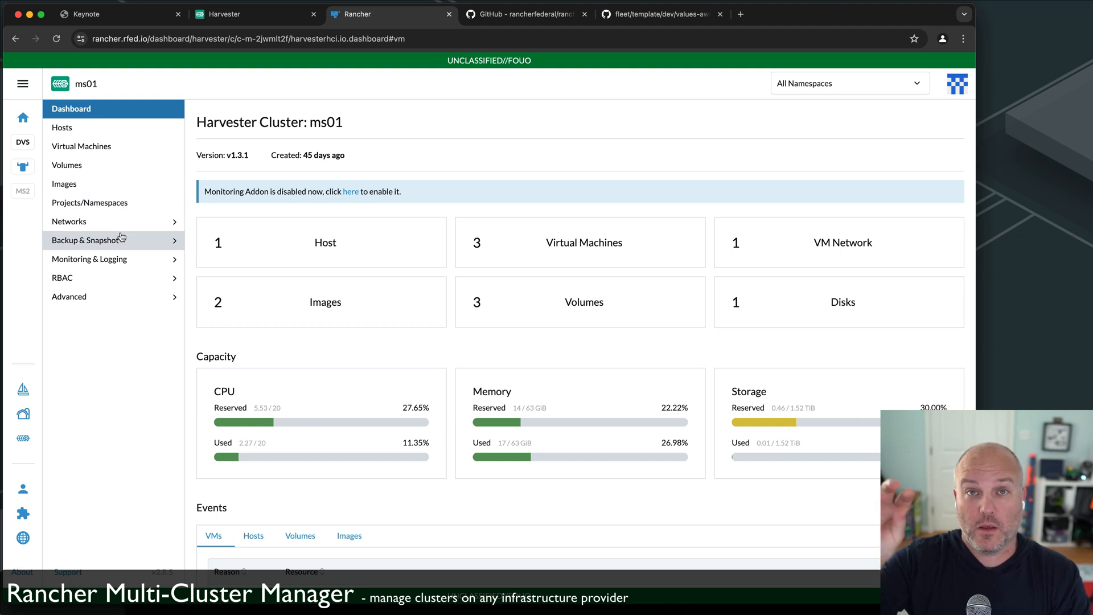
mouse_move(237, 39)
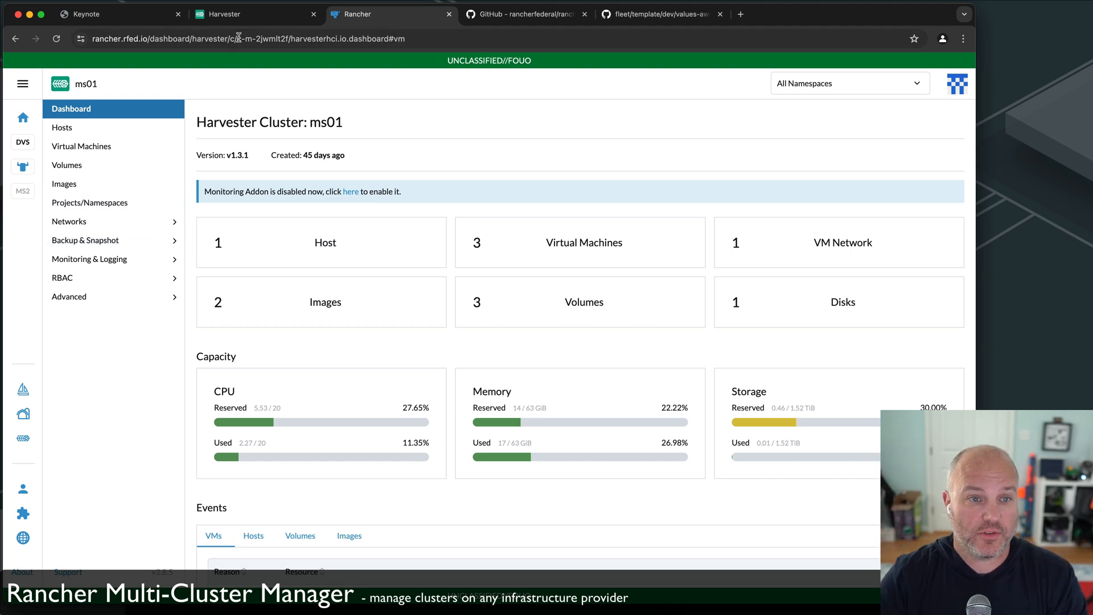
Browse ms01's Virtual Machines, Volumes, Images, Projects/Namespaces and Cluster Networks pages, ending on Images.
left_click(82, 146)
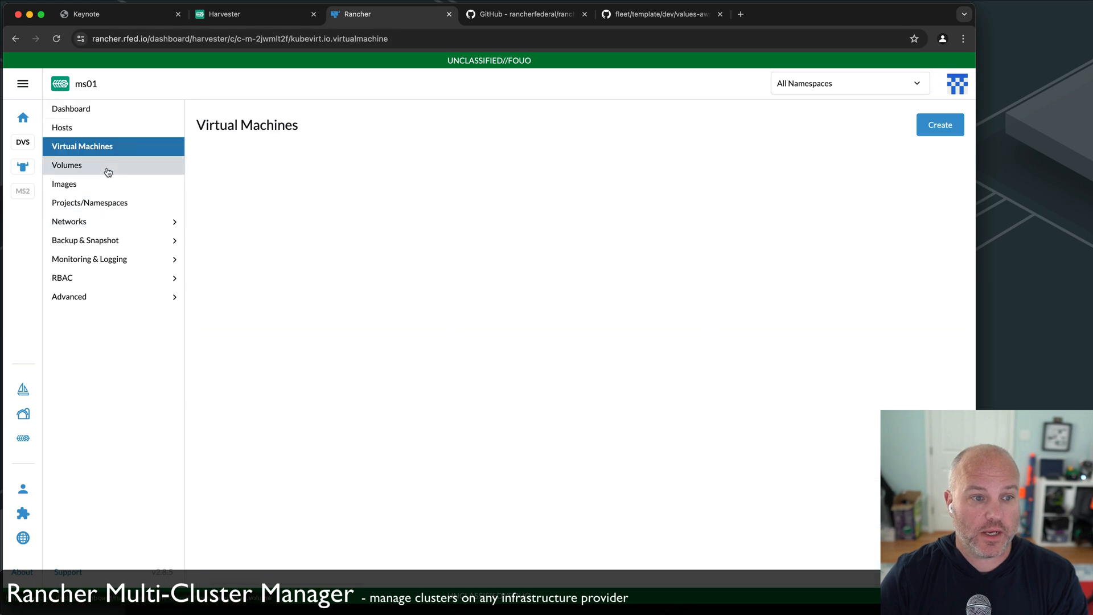
left_click(67, 164)
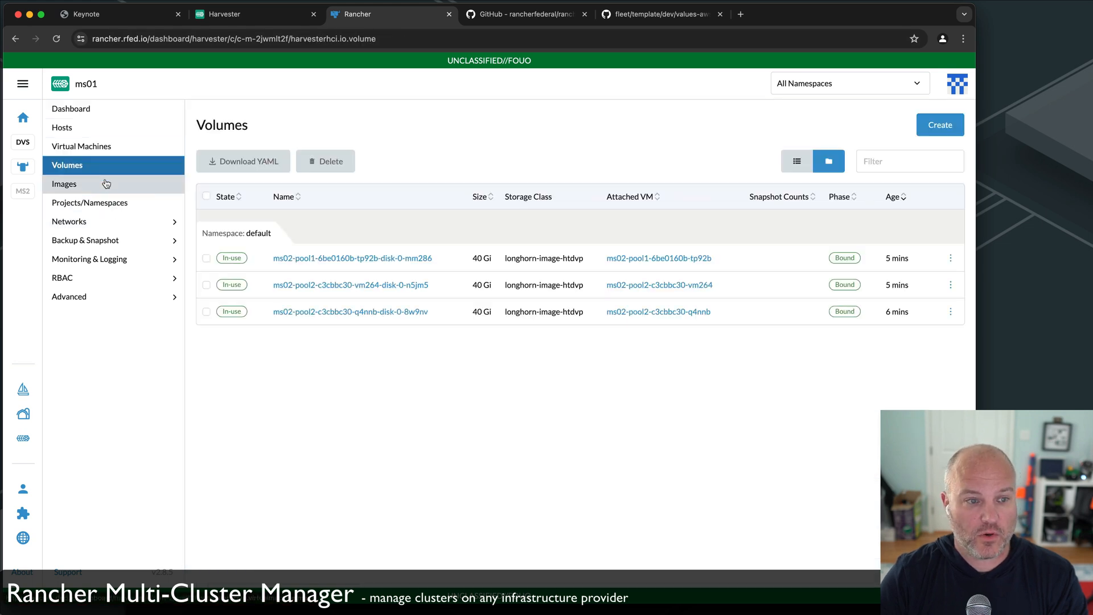
left_click(64, 183)
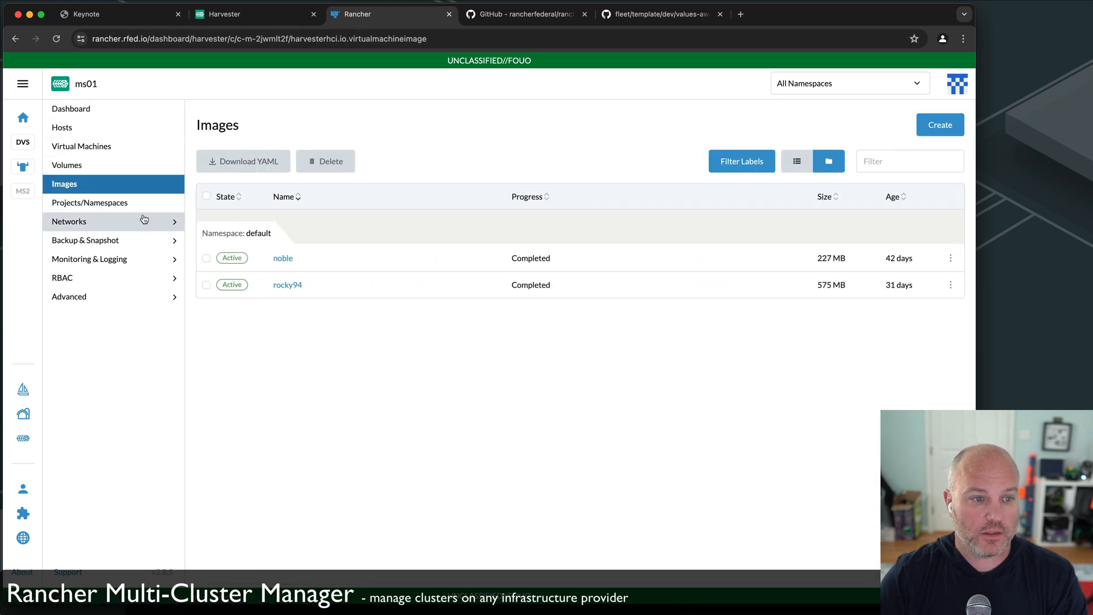
left_click(89, 203)
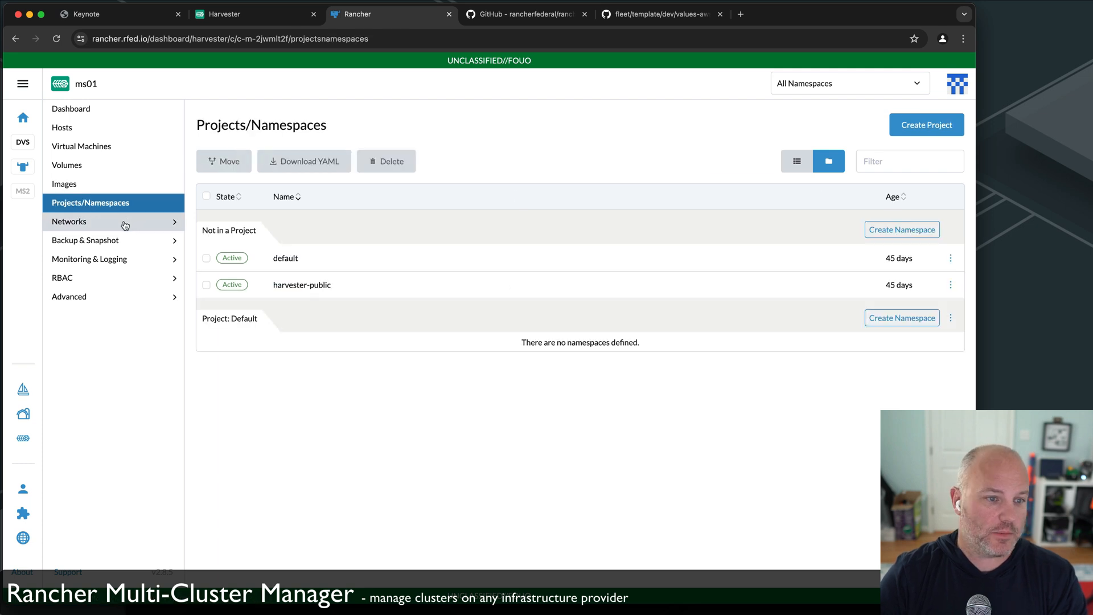
left_click(68, 221)
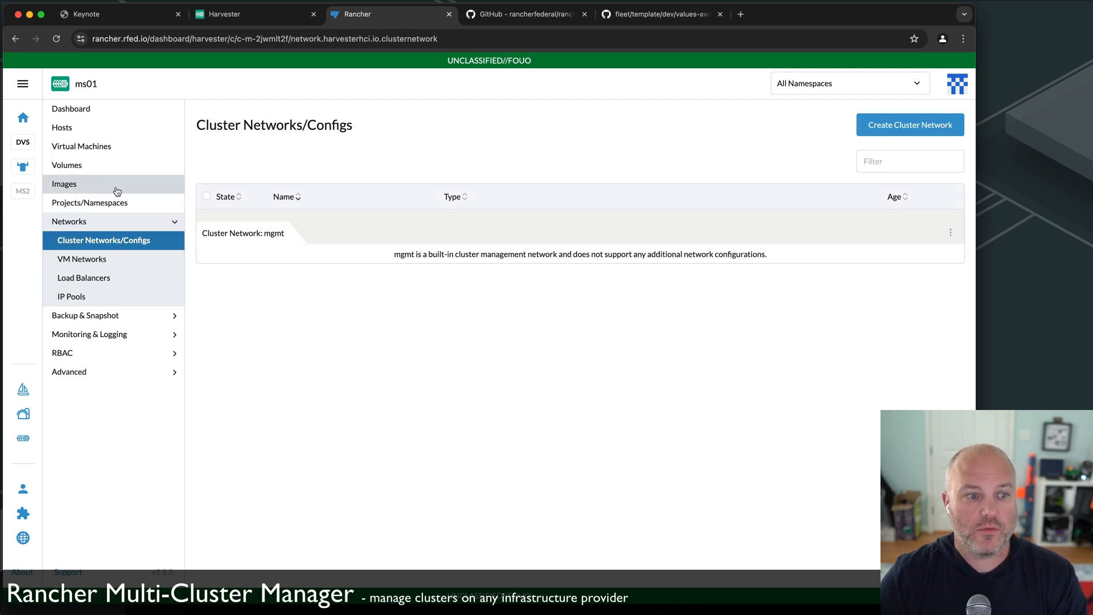
left_click(64, 183)
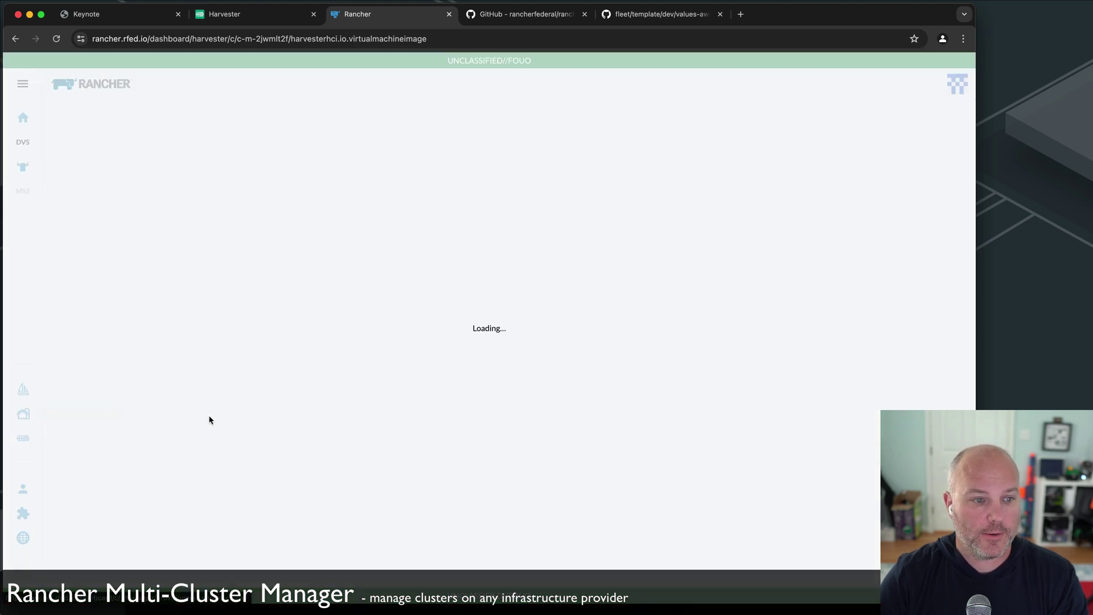
Bring up ms02's details from Cluster Management, its provisioning log awaiting the cluster agent.
left_click(22, 413)
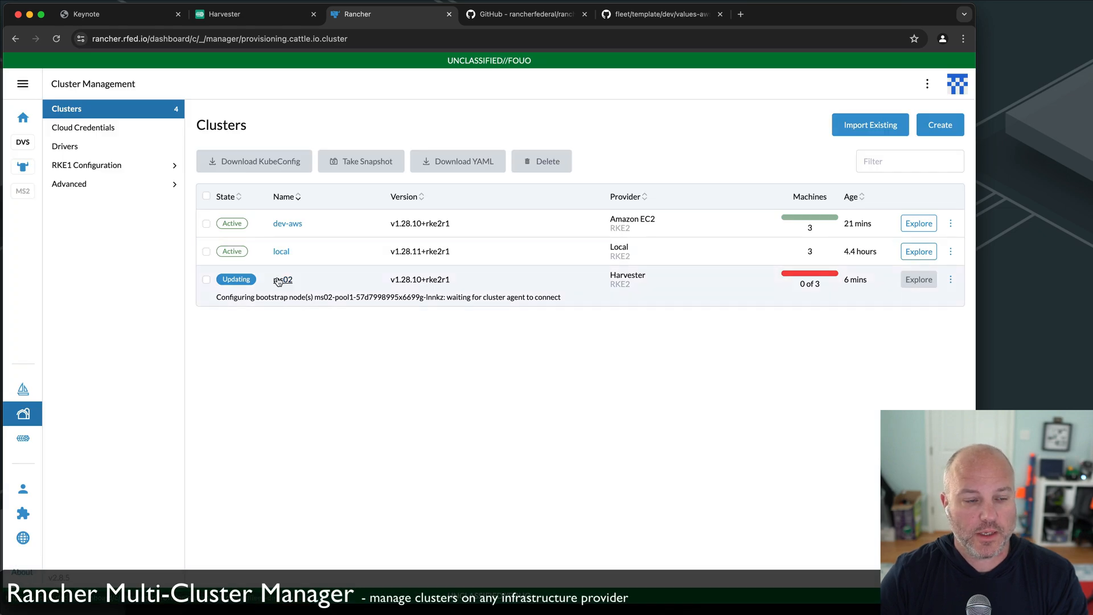
left_click(284, 280)
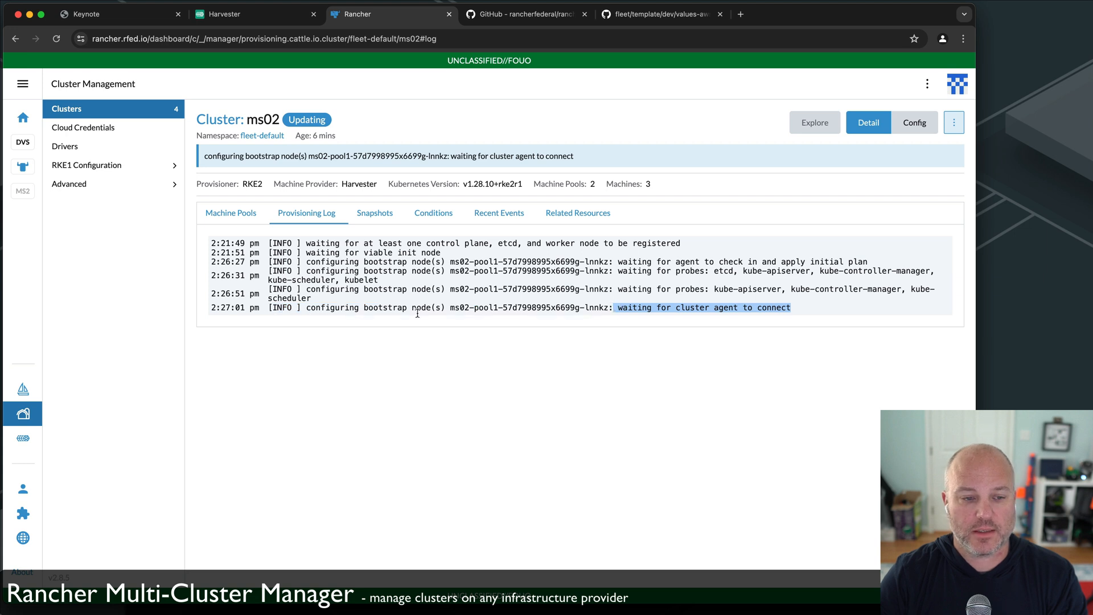
mouse_move(187, 281)
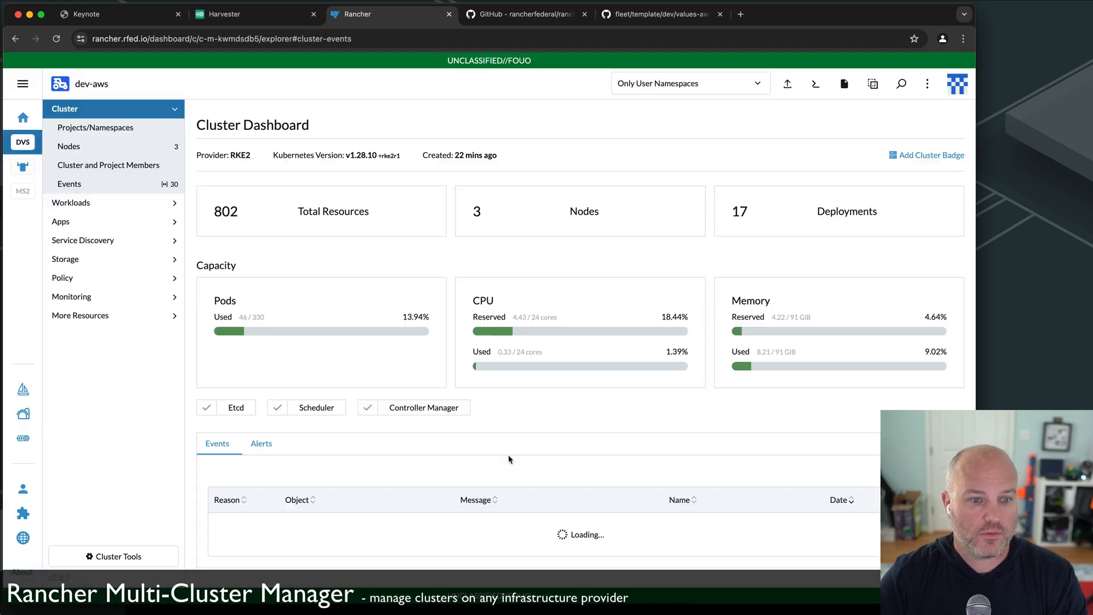
View dev-aws's Grafana home dashboard from Monitoring, then close it back to Rancher.
left_click(71, 296)
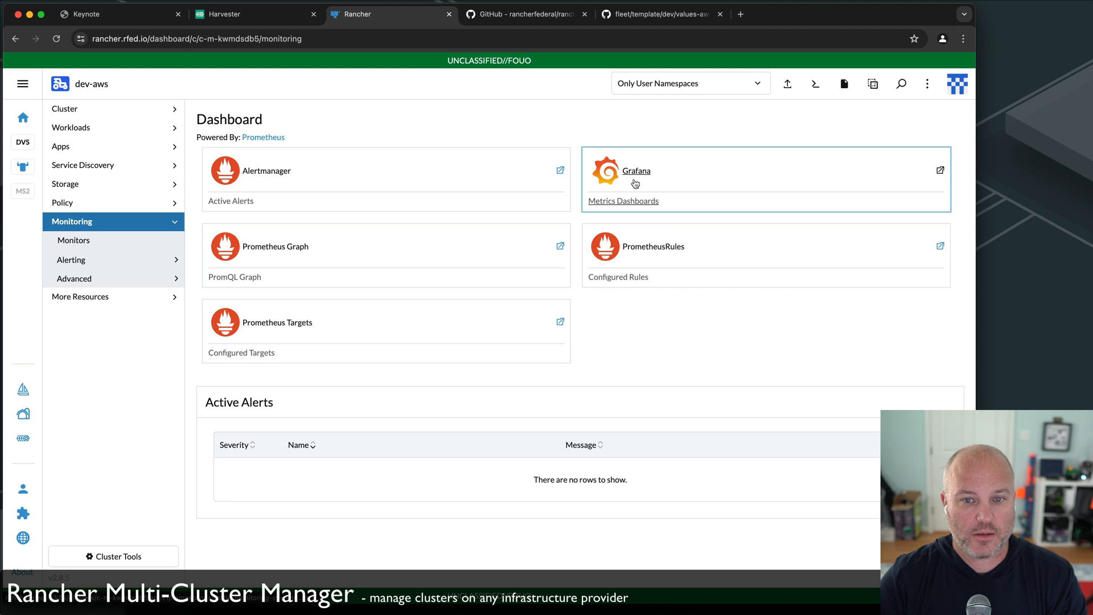
left_click(636, 170)
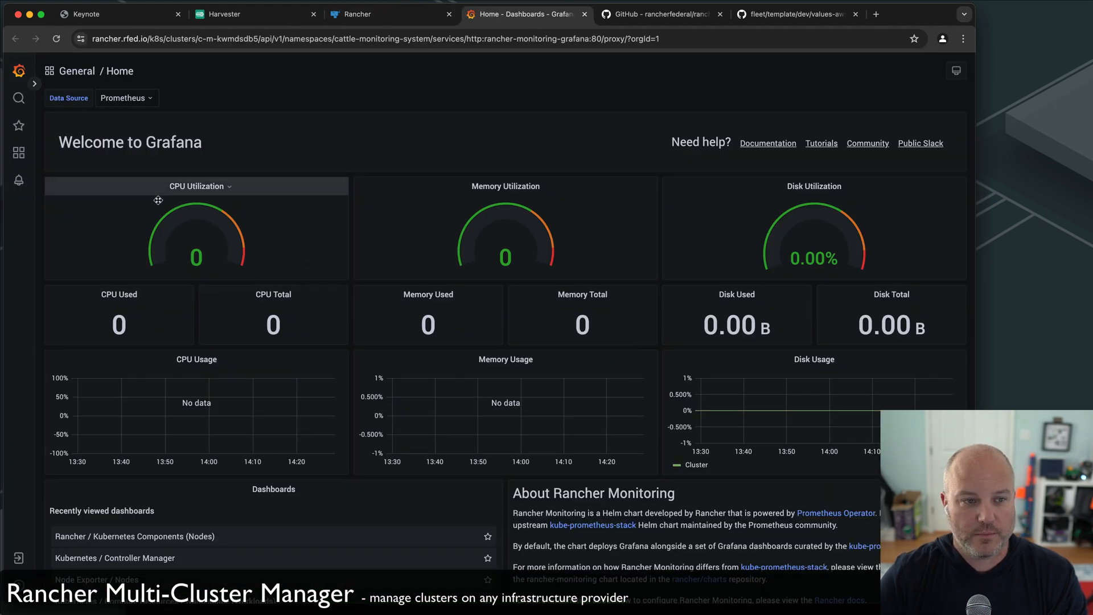
mouse_move(330, 231)
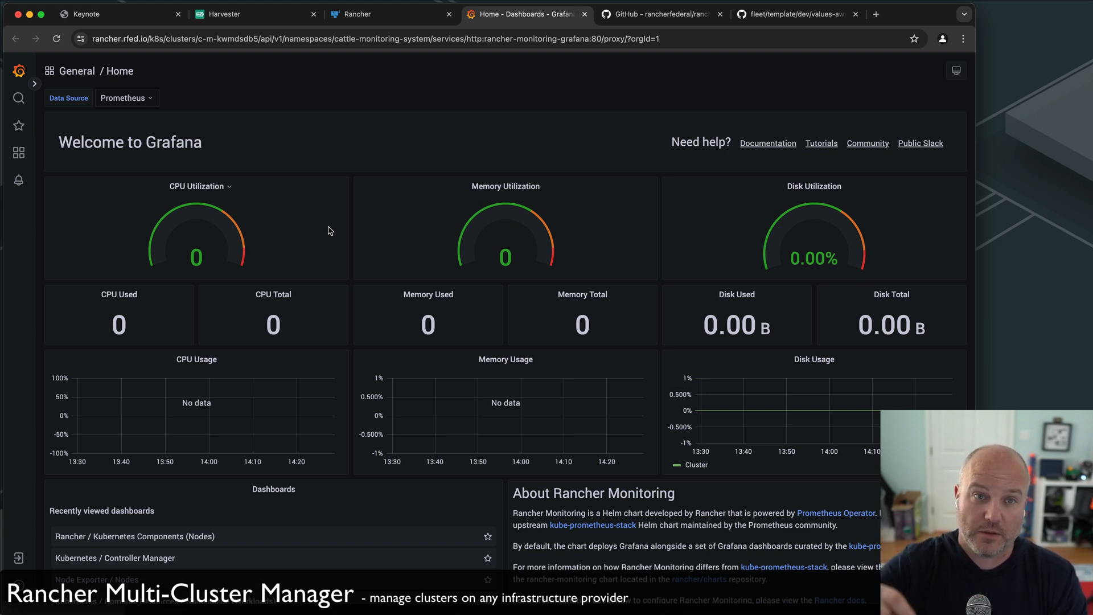
left_click(377, 13)
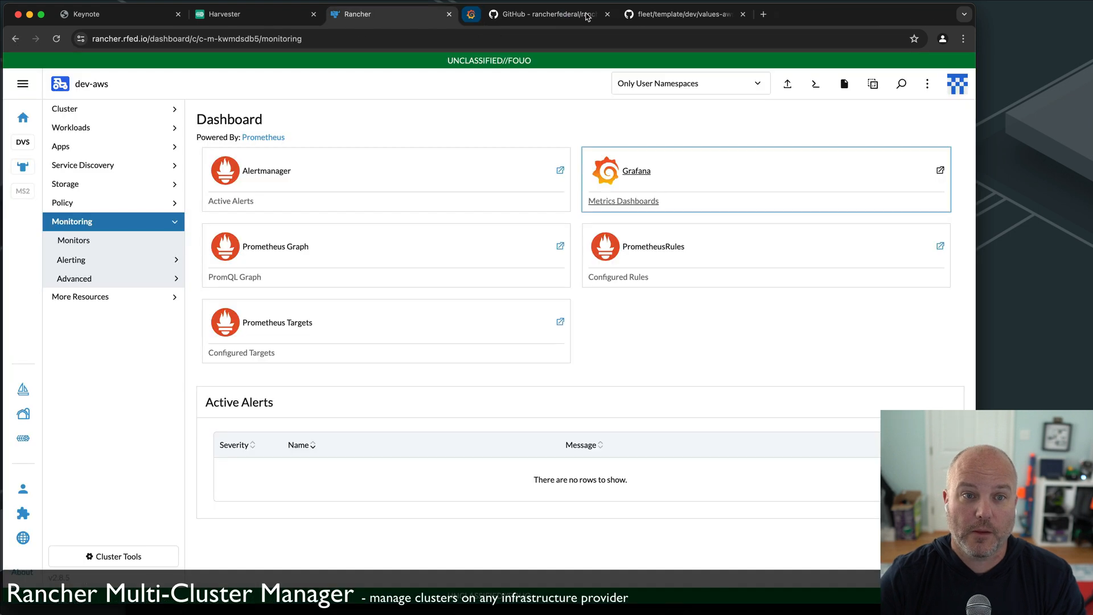
mouse_move(32, 300)
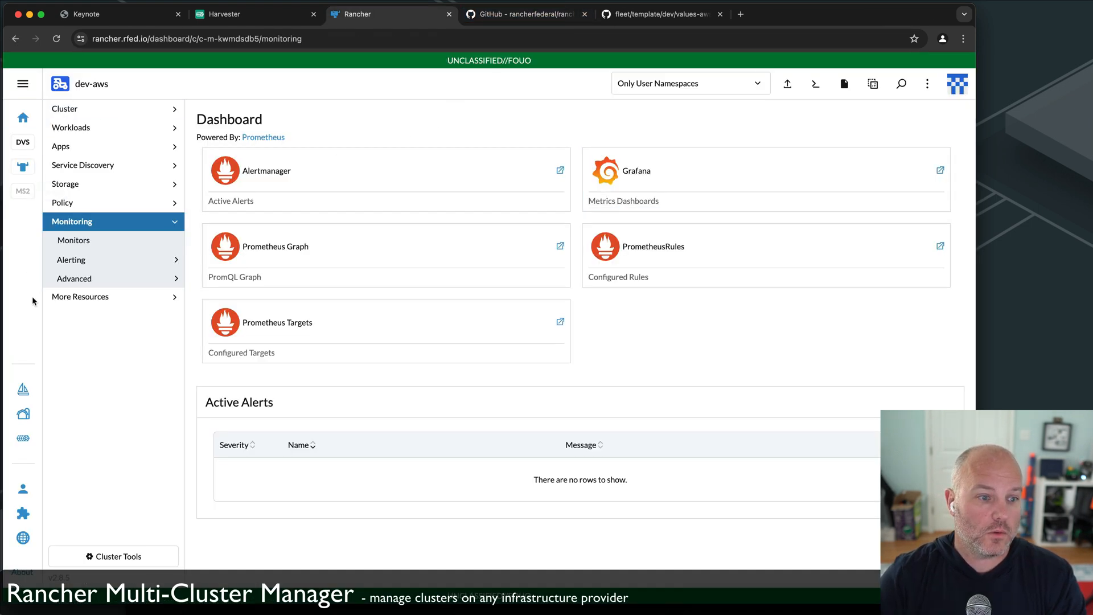
Check ms02's machine pools, then Explore its cluster dashboard with 3 nodes and 11 deployments.
left_click(23, 412)
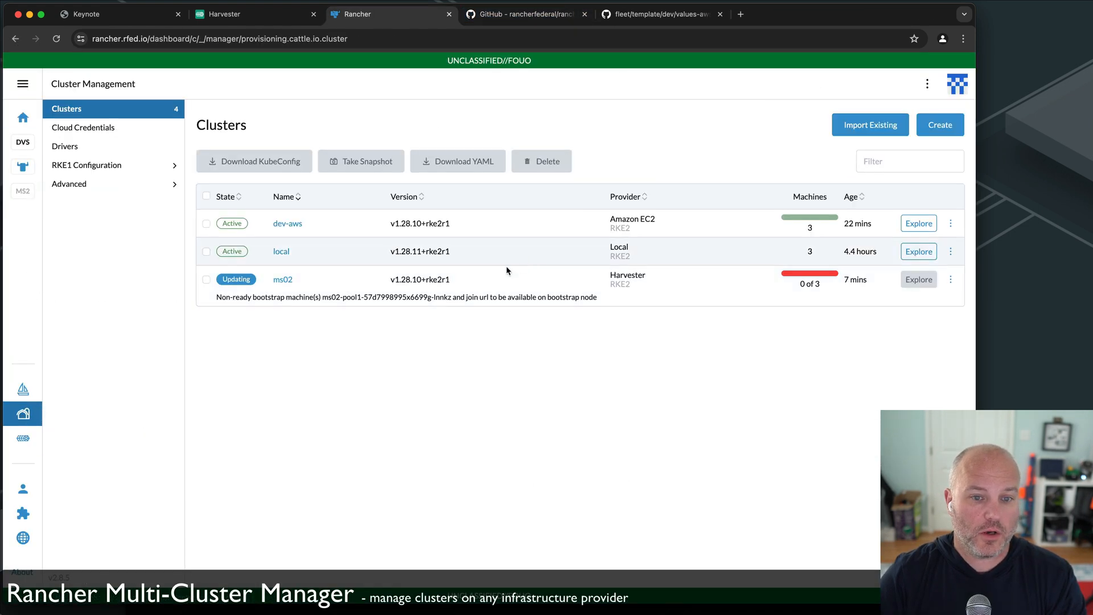
left_click(282, 279)
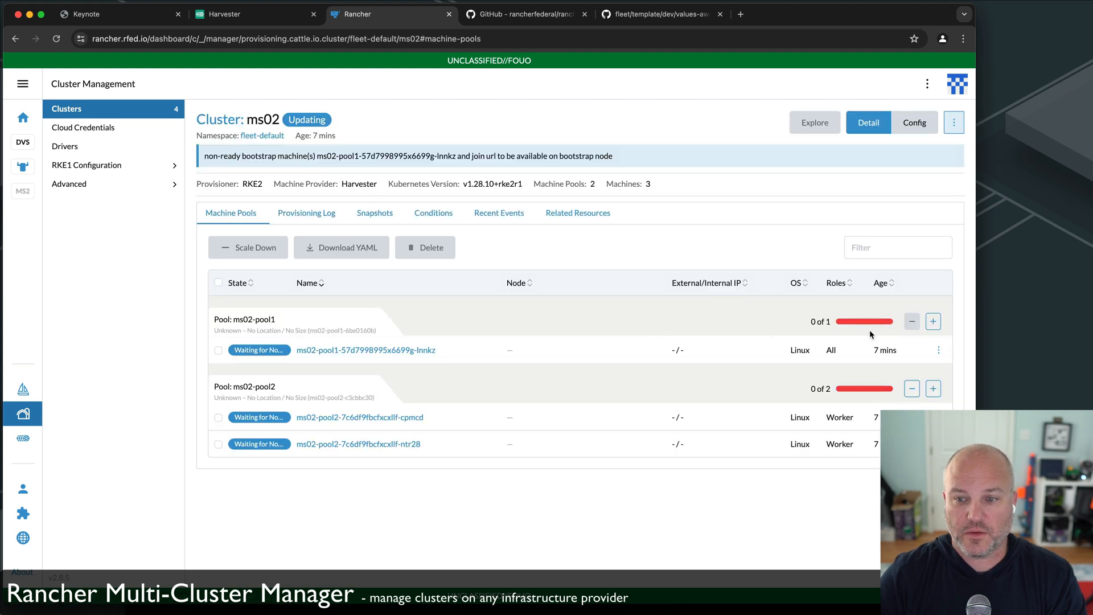
left_click(813, 122)
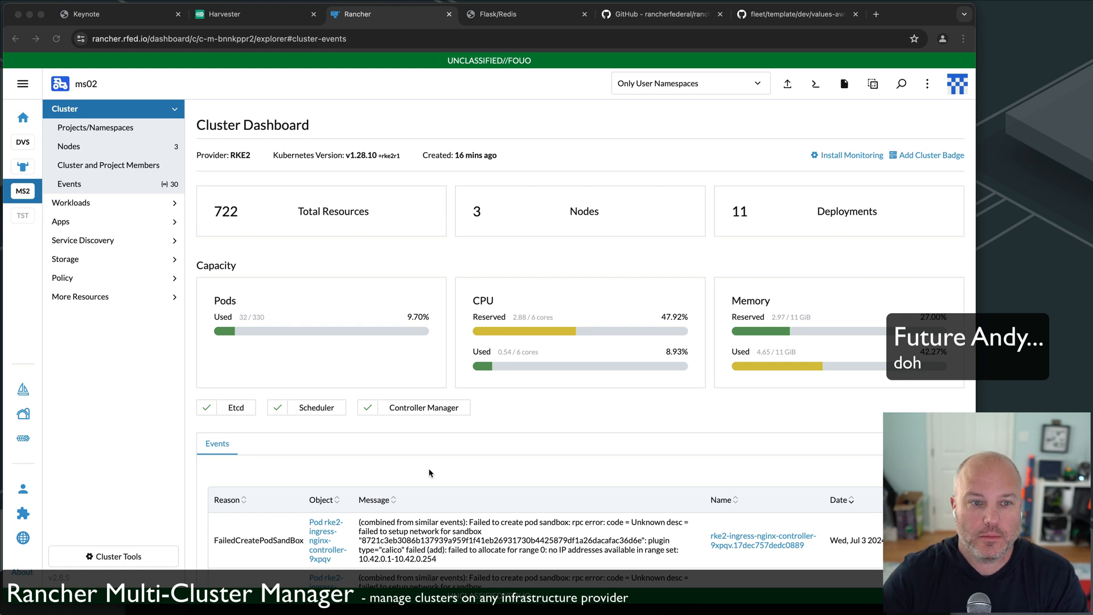
mouse_move(72, 198)
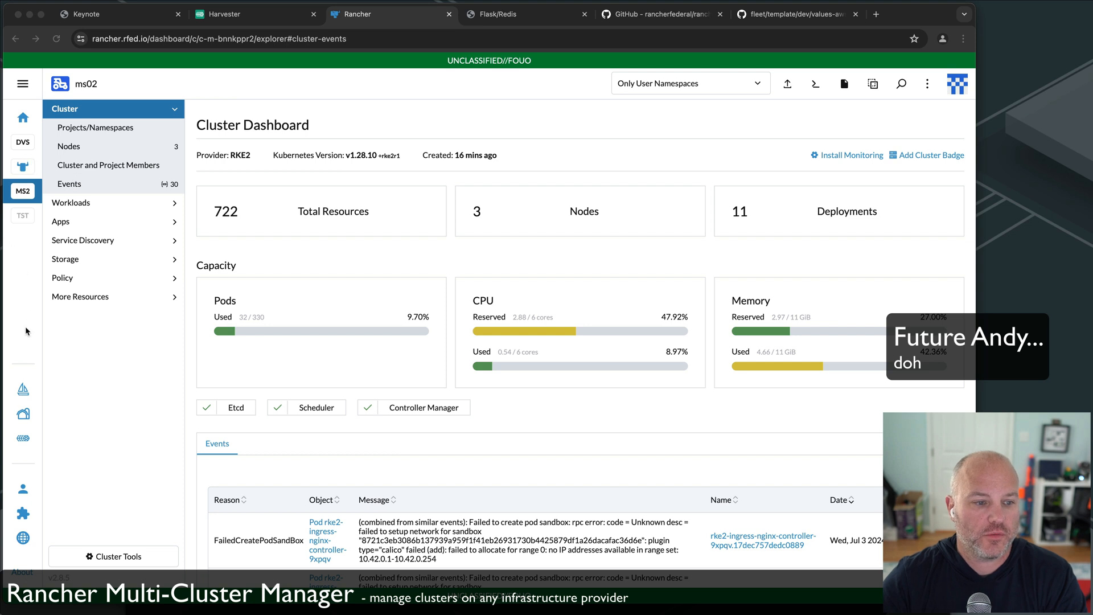
Reopen ms02's detail page on Machine Pools, pool1's bootstrap machine still waiting for a node.
left_click(23, 413)
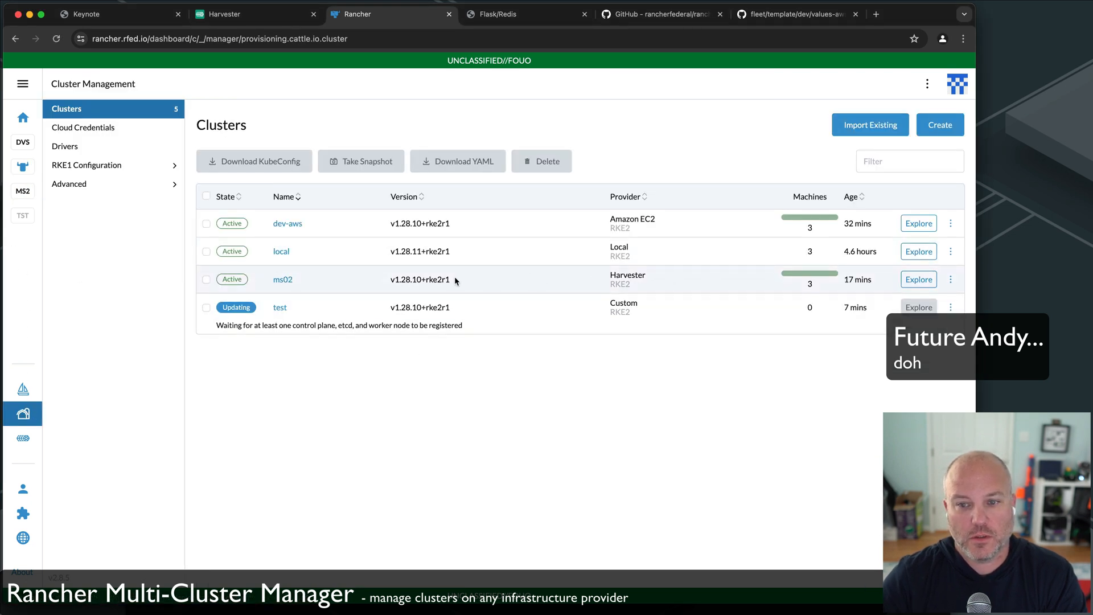
left_click(282, 279)
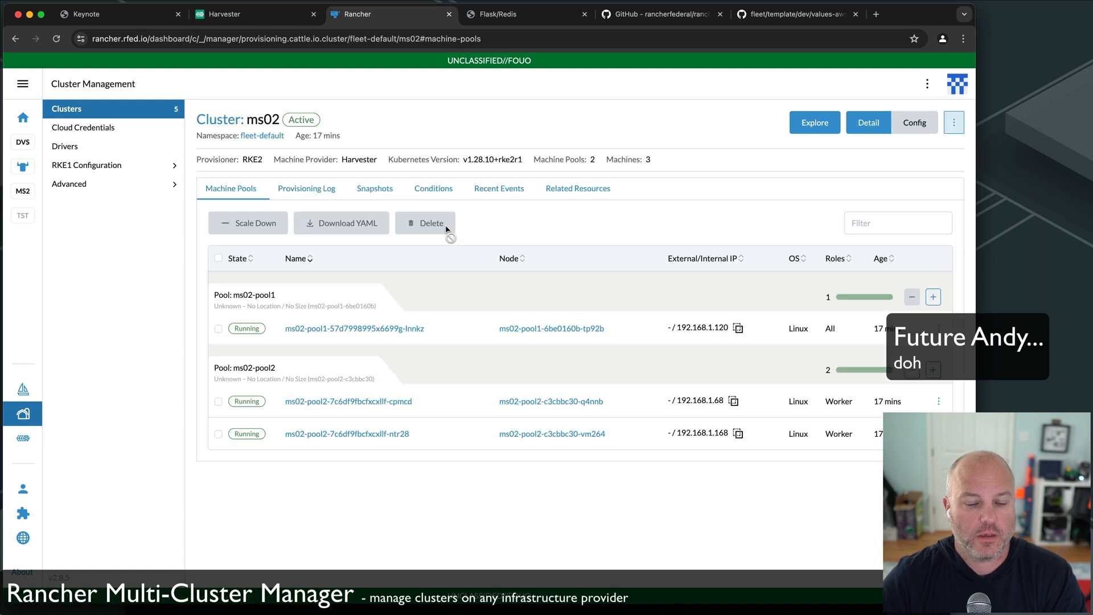
left_click(306, 188)
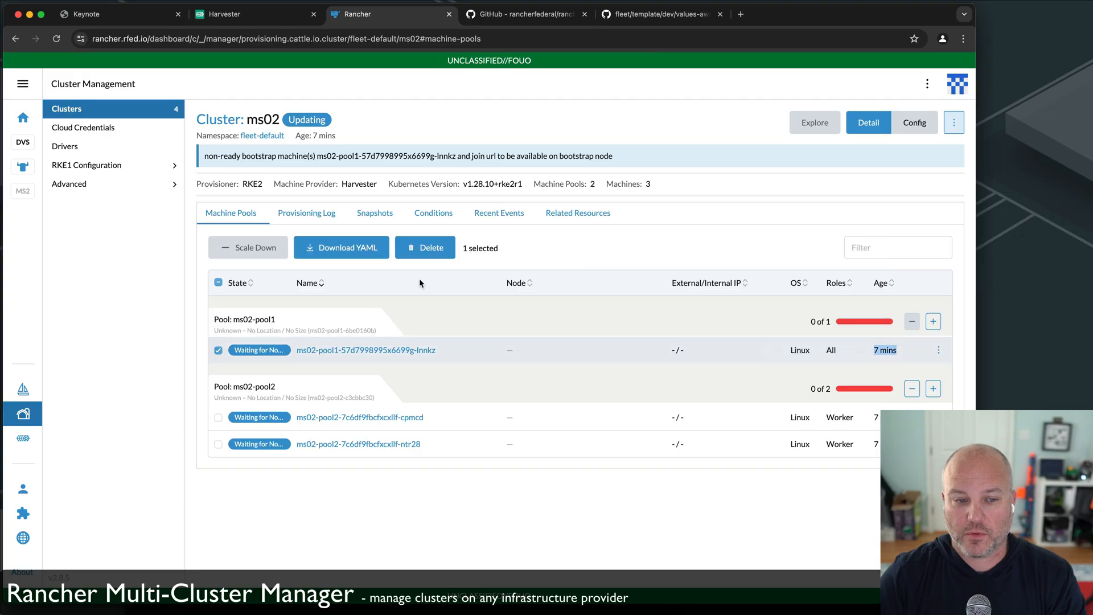
left_click(307, 213)
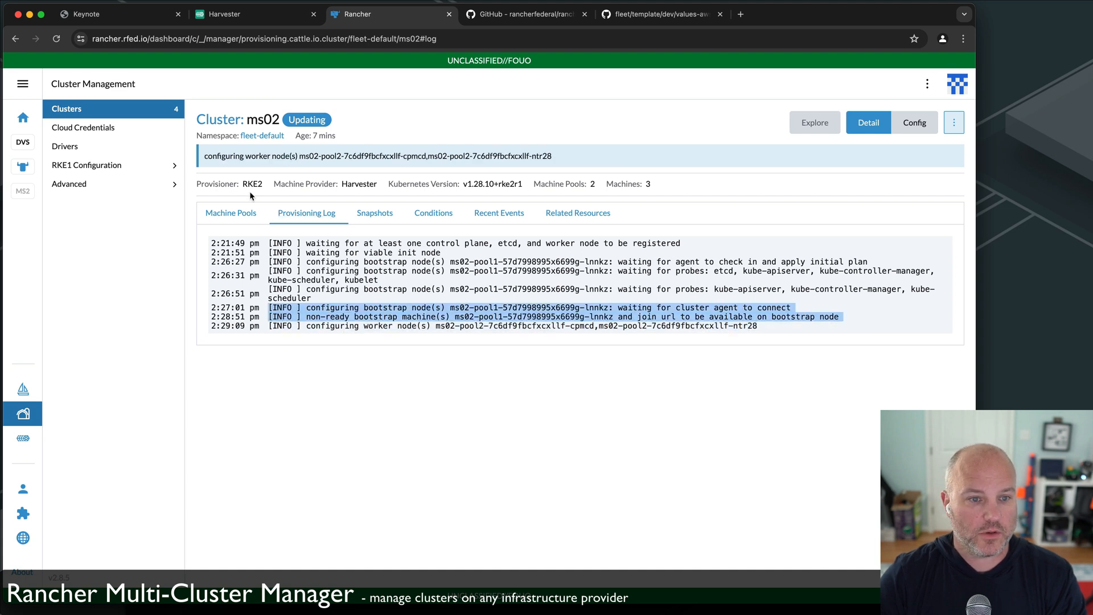
left_click(231, 213)
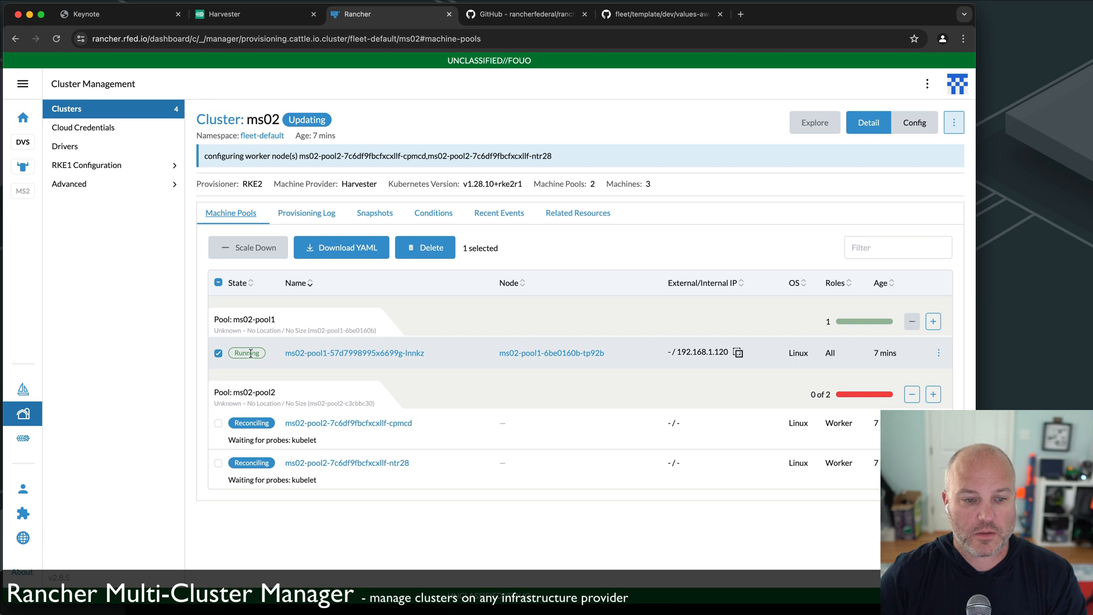
mouse_move(940, 353)
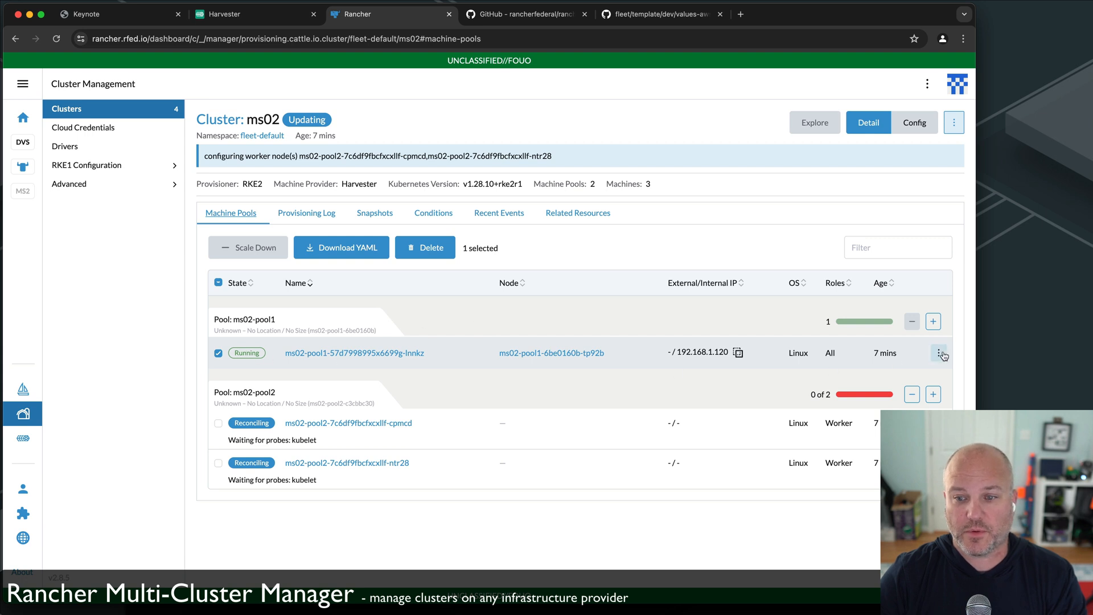
left_click(941, 353)
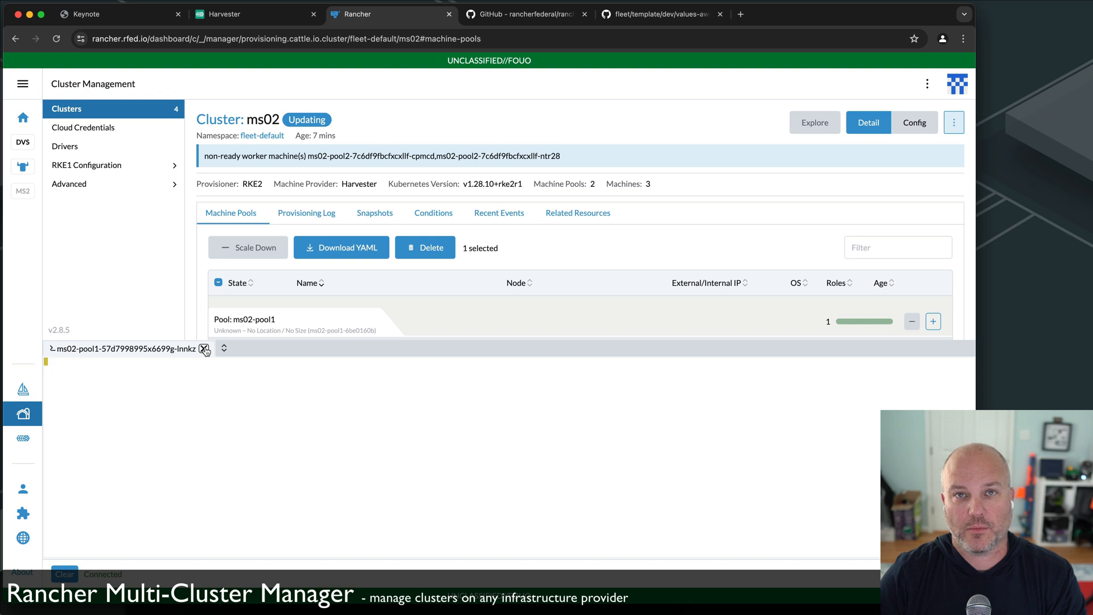
left_click(204, 349)
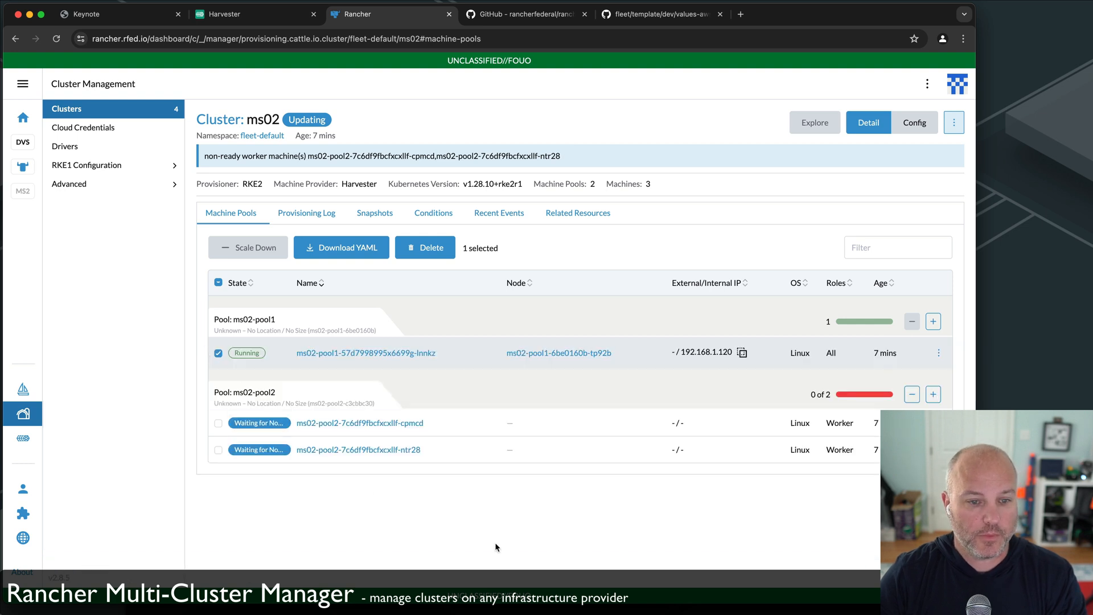
mouse_move(589, 159)
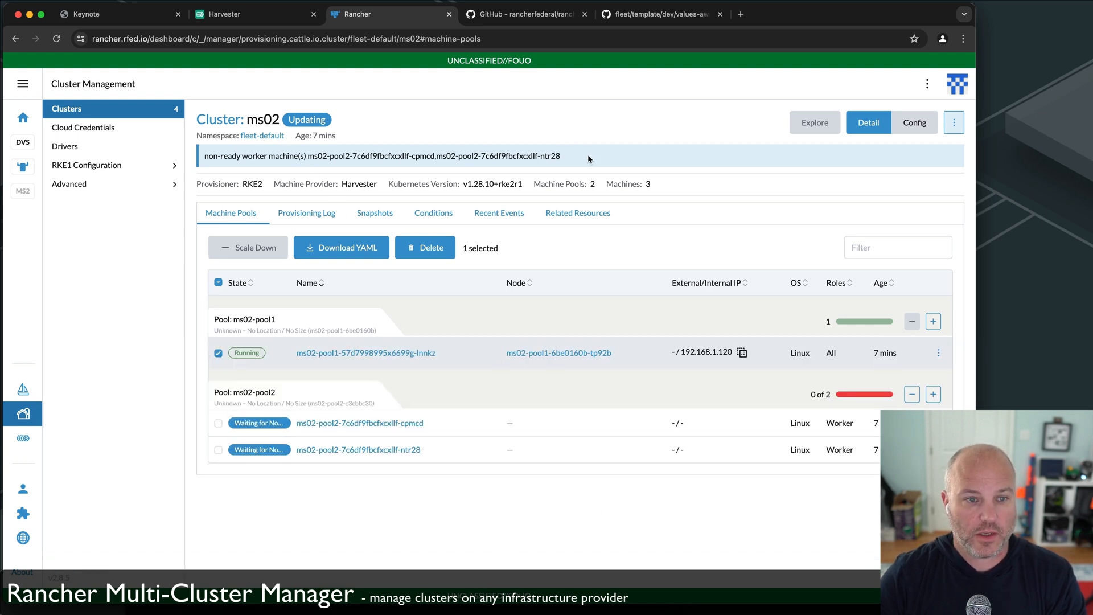
mouse_move(322, 443)
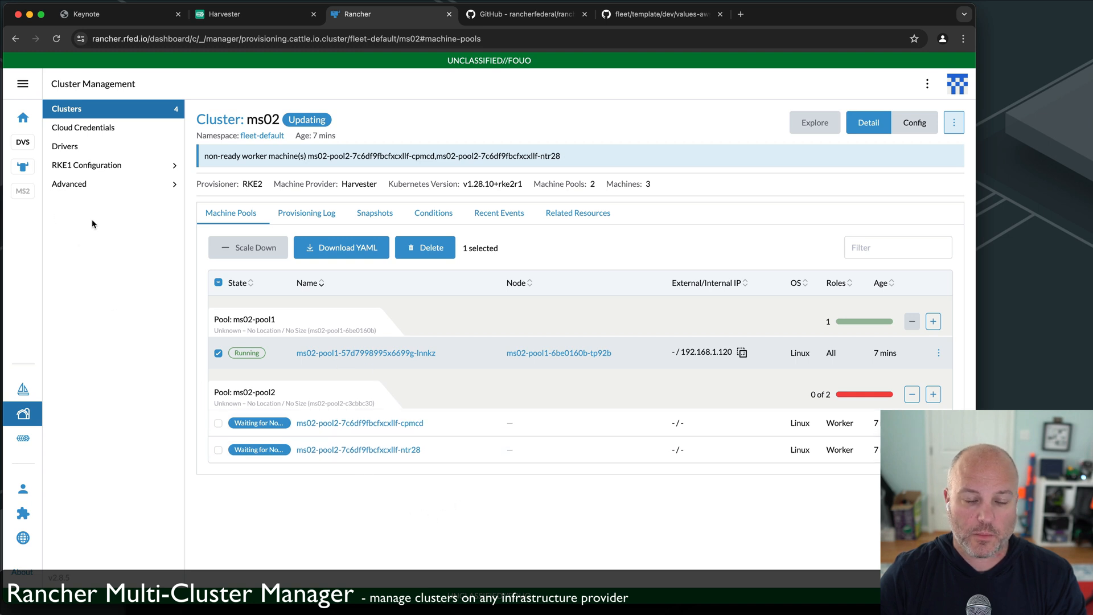
mouse_move(83, 183)
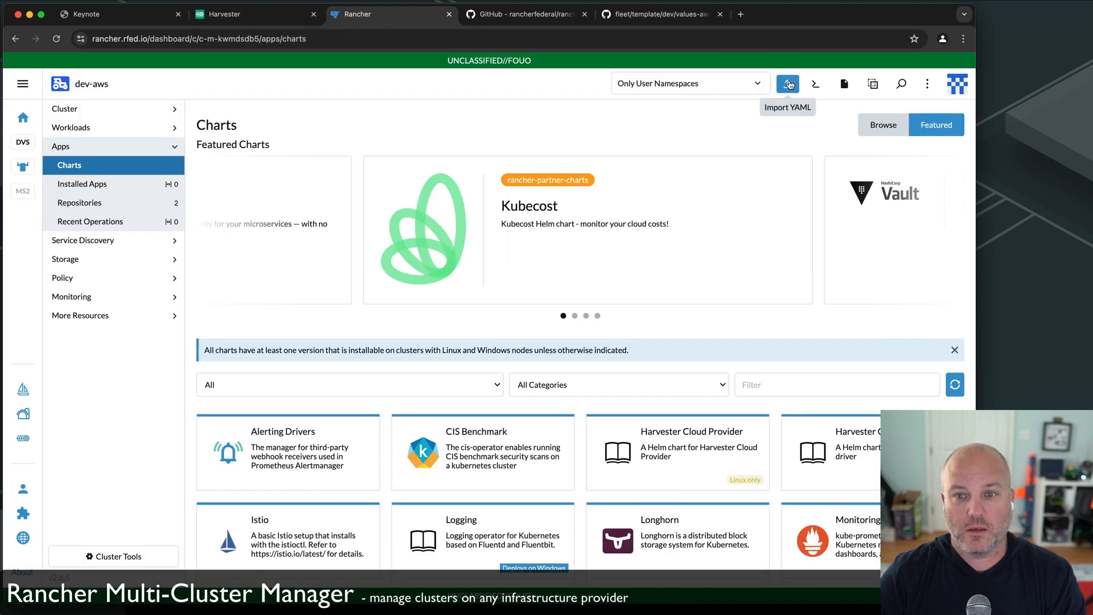
left_click(787, 83)
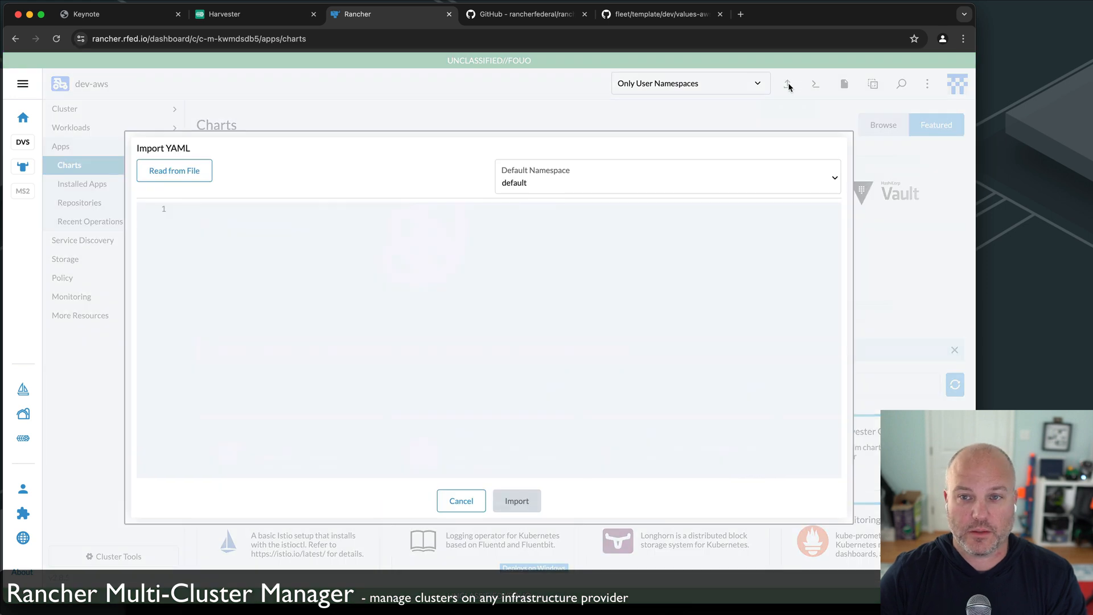
left_click(461, 501)
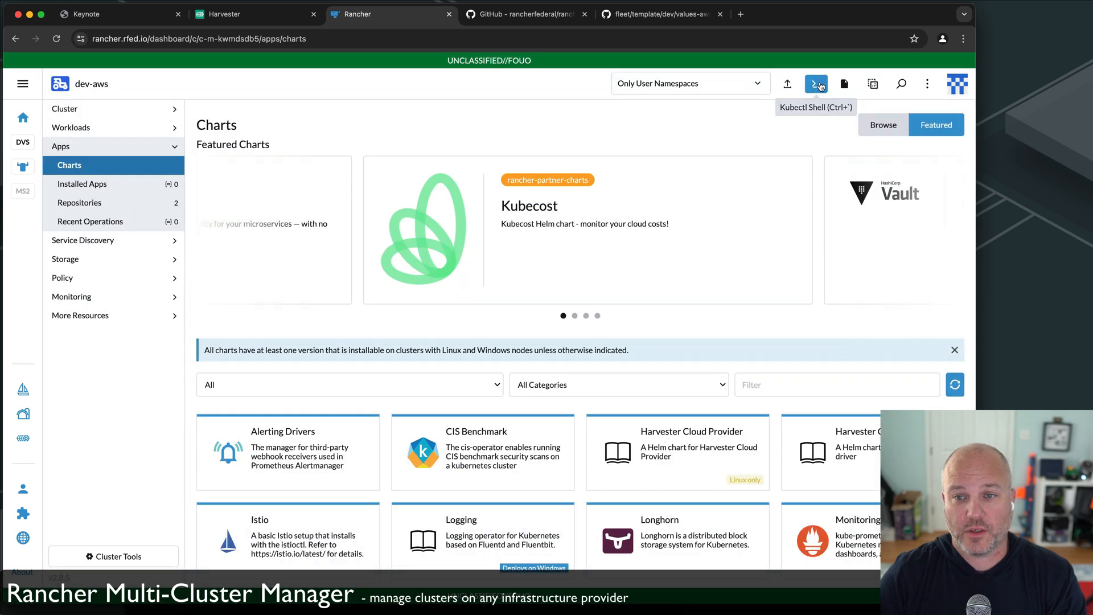
left_click(815, 83)
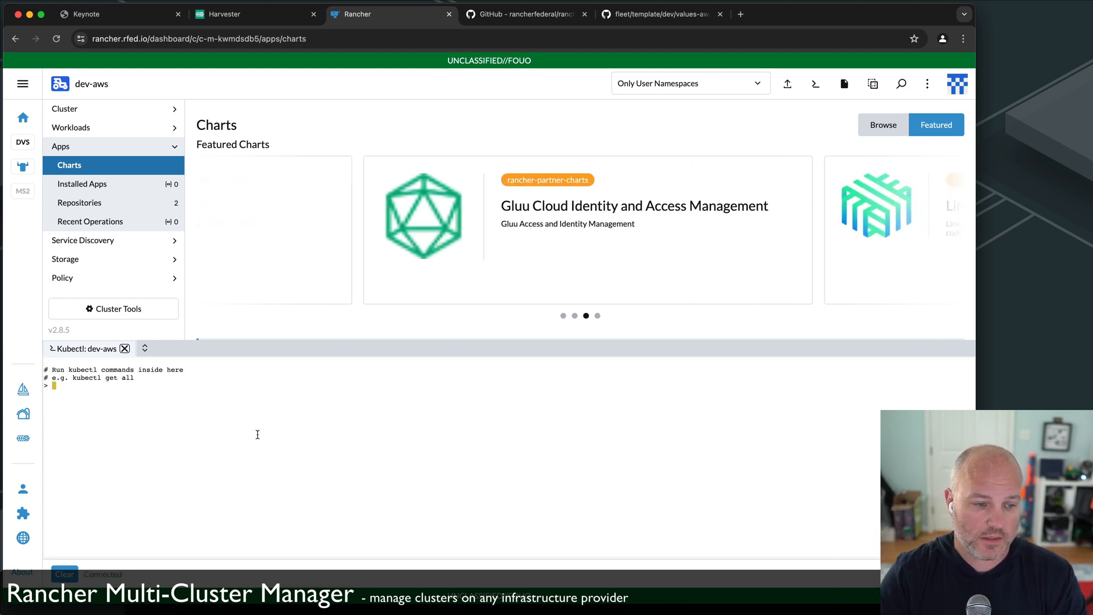
type("kubectl get")
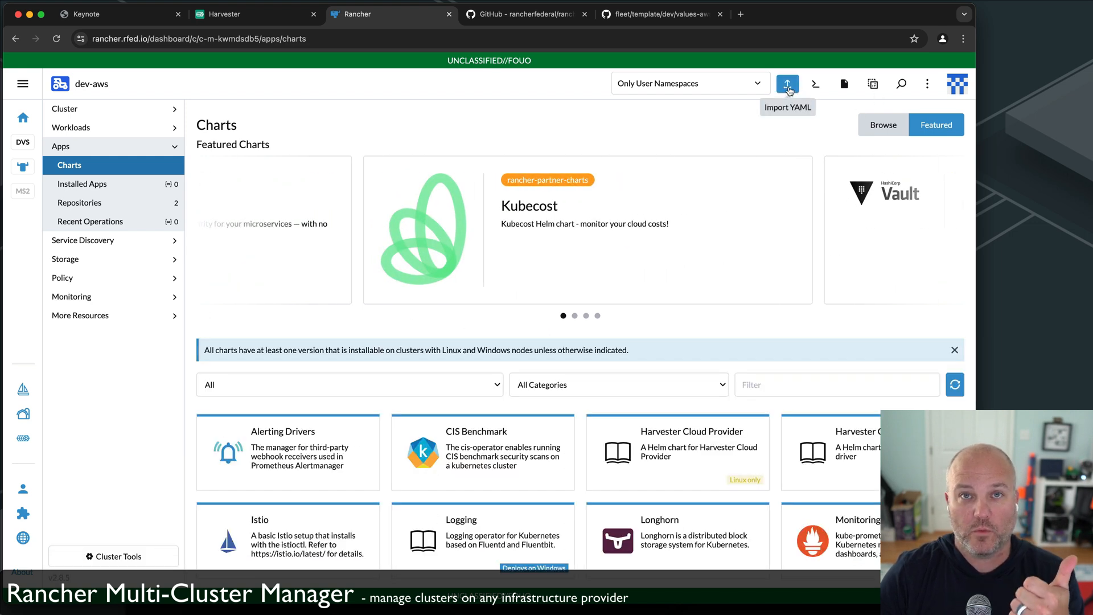
mouse_move(843, 83)
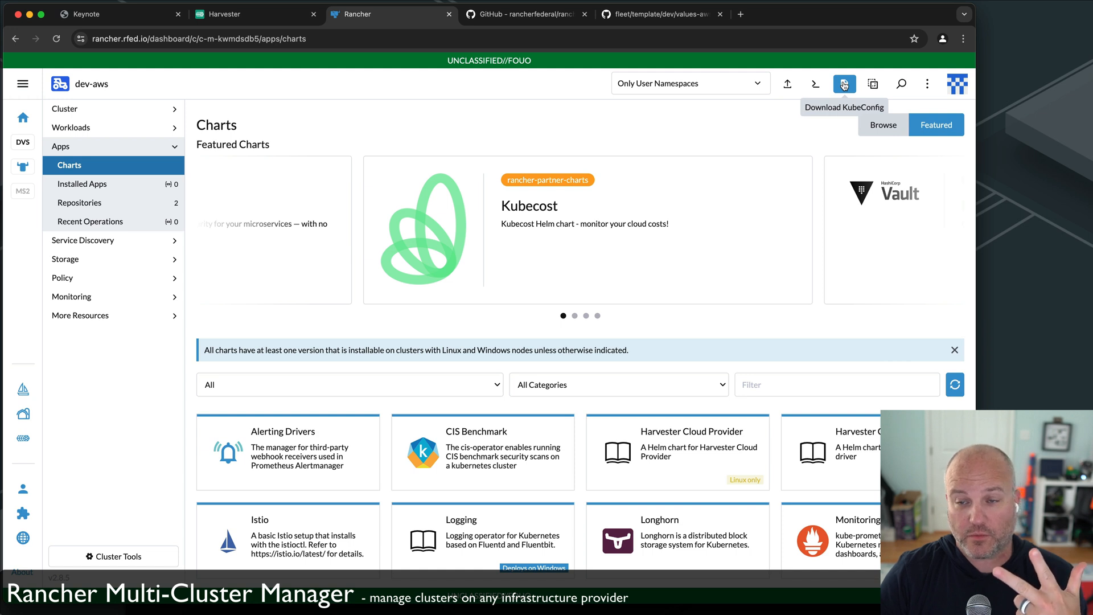
mouse_move(125, 206)
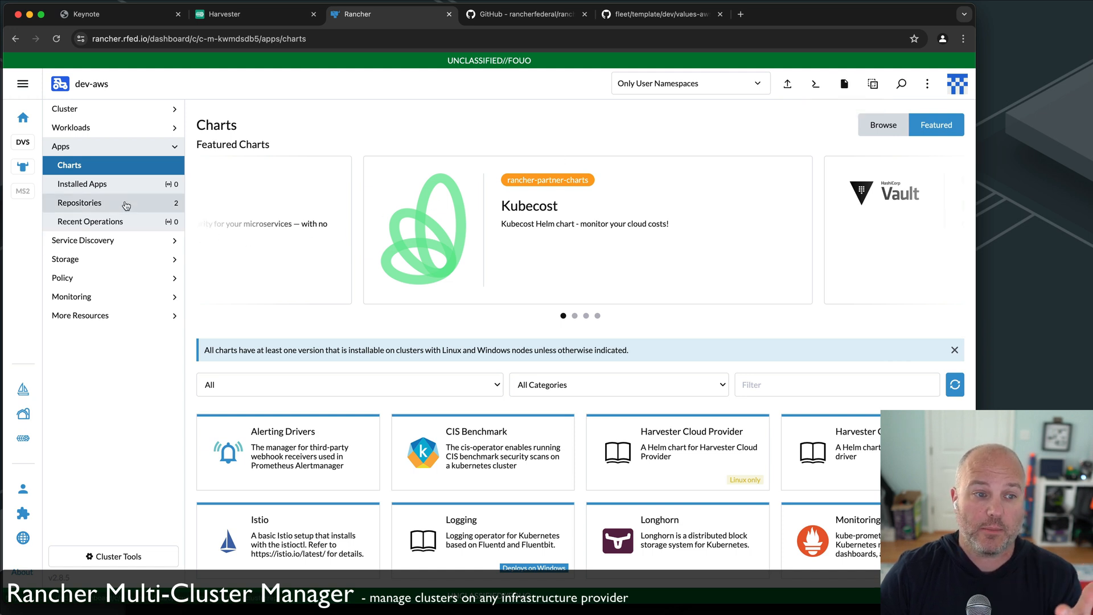
mouse_move(37, 387)
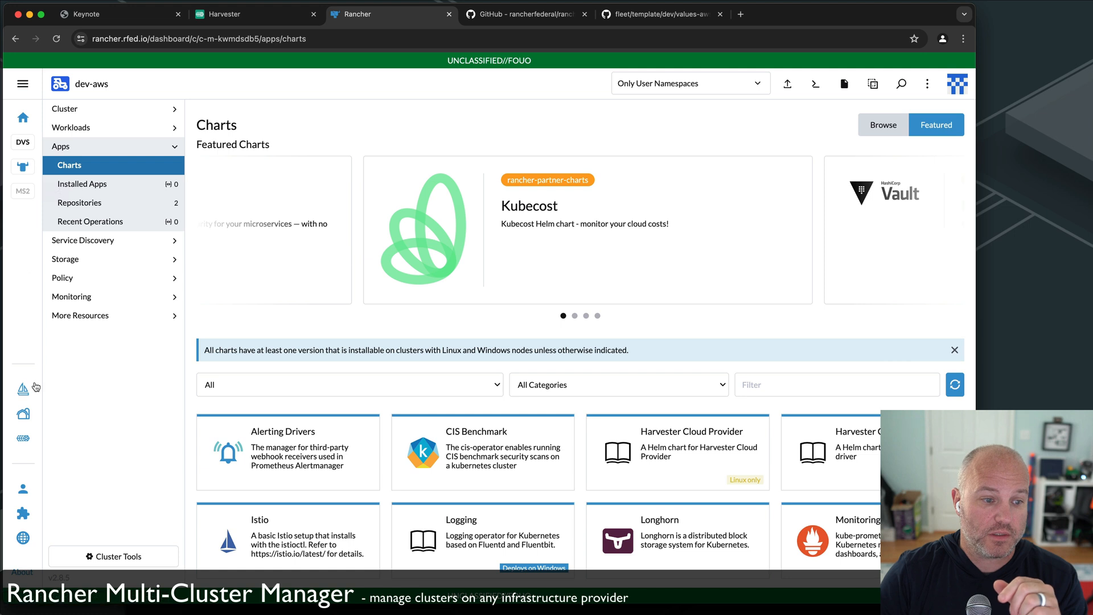
mouse_move(23, 388)
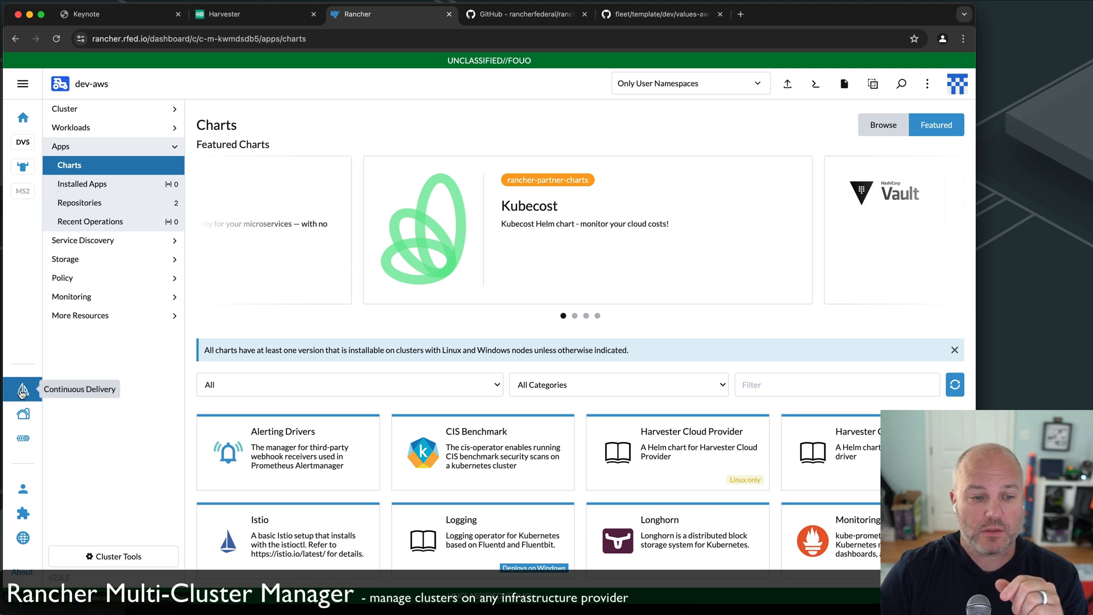
Review Continuous Delivery's clusters and Git repos, landing on the flask Git repo's details.
left_click(22, 388)
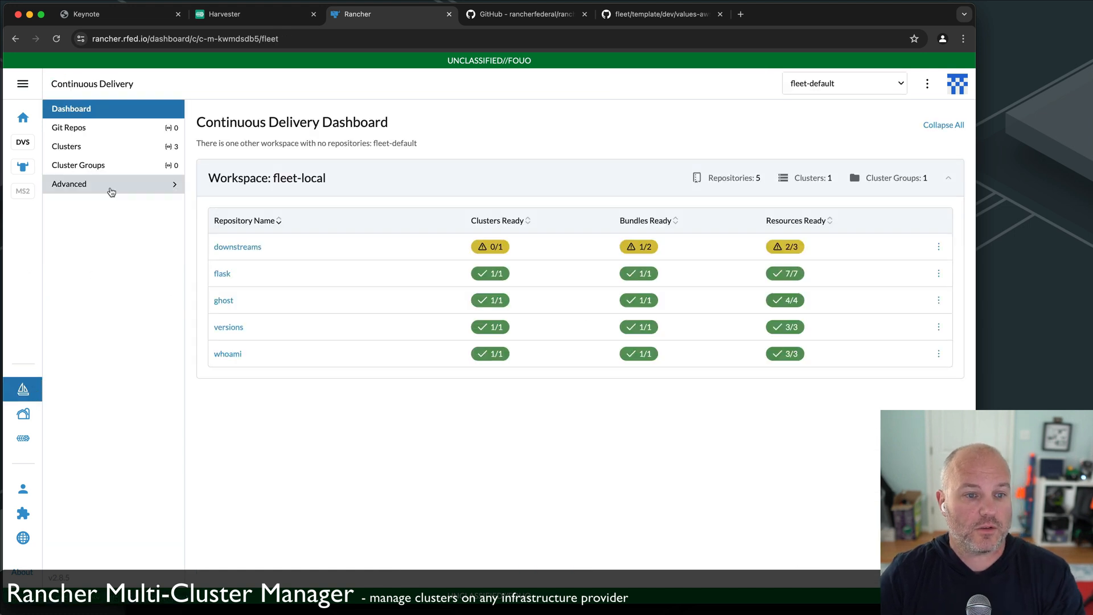
left_click(66, 146)
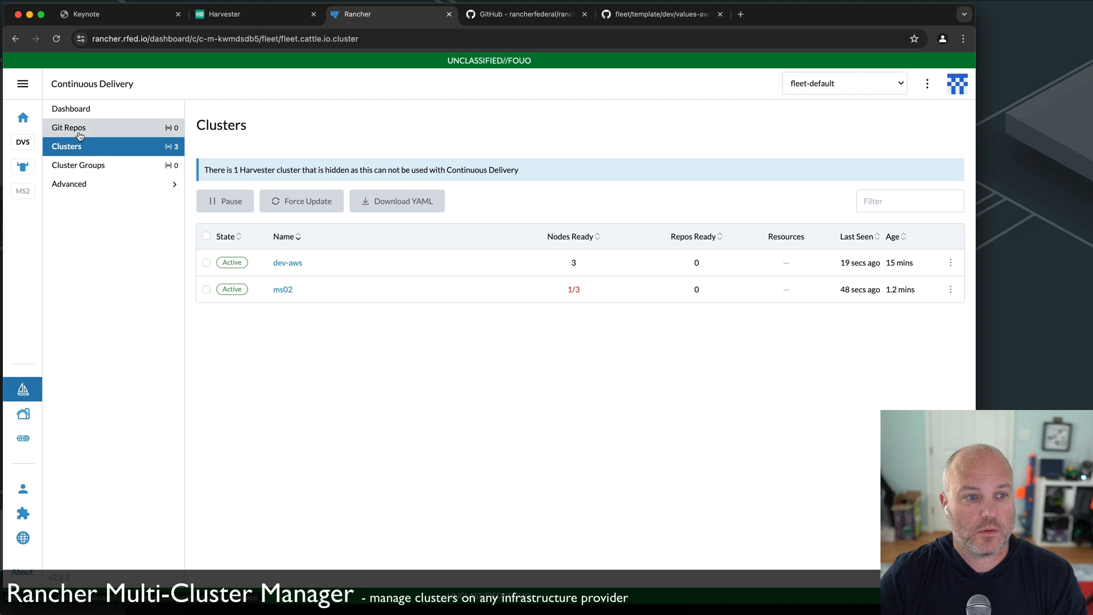
left_click(67, 127)
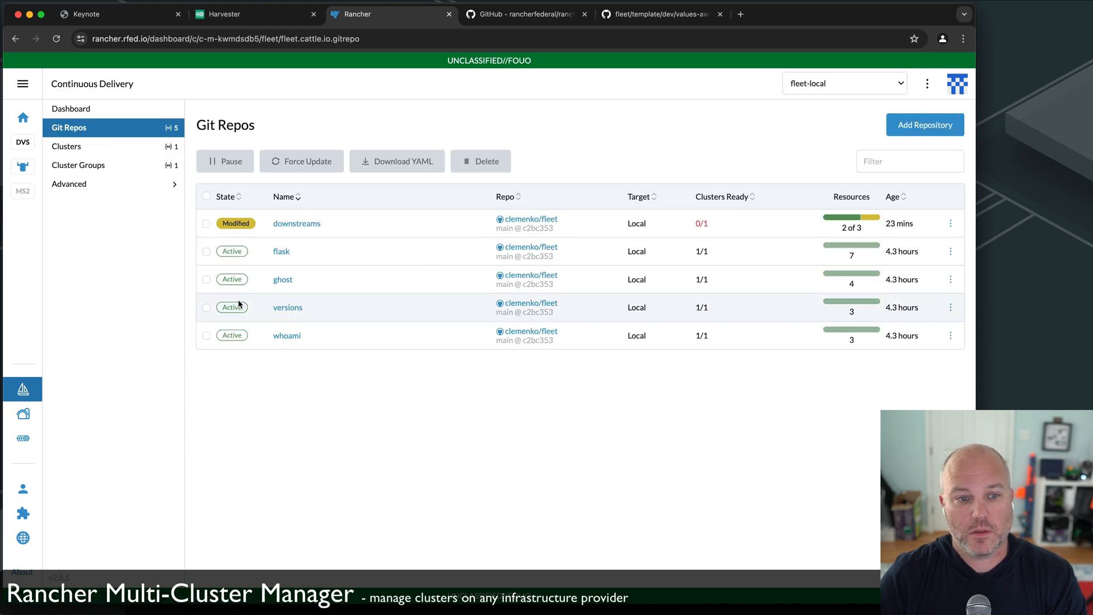
left_click(281, 251)
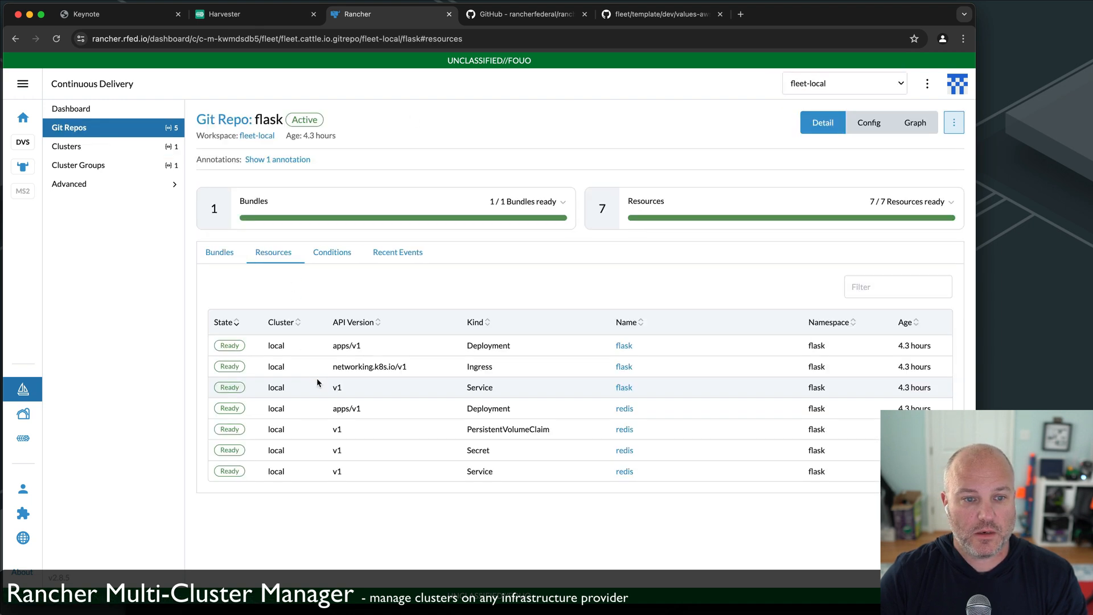
mouse_move(785, 70)
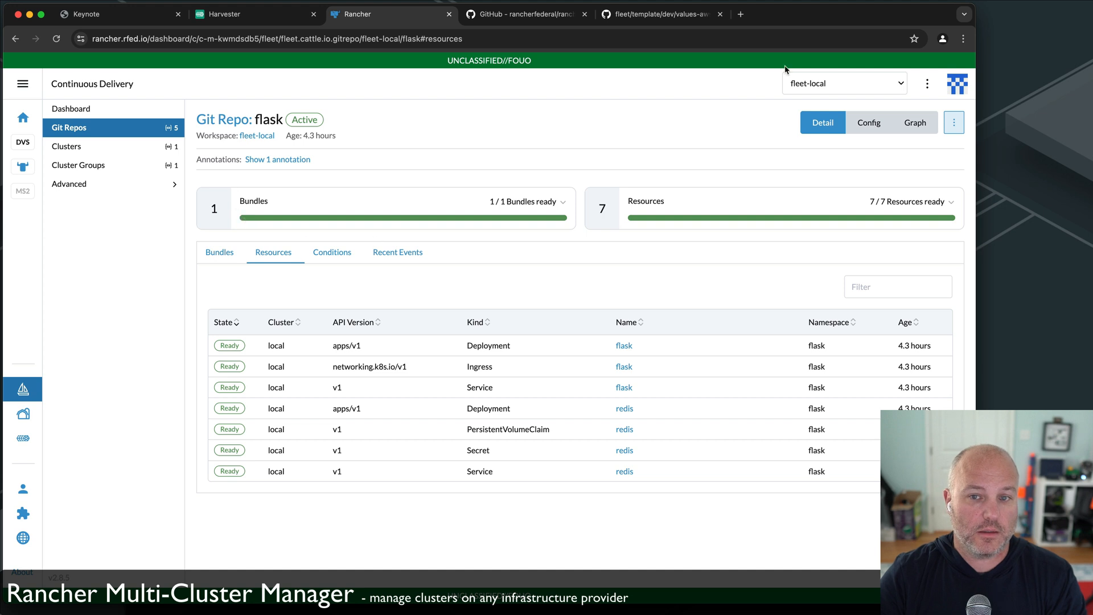
left_click(69, 127)
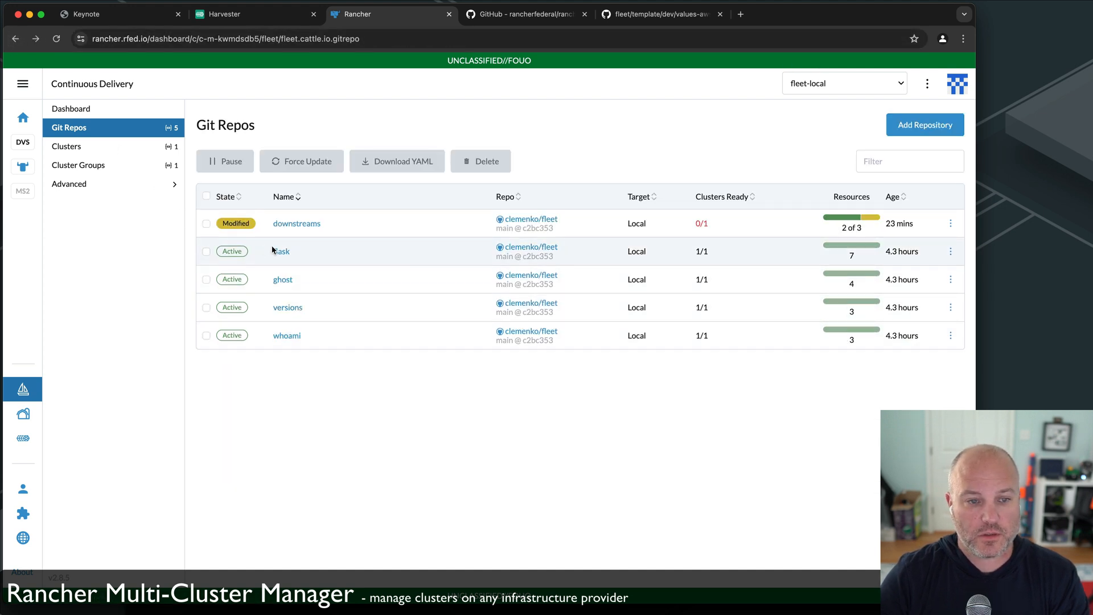
left_click(282, 250)
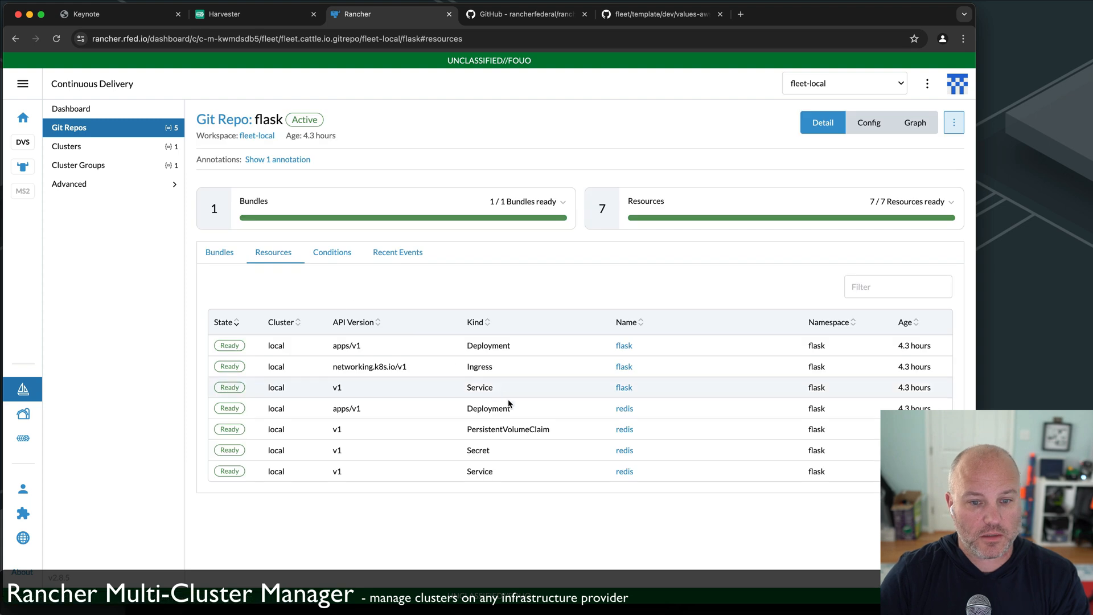
mouse_move(624, 367)
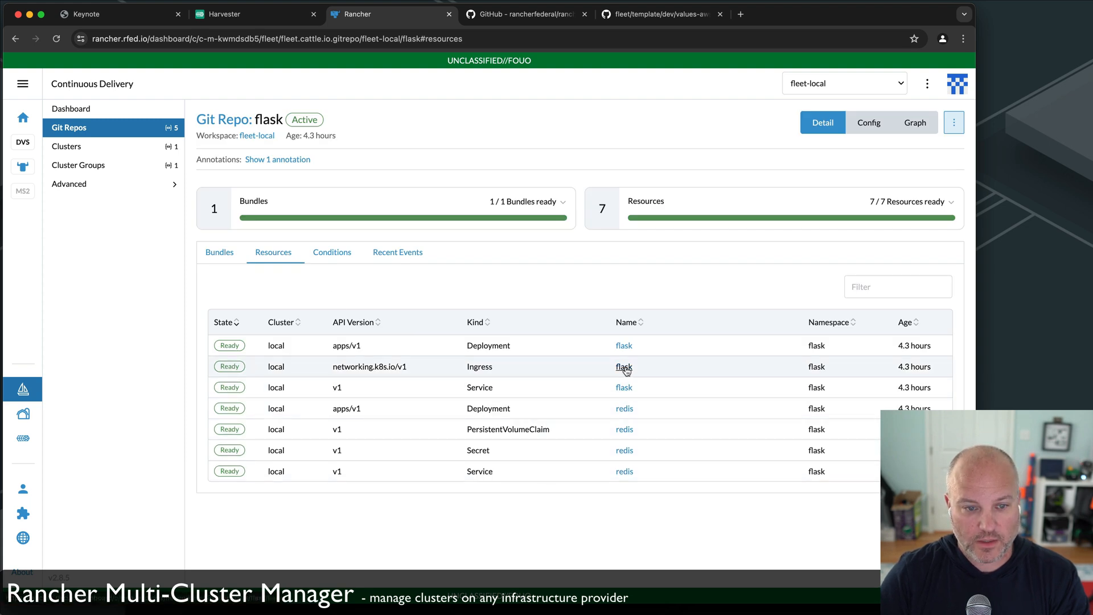
mouse_move(498, 361)
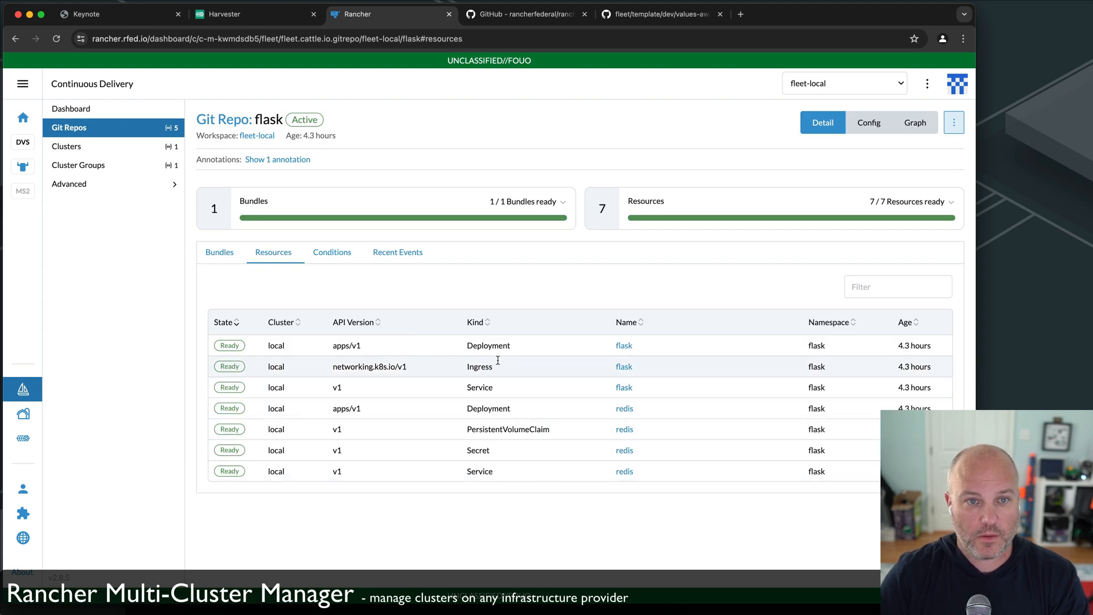
left_click(623, 365)
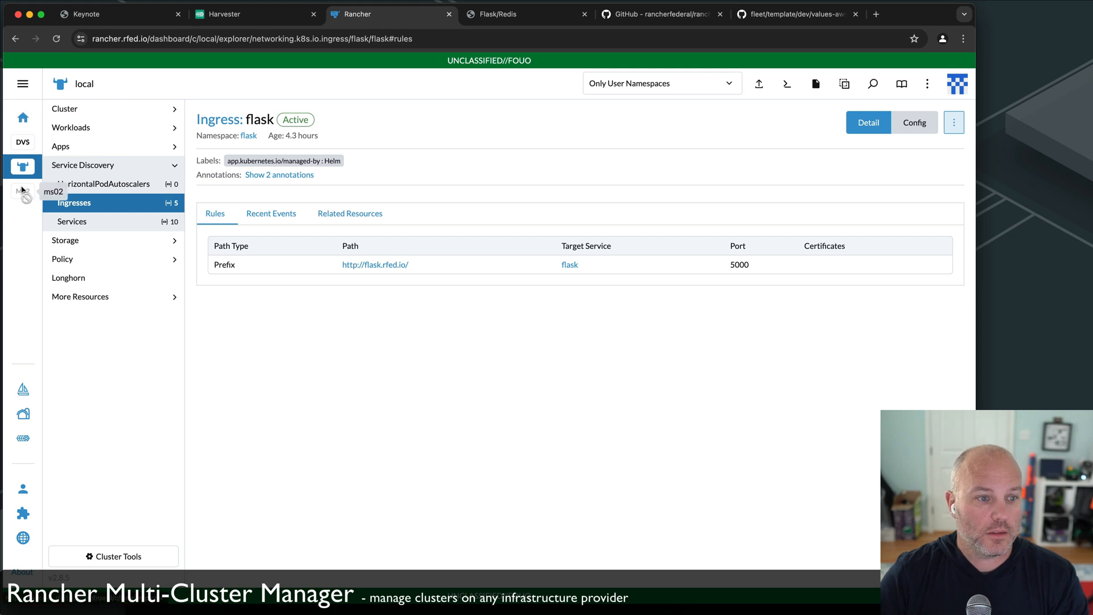
mouse_move(23, 414)
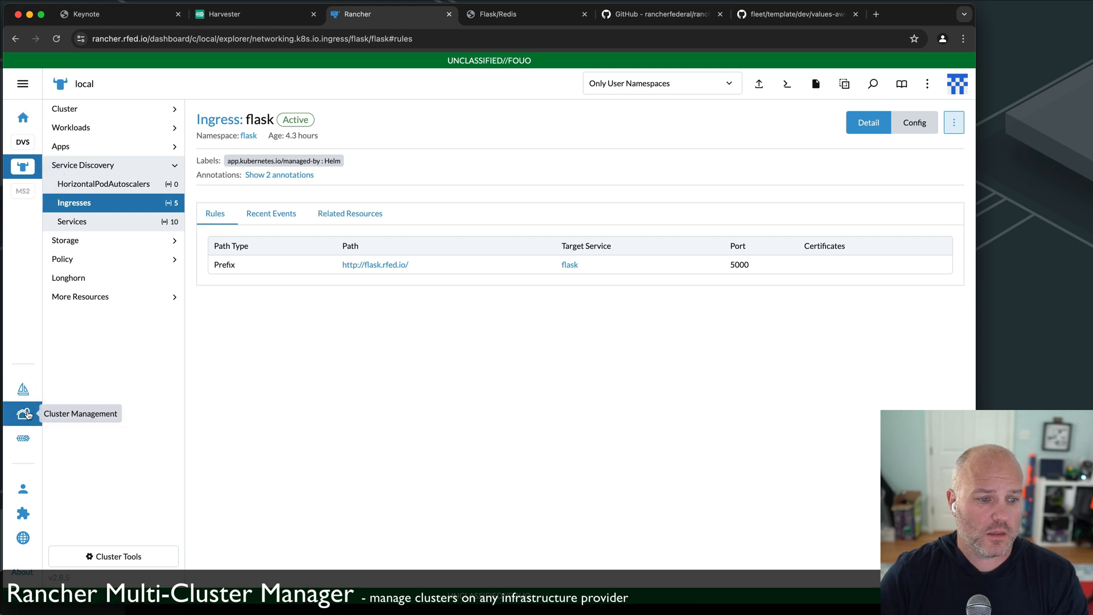
Check ms02's machine pools and its three VMs in Harvester, then return to the Clusters list.
left_click(21, 412)
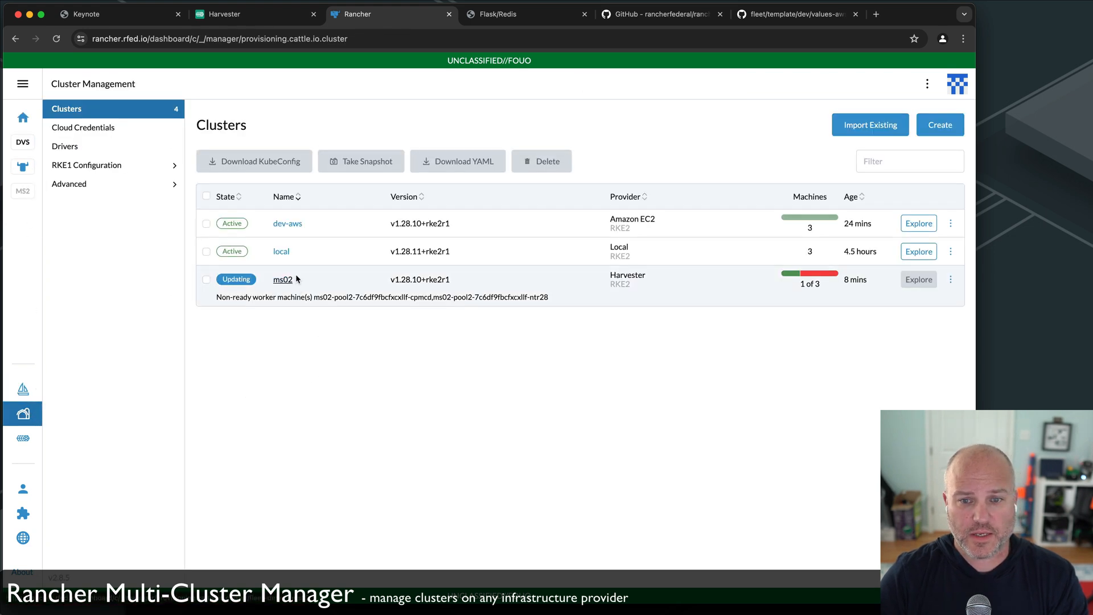
left_click(281, 280)
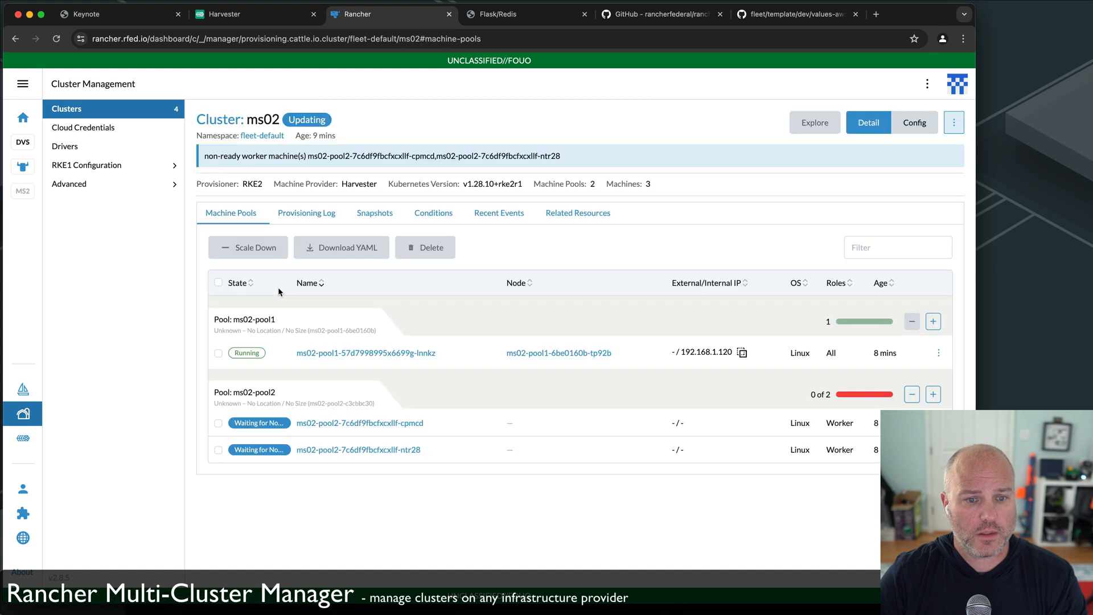
mouse_move(335, 390)
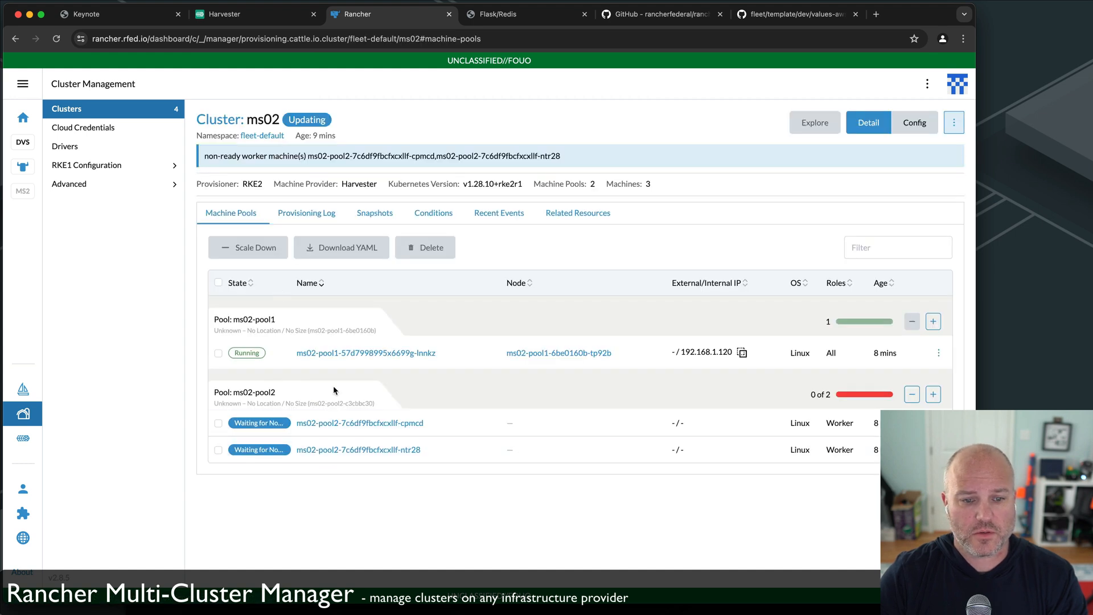
mouse_move(273, 179)
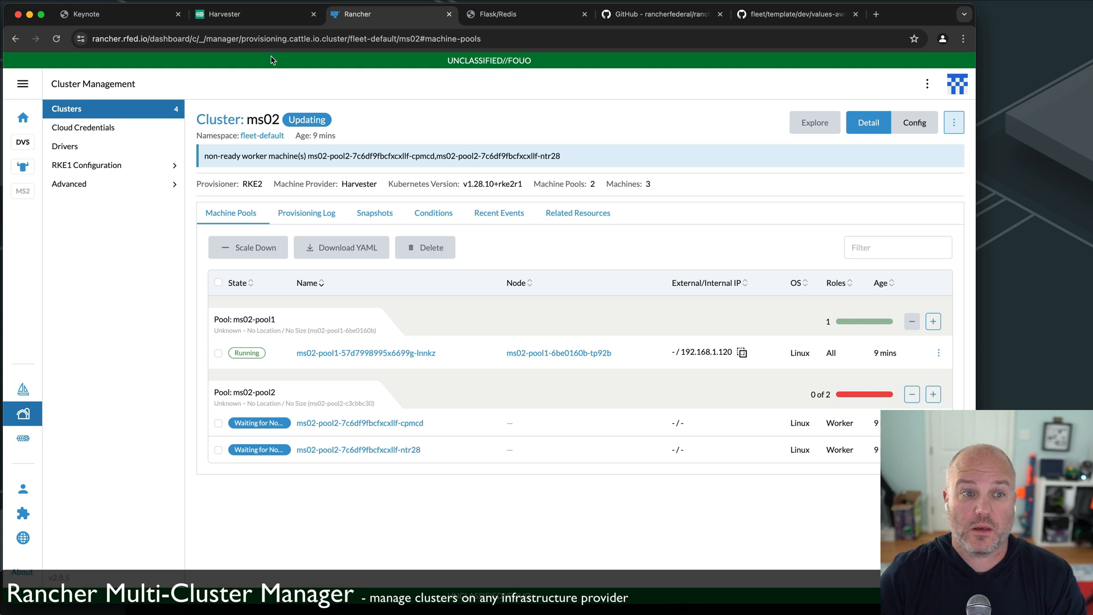
left_click(257, 14)
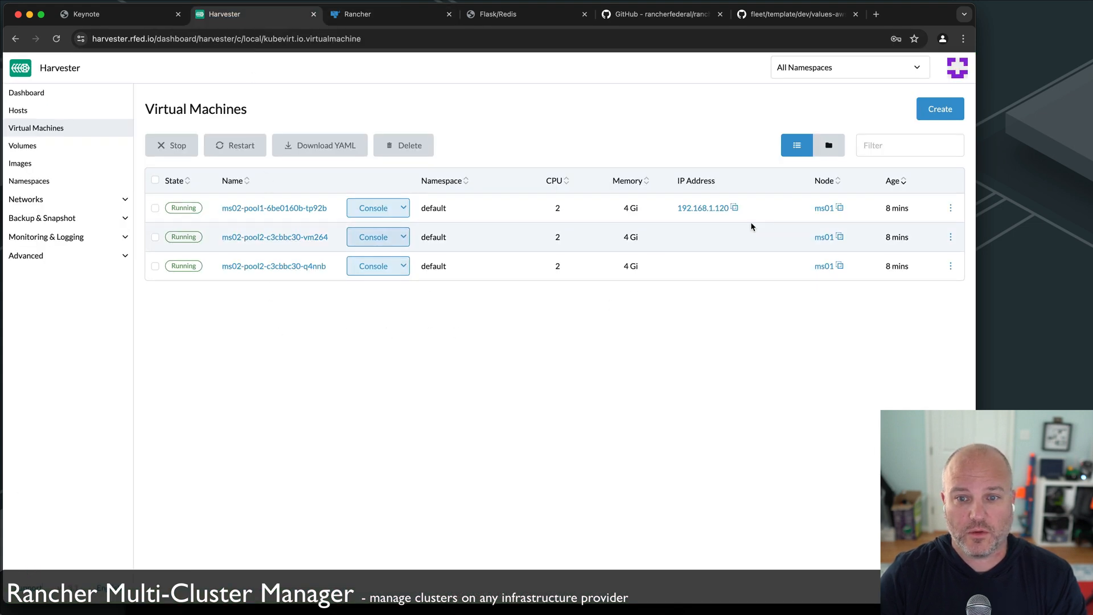
mouse_move(455, 190)
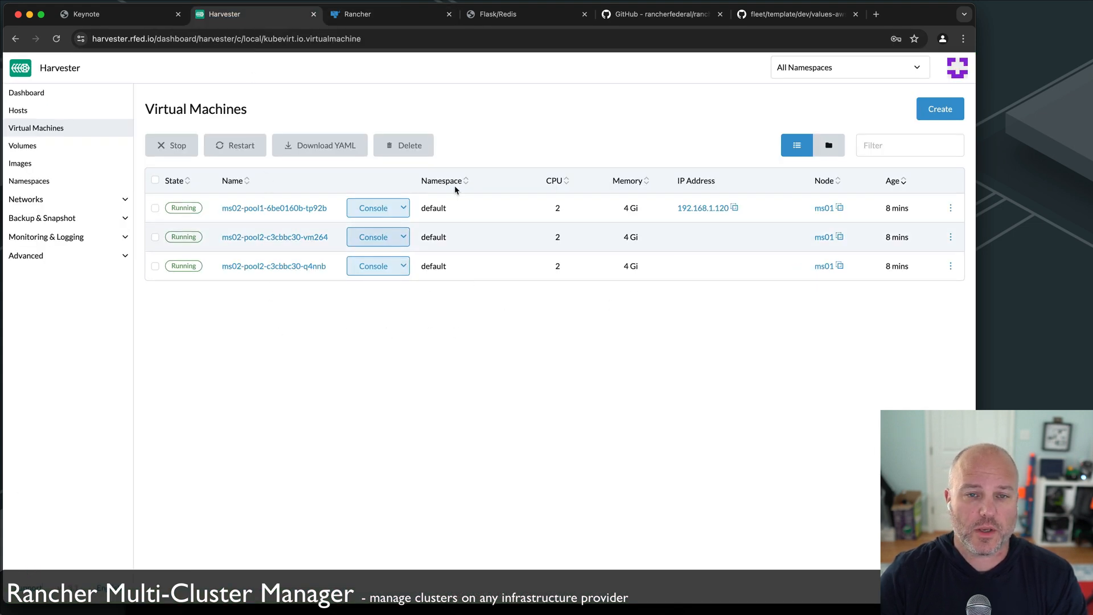
left_click(358, 14)
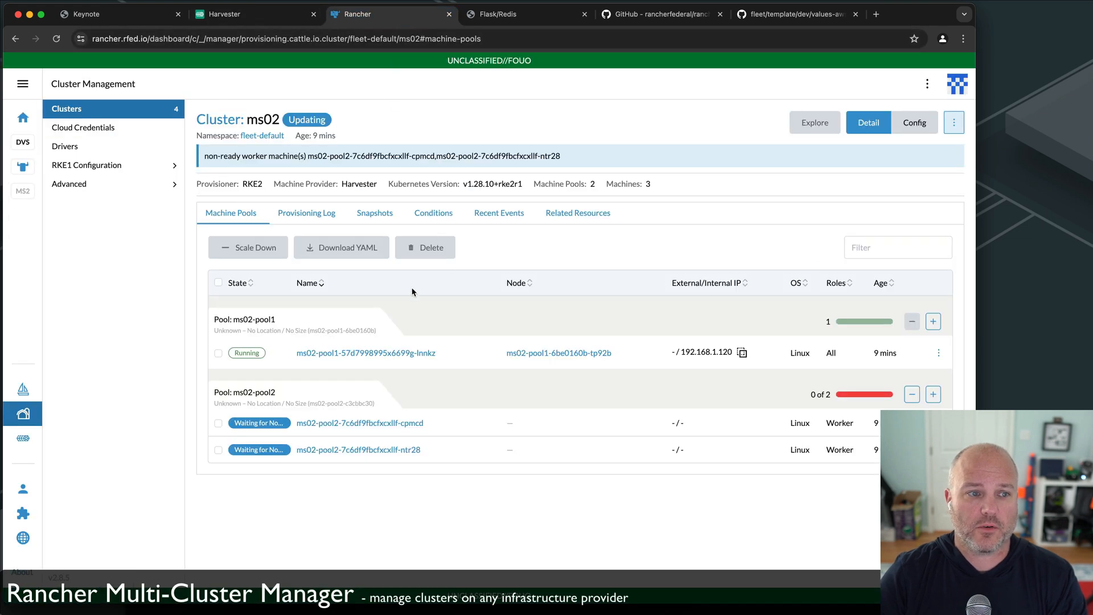
mouse_move(50, 480)
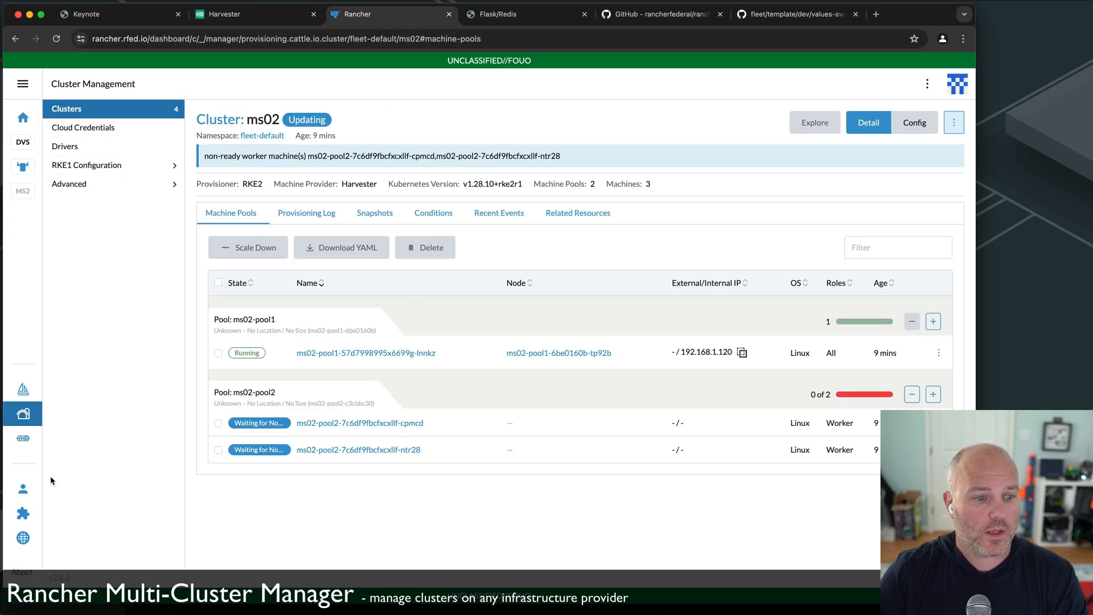
left_click(66, 109)
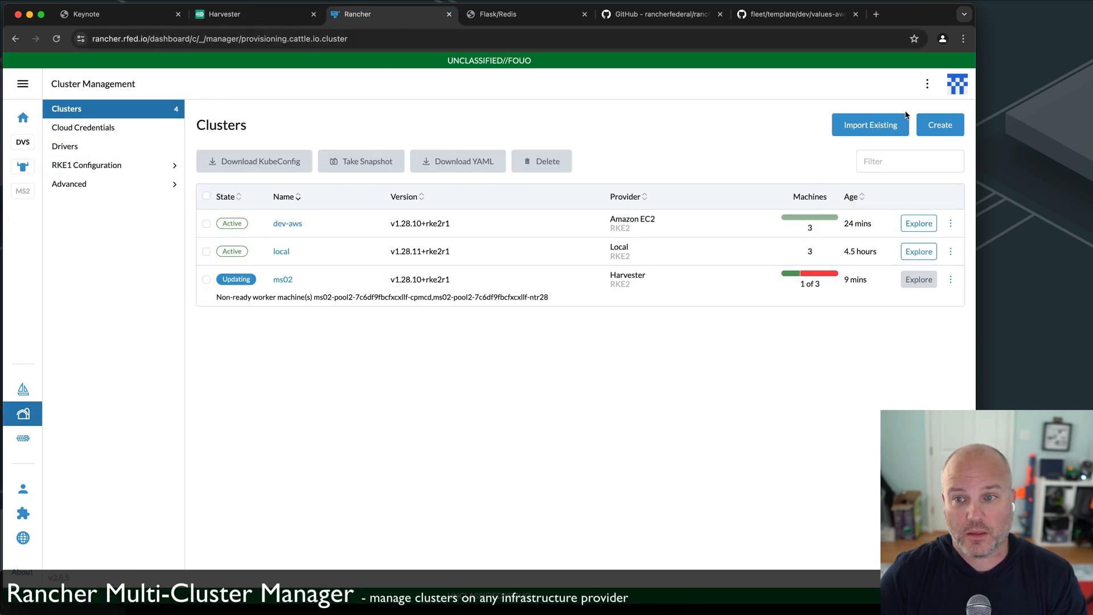
Start a new cluster and review the hosted, RKE2/K3s and Custom provider choices.
left_click(939, 125)
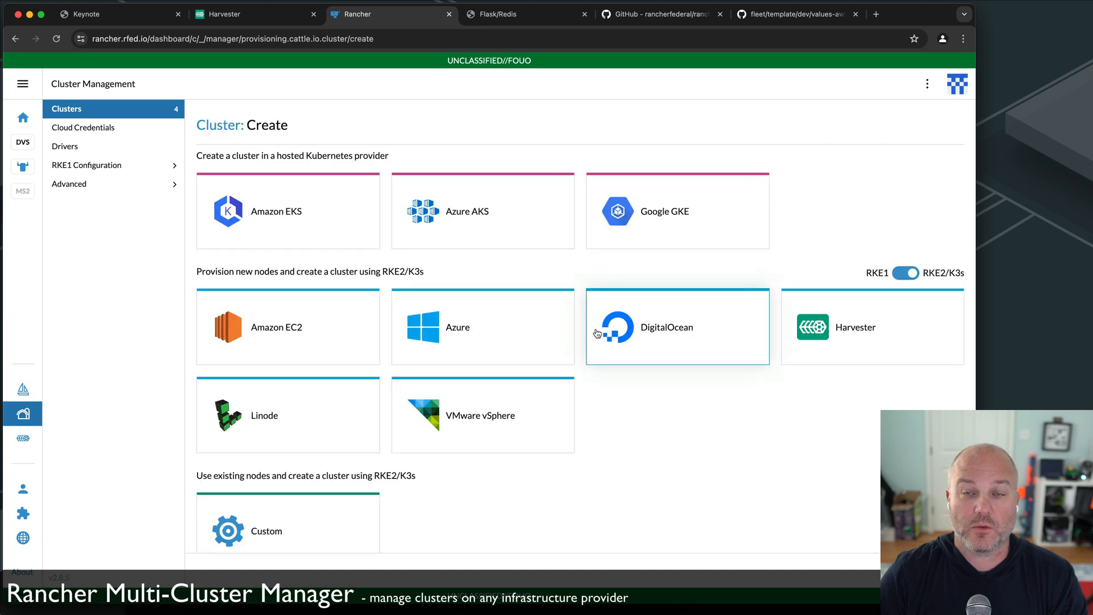
scroll("up", 3)
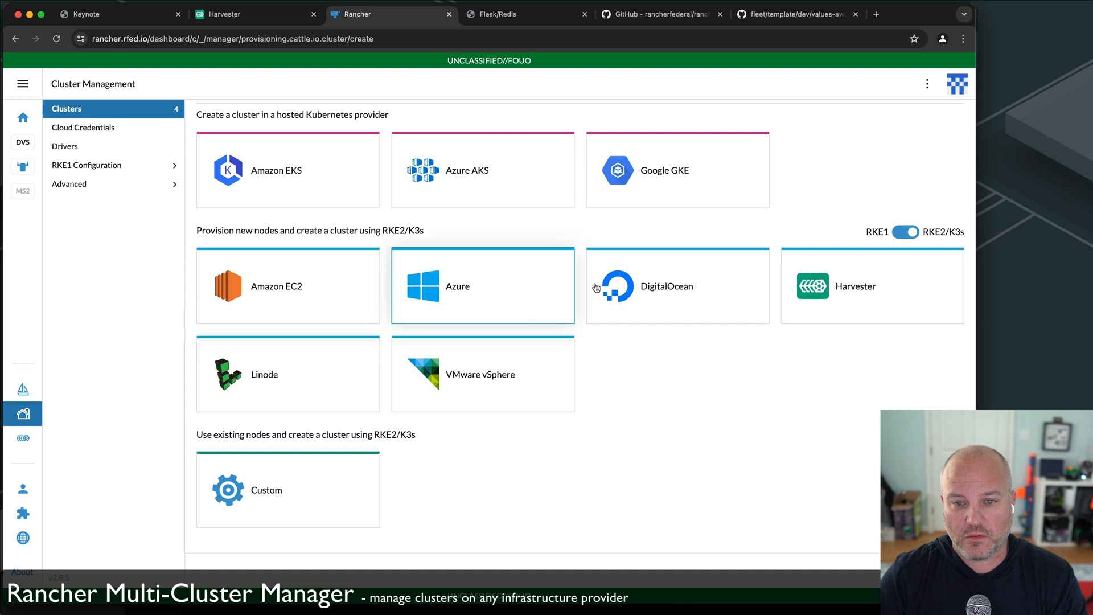
mouse_move(467, 368)
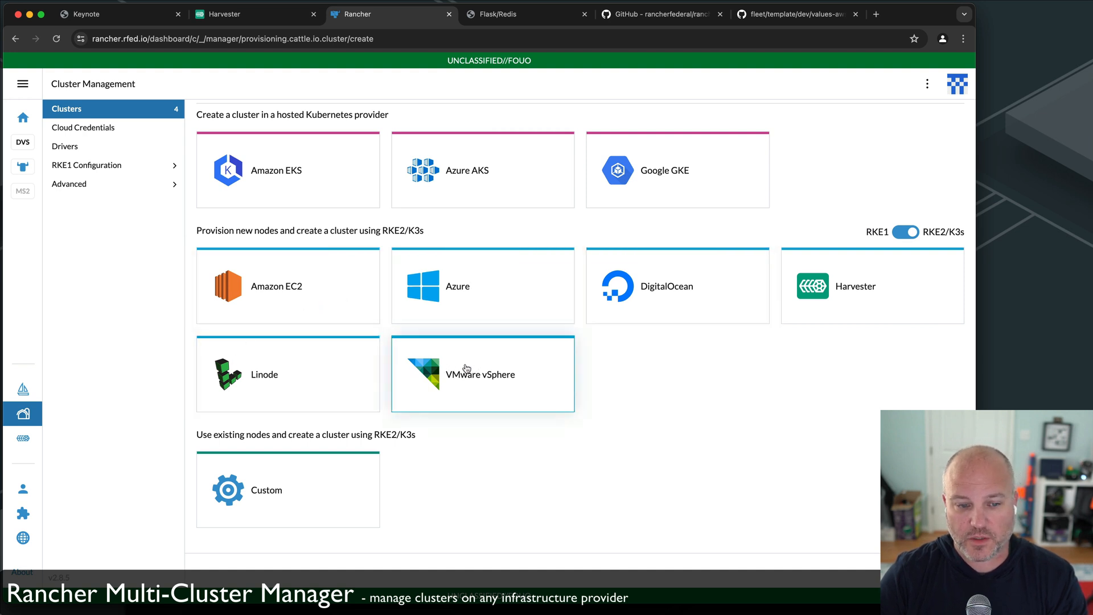
mouse_move(261, 470)
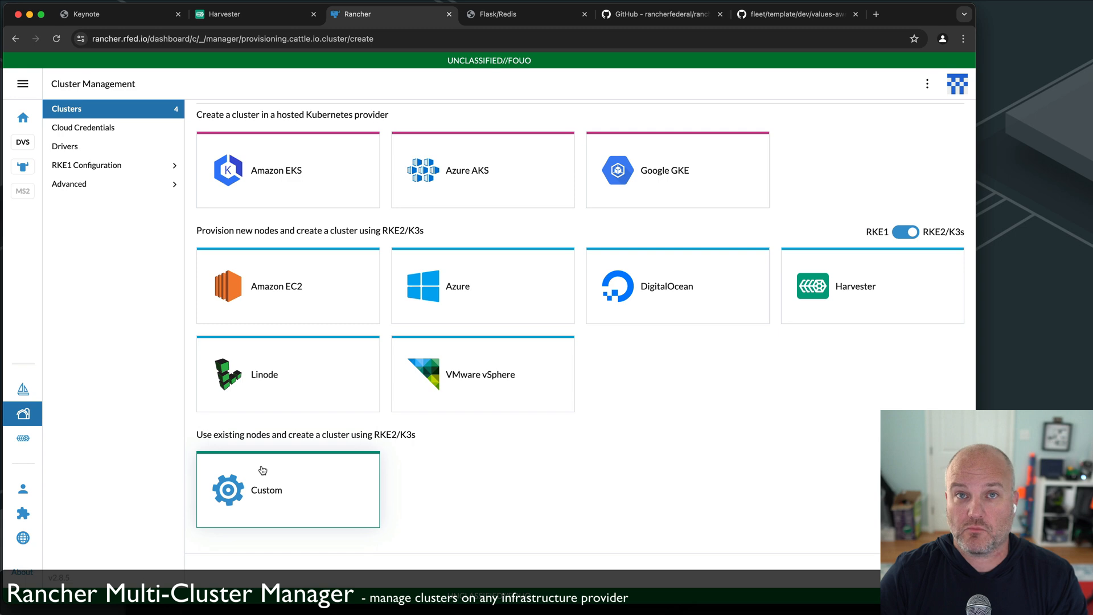
mouse_move(288, 470)
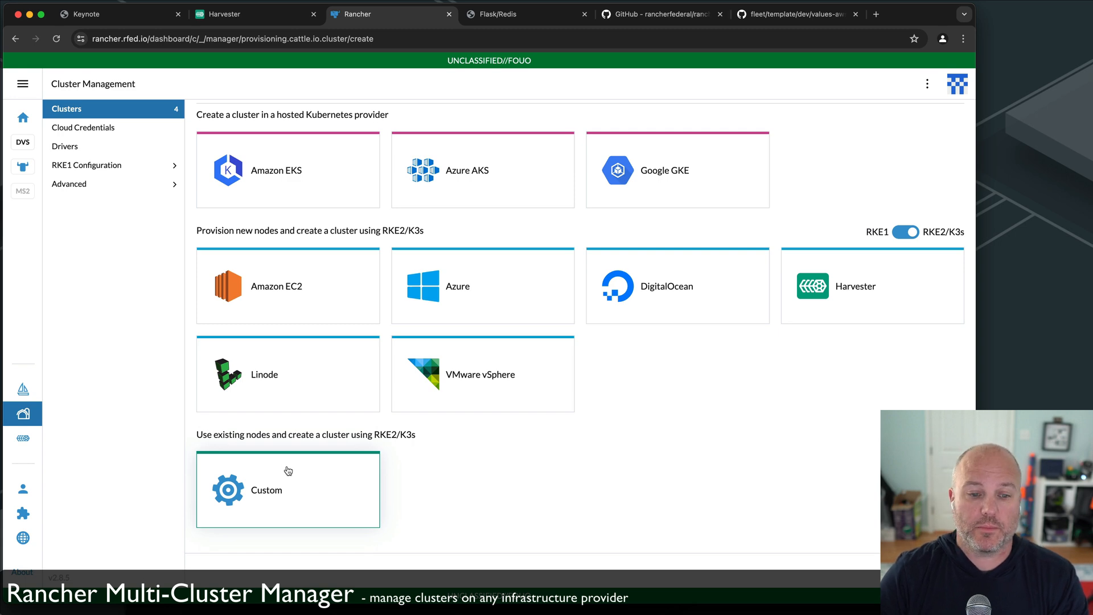
Begin a Custom cluster named test and scroll through its RKE2 configuration.
left_click(287, 489)
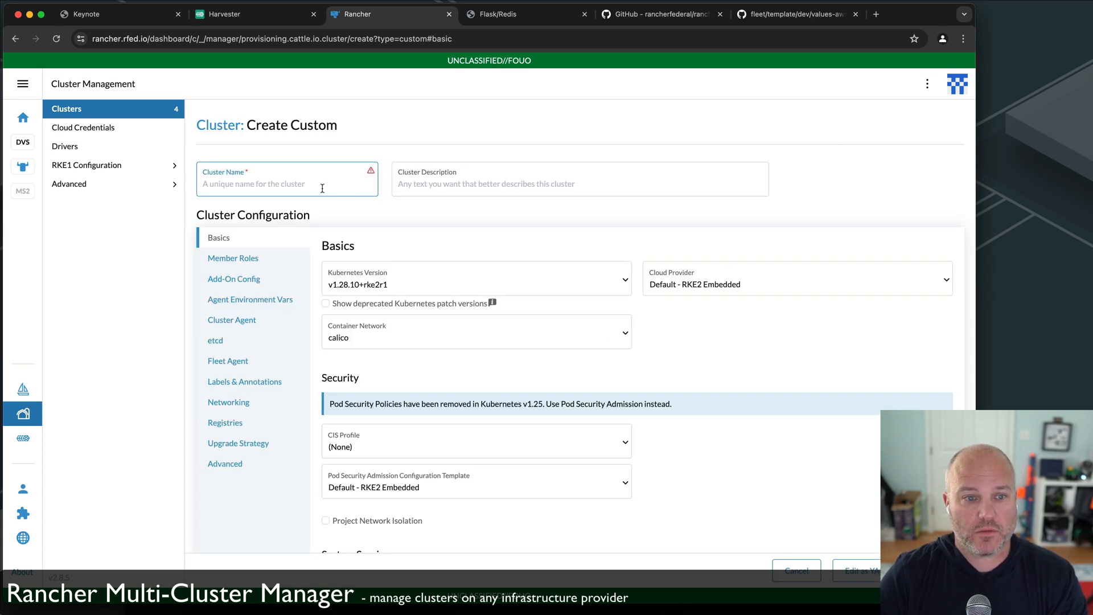
type("test")
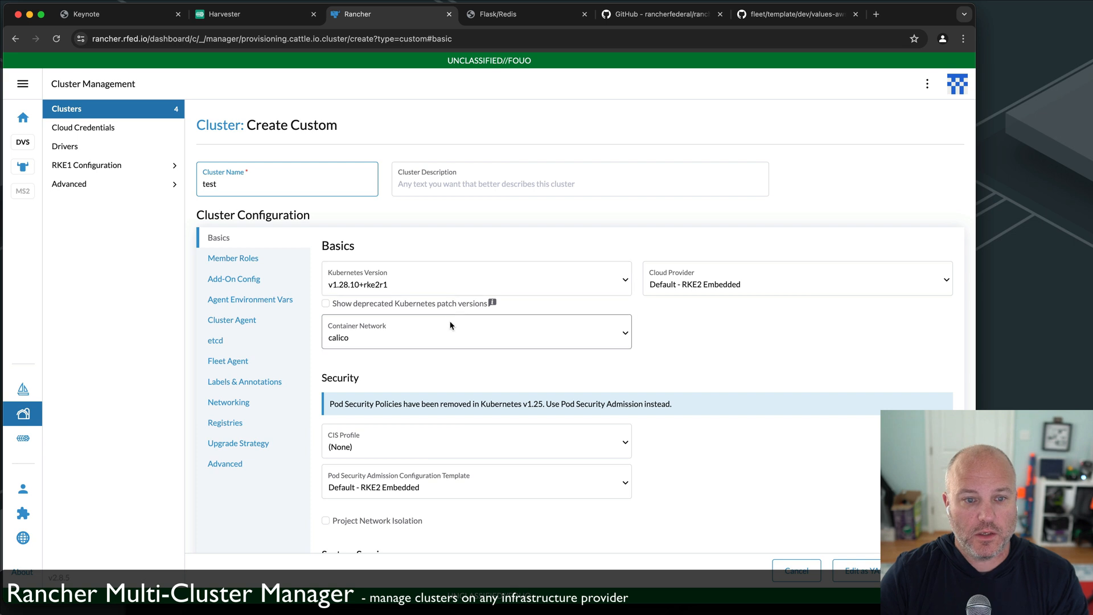
scroll("down", 3)
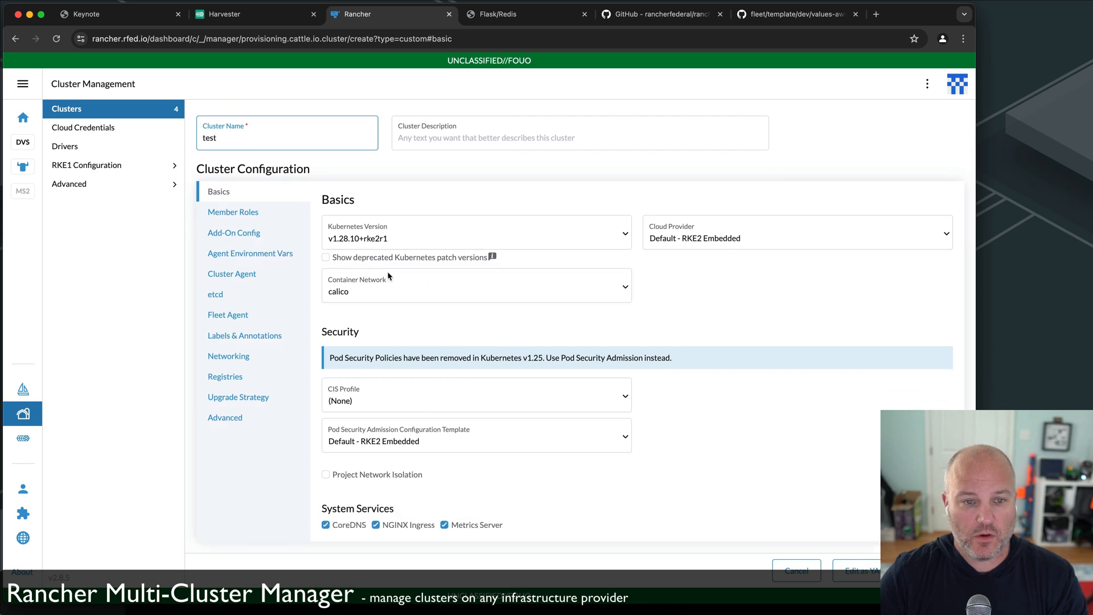
mouse_move(429, 422)
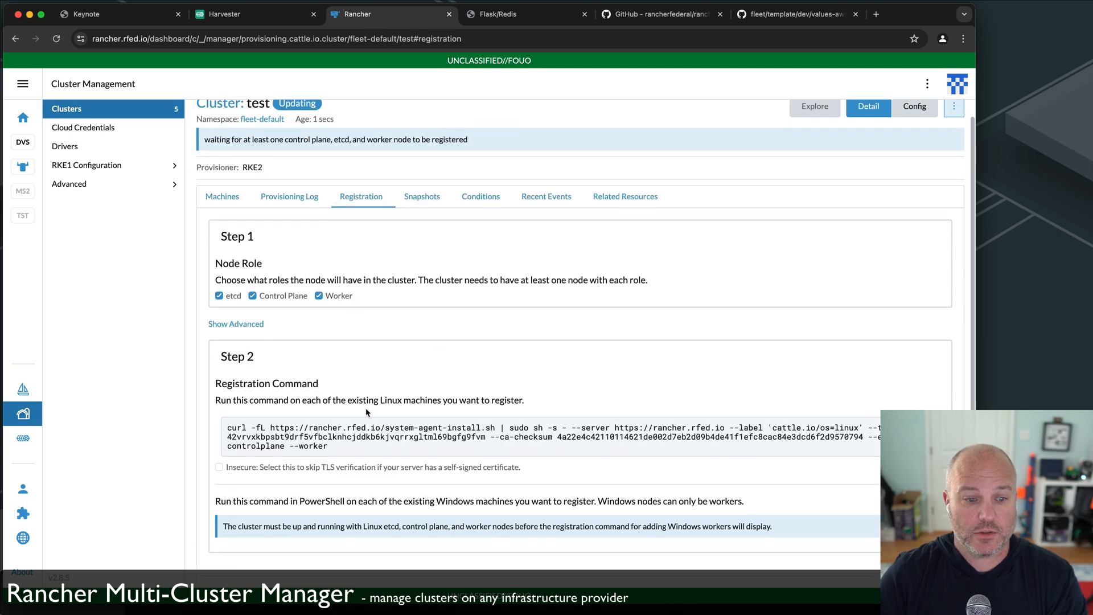
Tick Insecure on test's registration command, then return to ms02's machine pools.
left_click(219, 467)
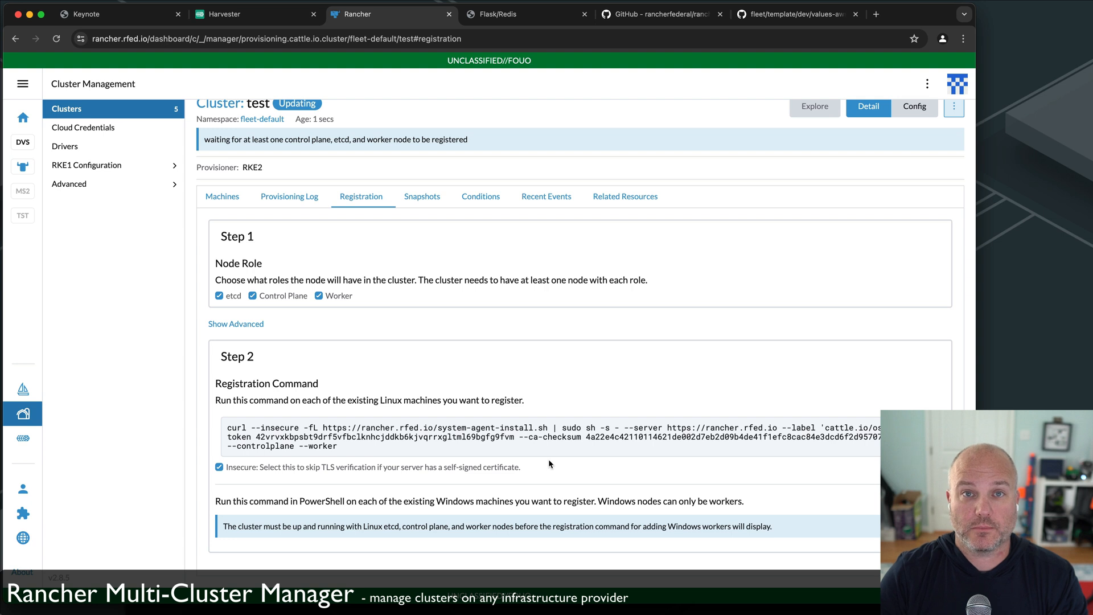
mouse_move(213, 397)
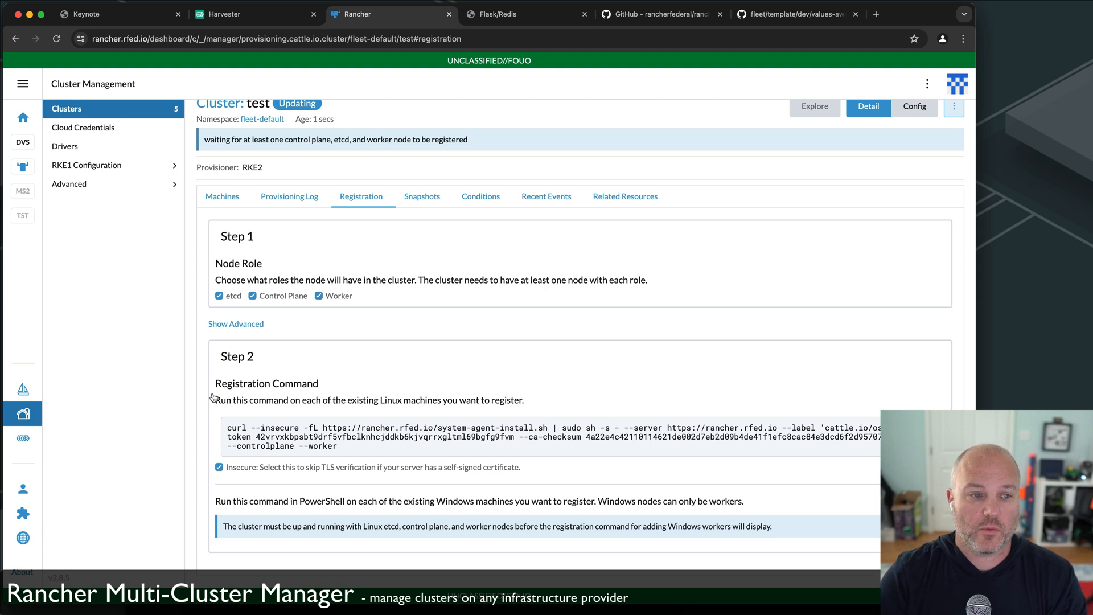
mouse_move(42, 195)
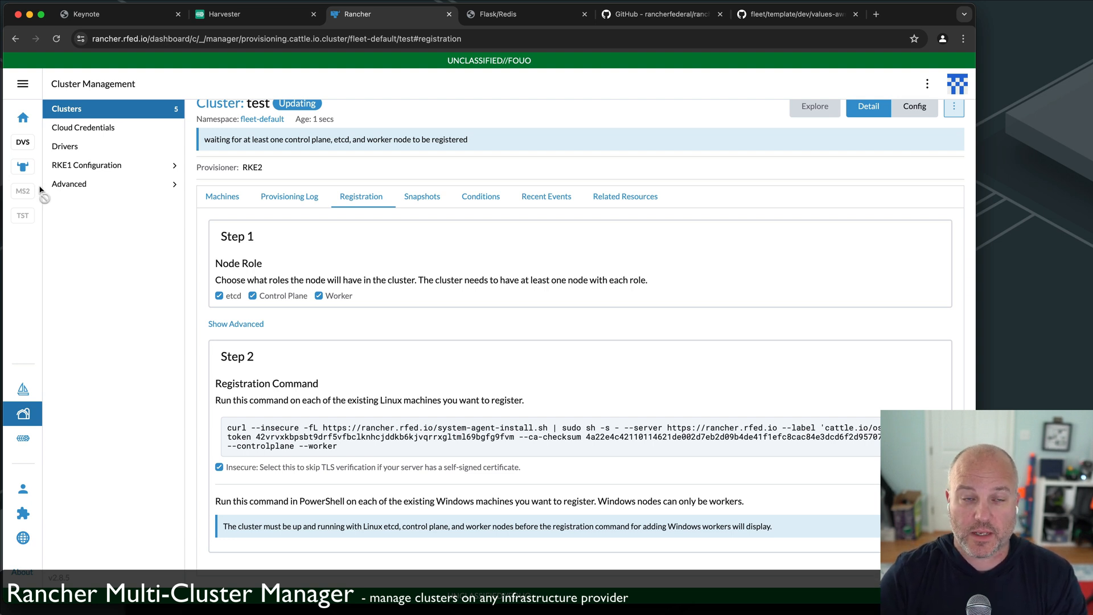
mouse_move(23, 413)
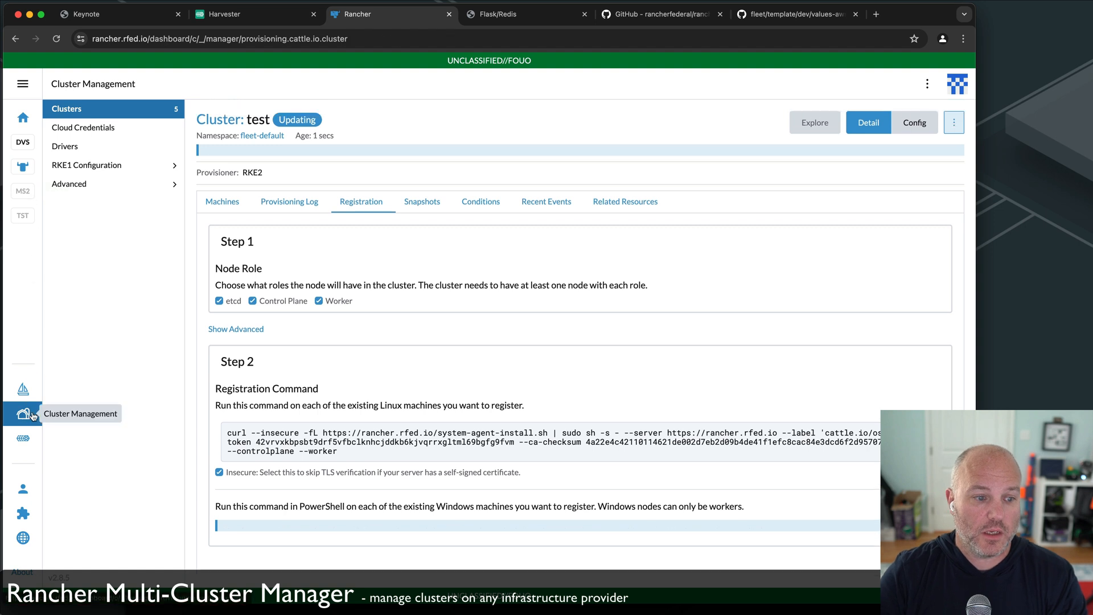
left_click(66, 108)
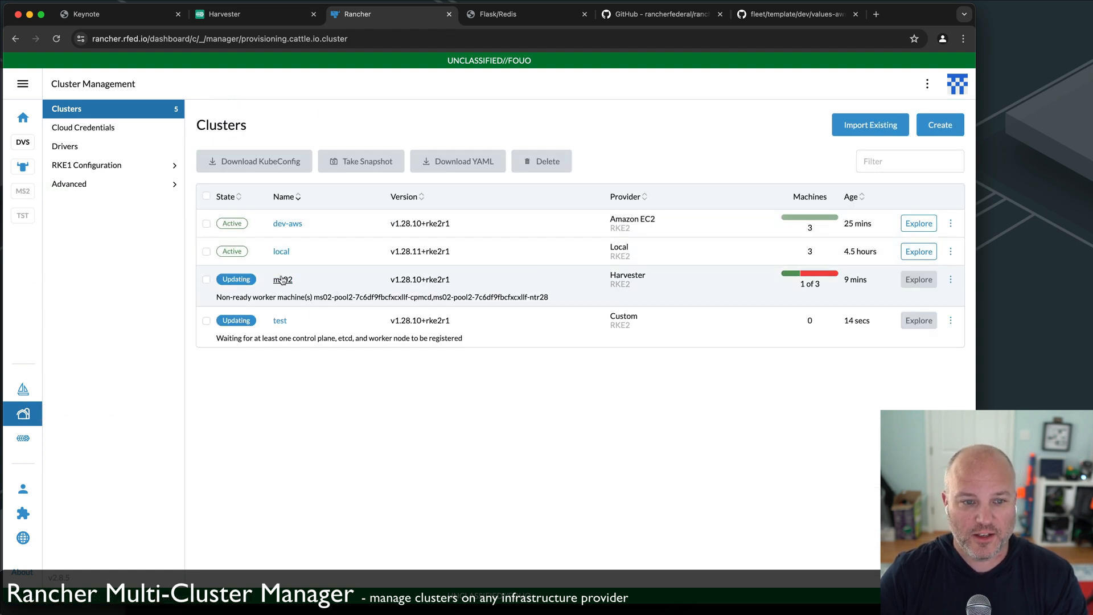
left_click(283, 279)
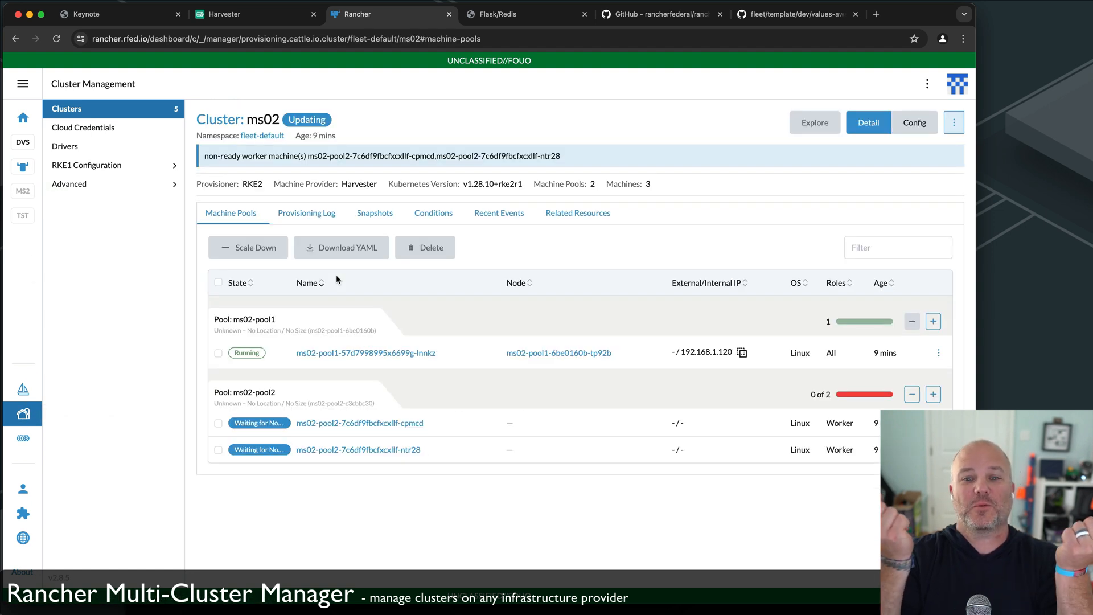